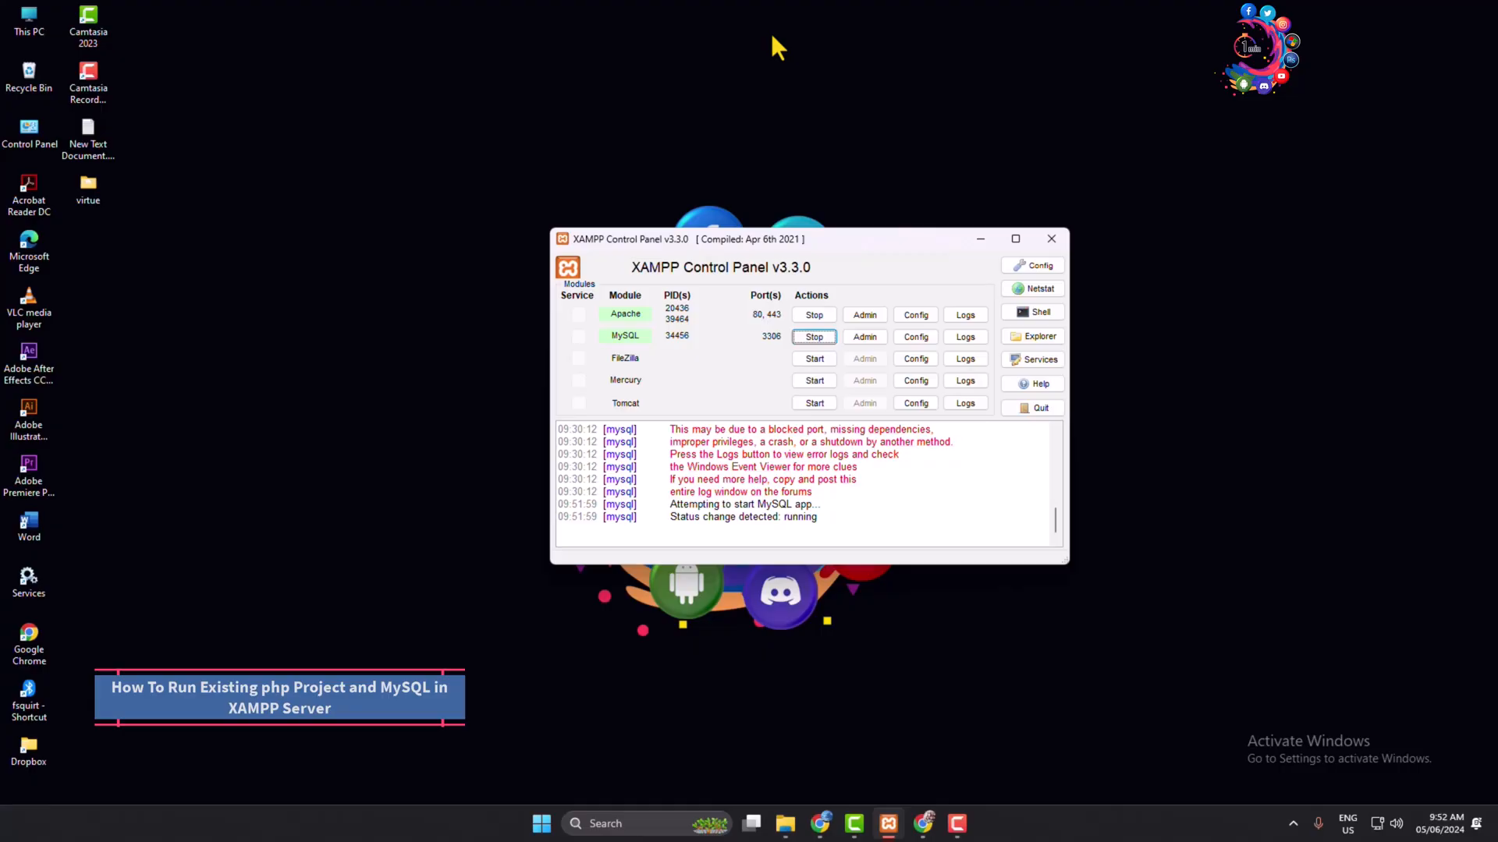
{"action": "mouse_move", "coordinate": [755, 103]}
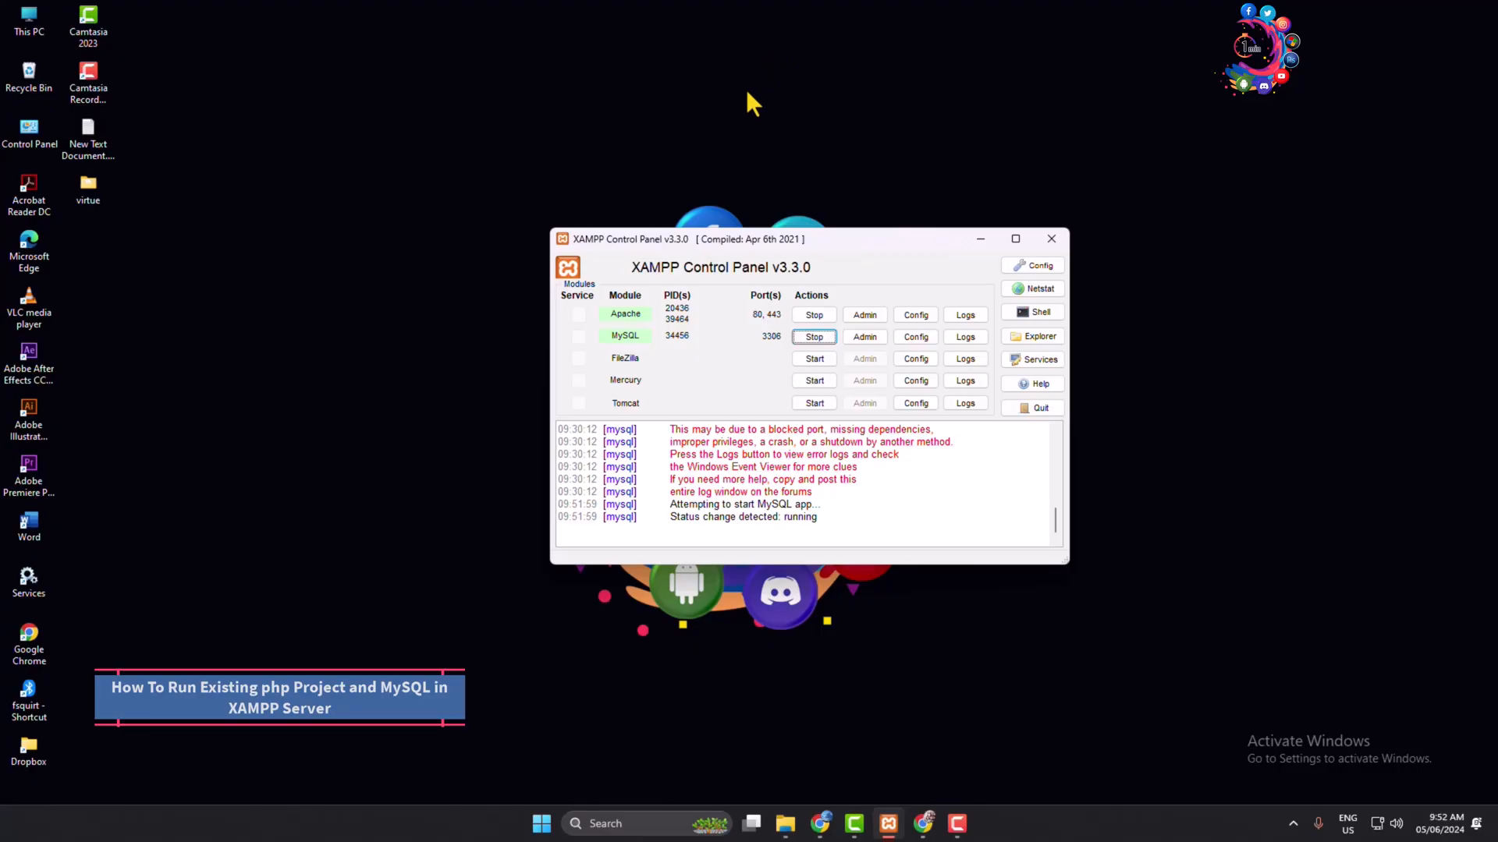
{"action": "mouse_move", "coordinate": [634, 232]}
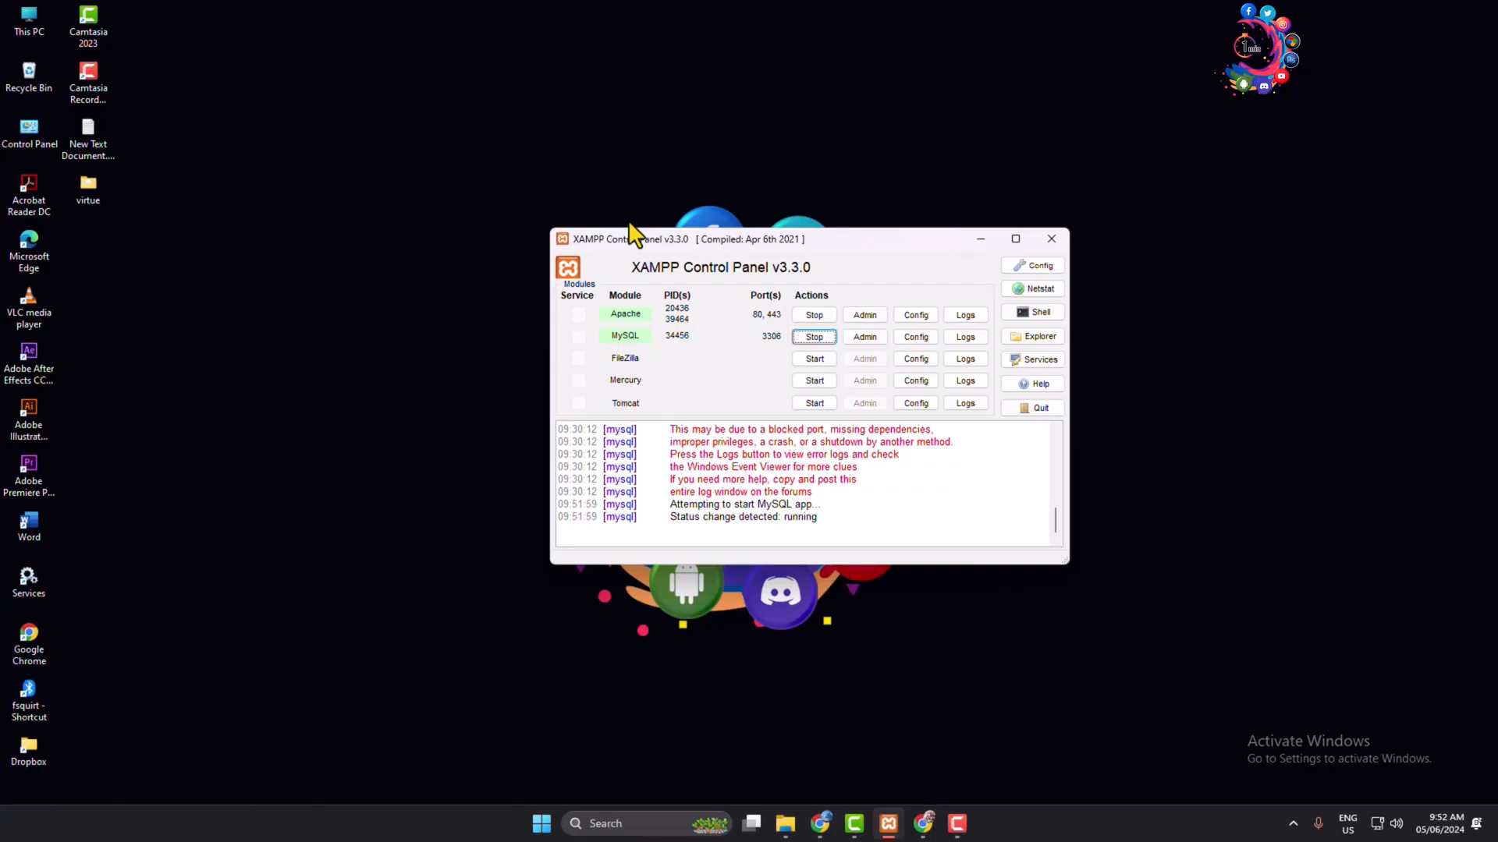
{"action": "mouse_move", "coordinate": [589, 253]}
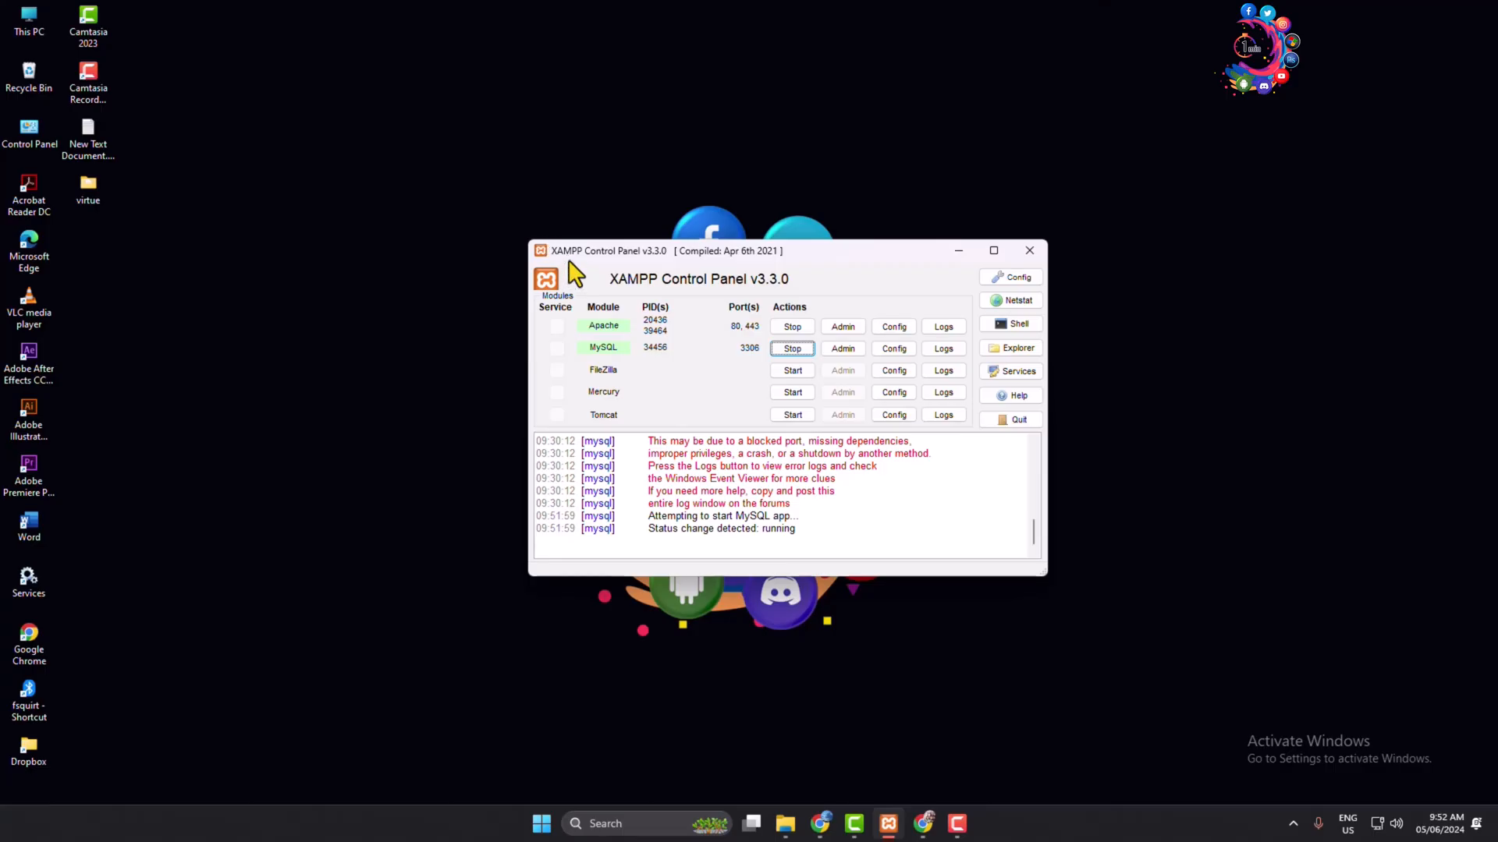
{"action": "mouse_move", "coordinate": [769, 338]}
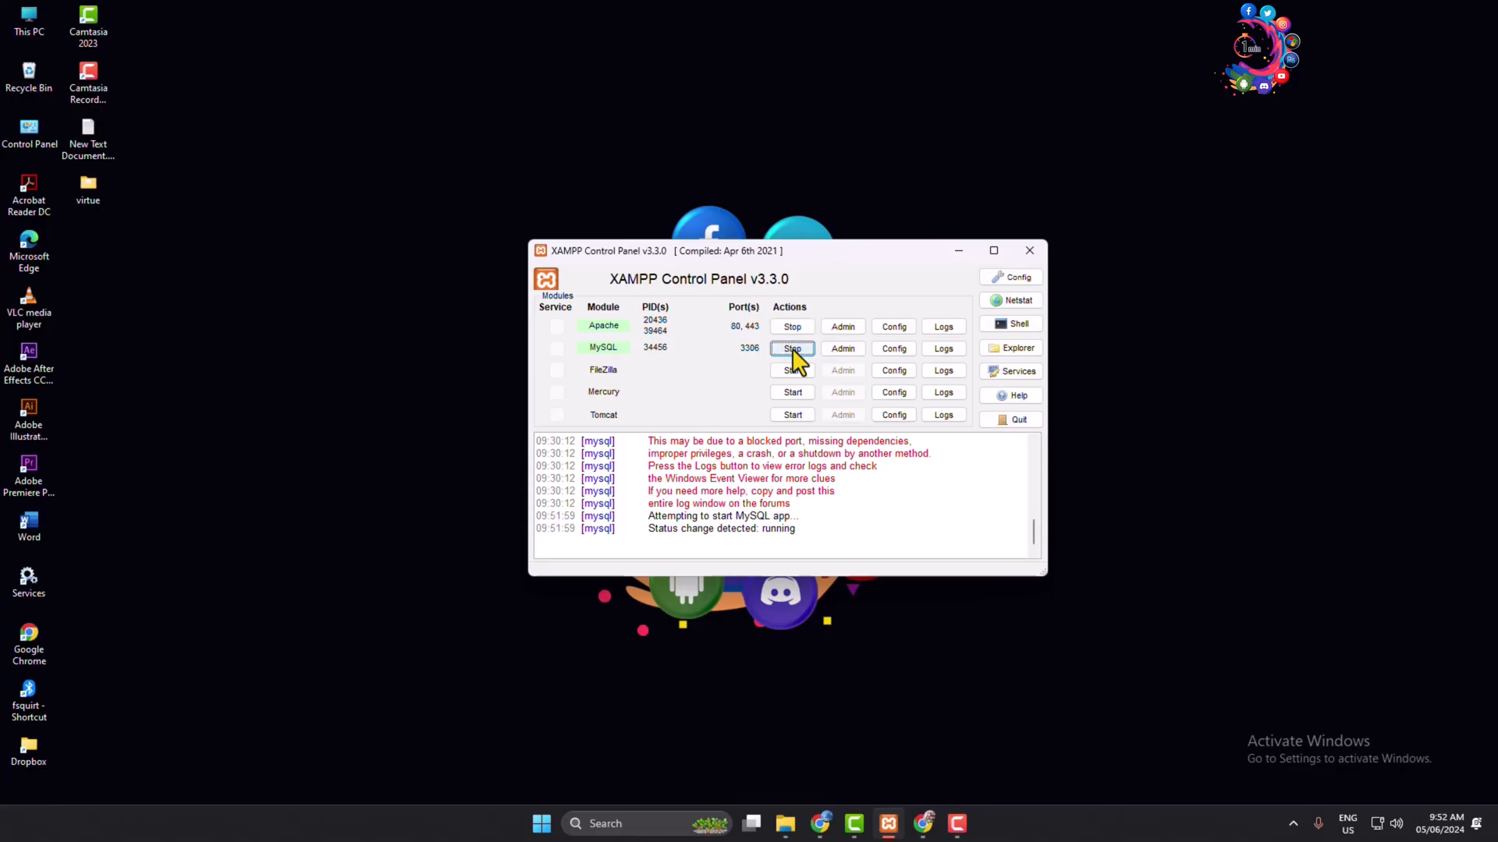
{"action": "mouse_move", "coordinate": [14, 311]}
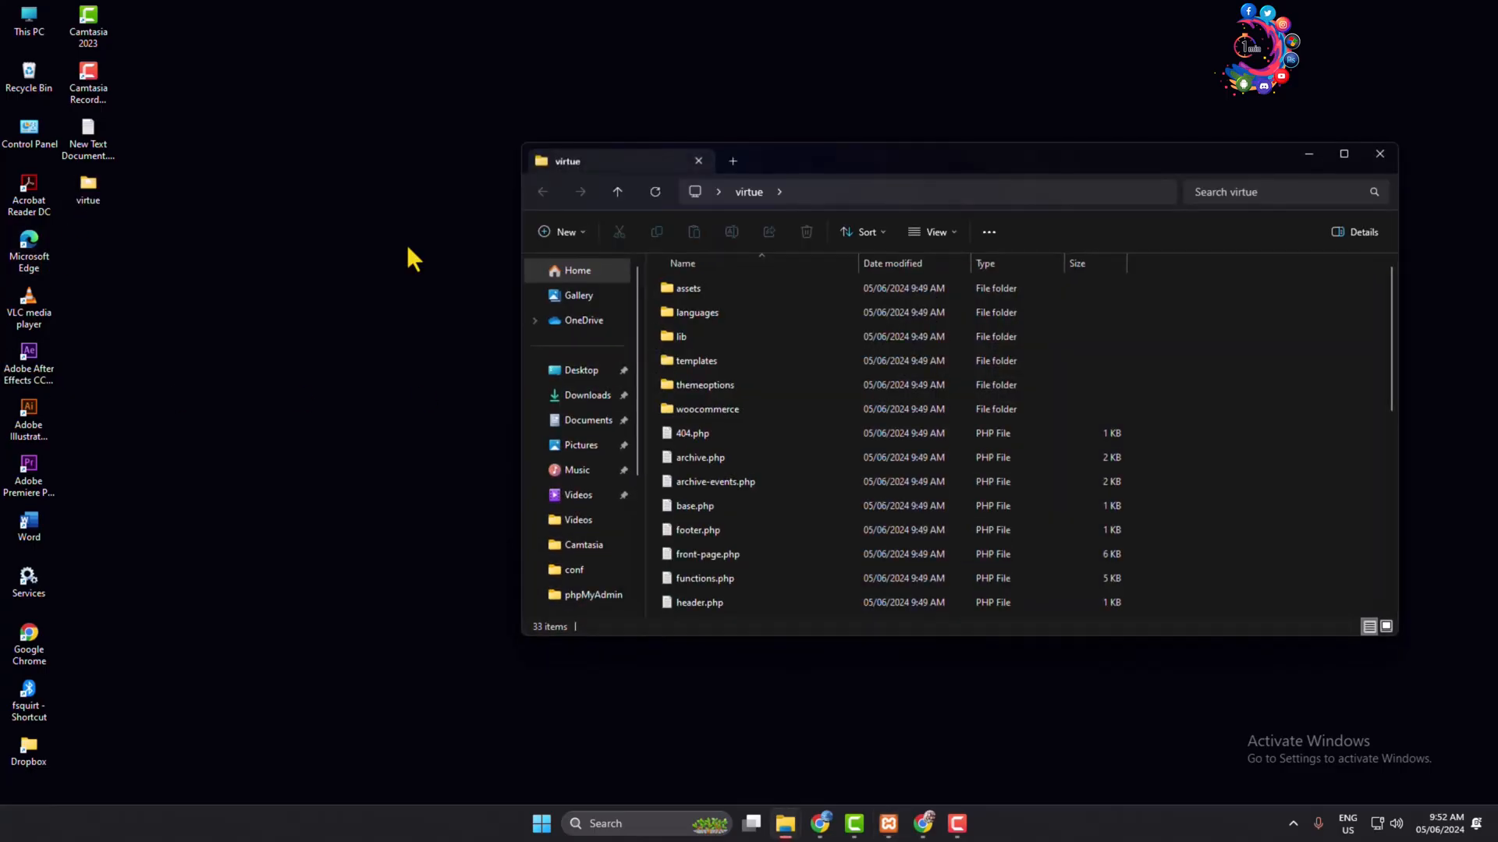
Step: Browse the virtue folder's files including project.SQL, then copy the virtue folder from the desktop
{"action": "scroll", "scroll_direction": "down", "scroll_amount": 3}
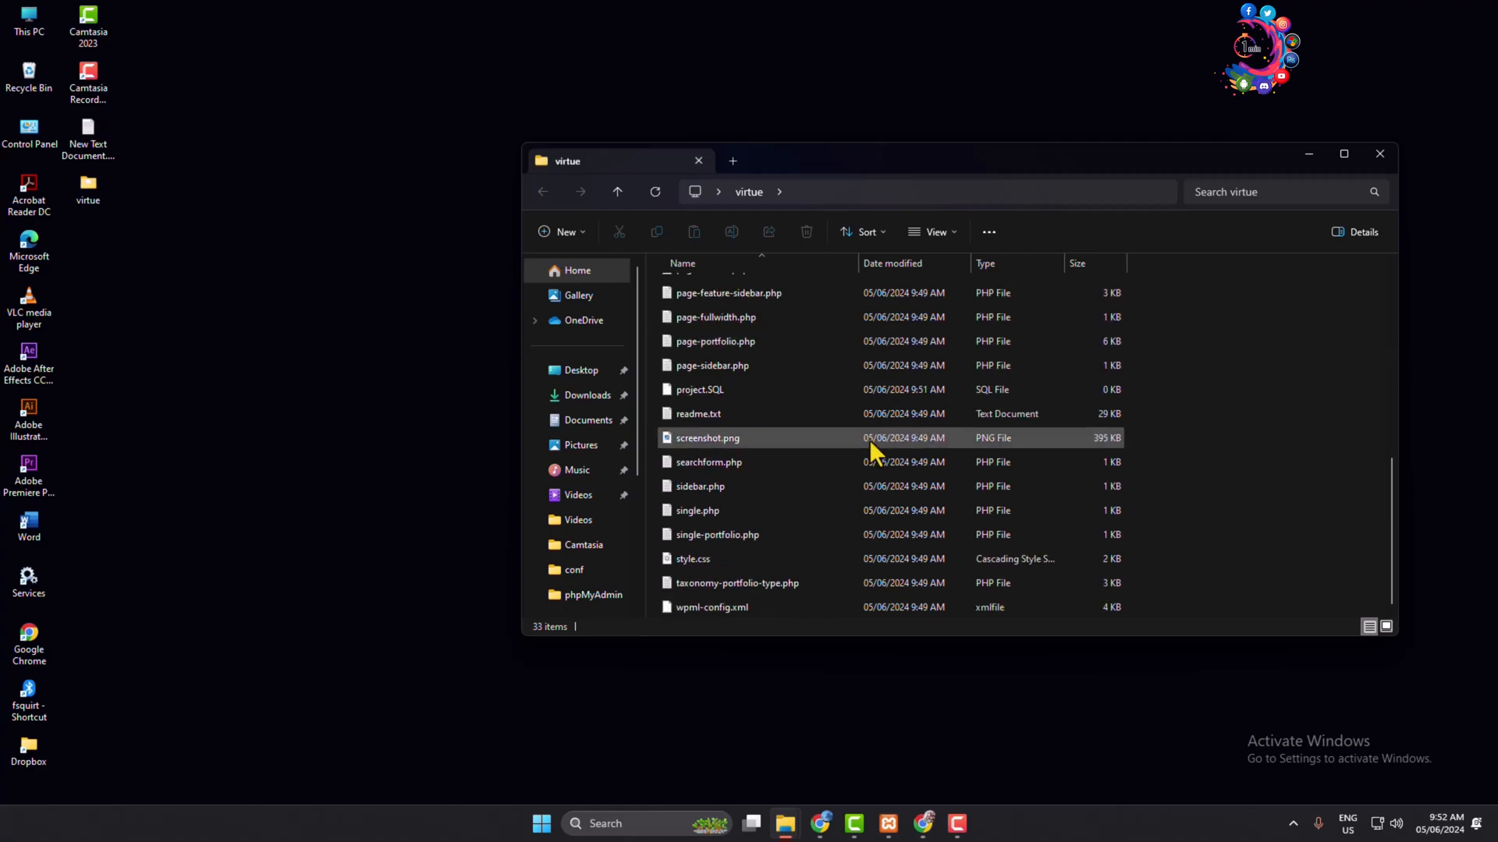
{"action": "scroll", "scroll_direction": "up", "scroll_amount": 3}
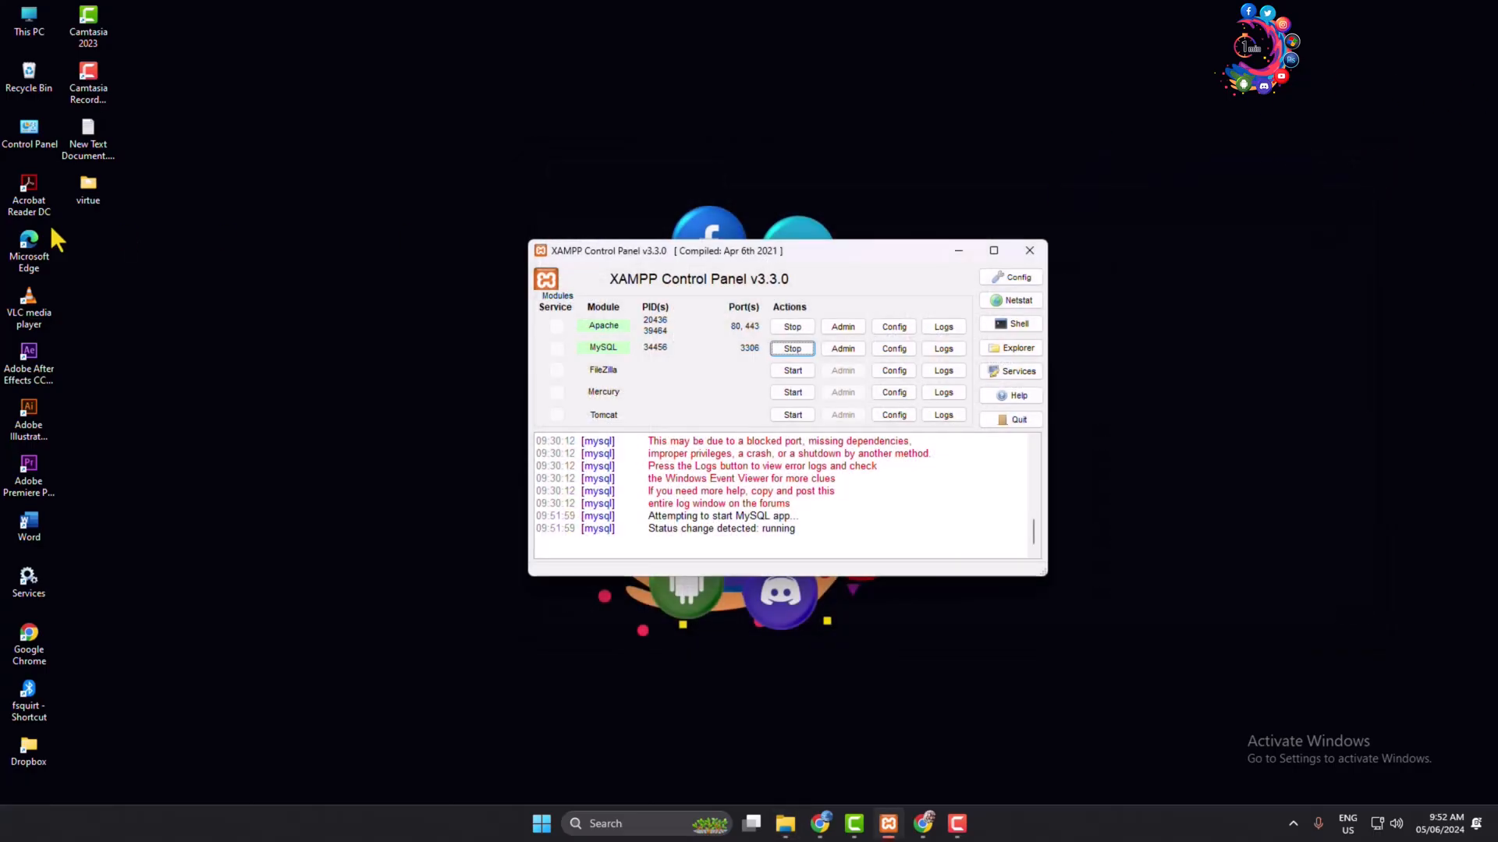
{"action": "right_click", "coordinate": [88, 186]}
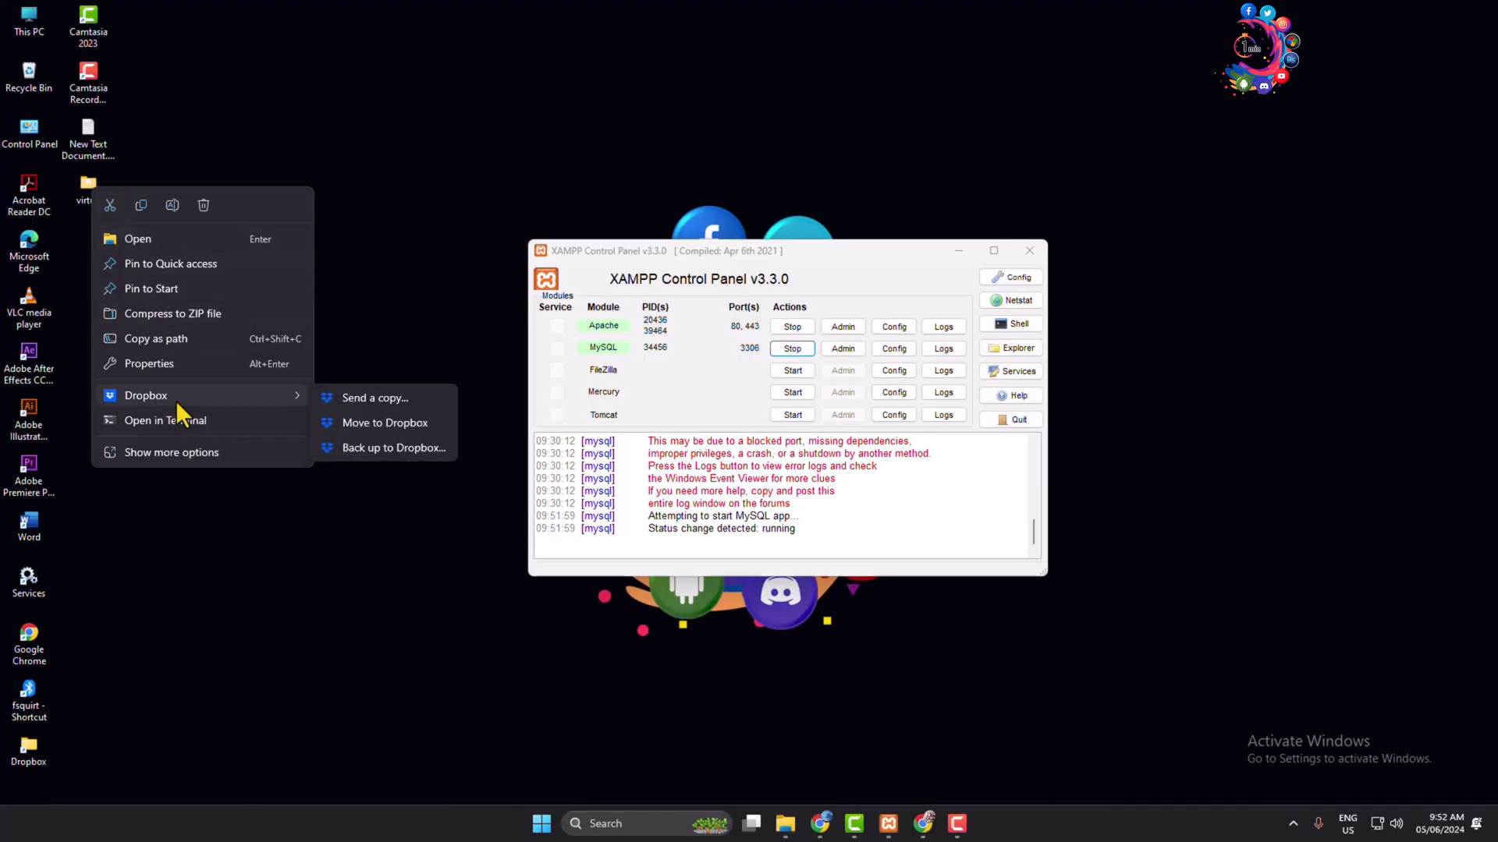
{"action": "mouse_move", "coordinate": [181, 400]}
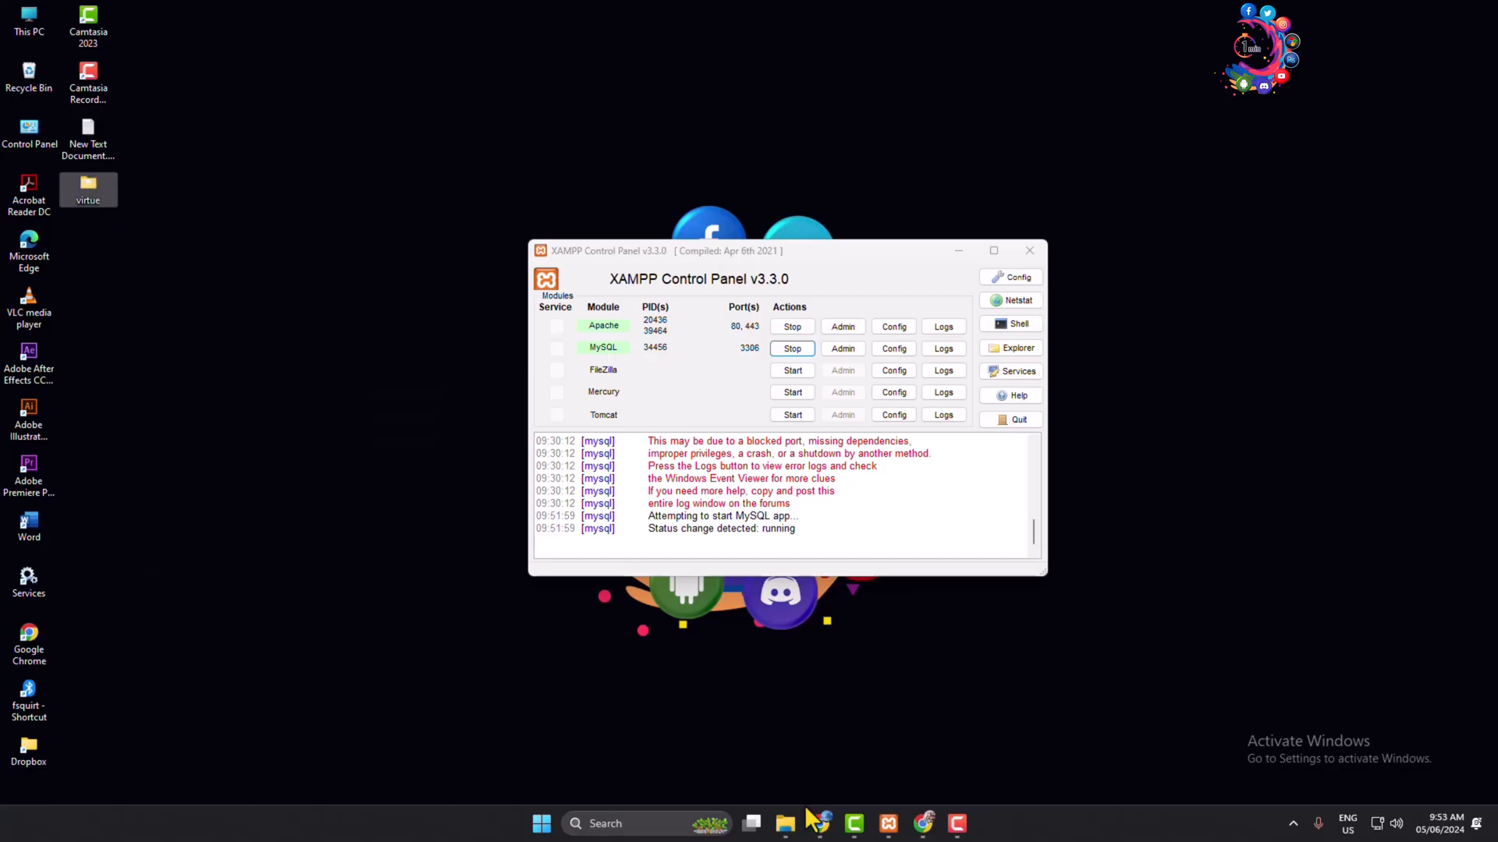
Step: Navigate to C:\xampp\htdocs and paste the copied virtue folder there
{"action": "left_click", "coordinate": [751, 823]}
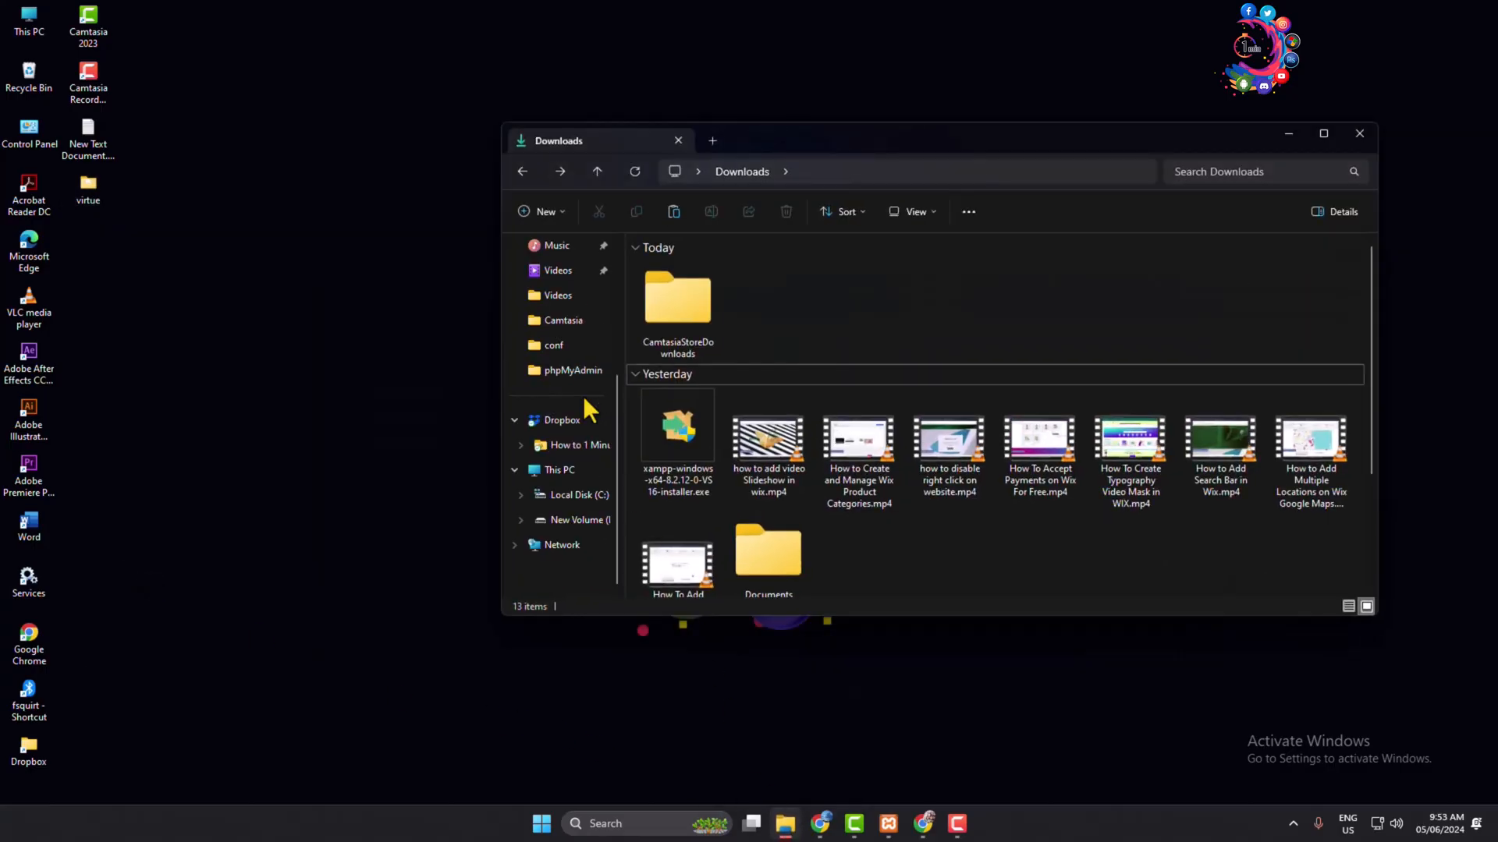
{"action": "mouse_move", "coordinate": [572, 495]}
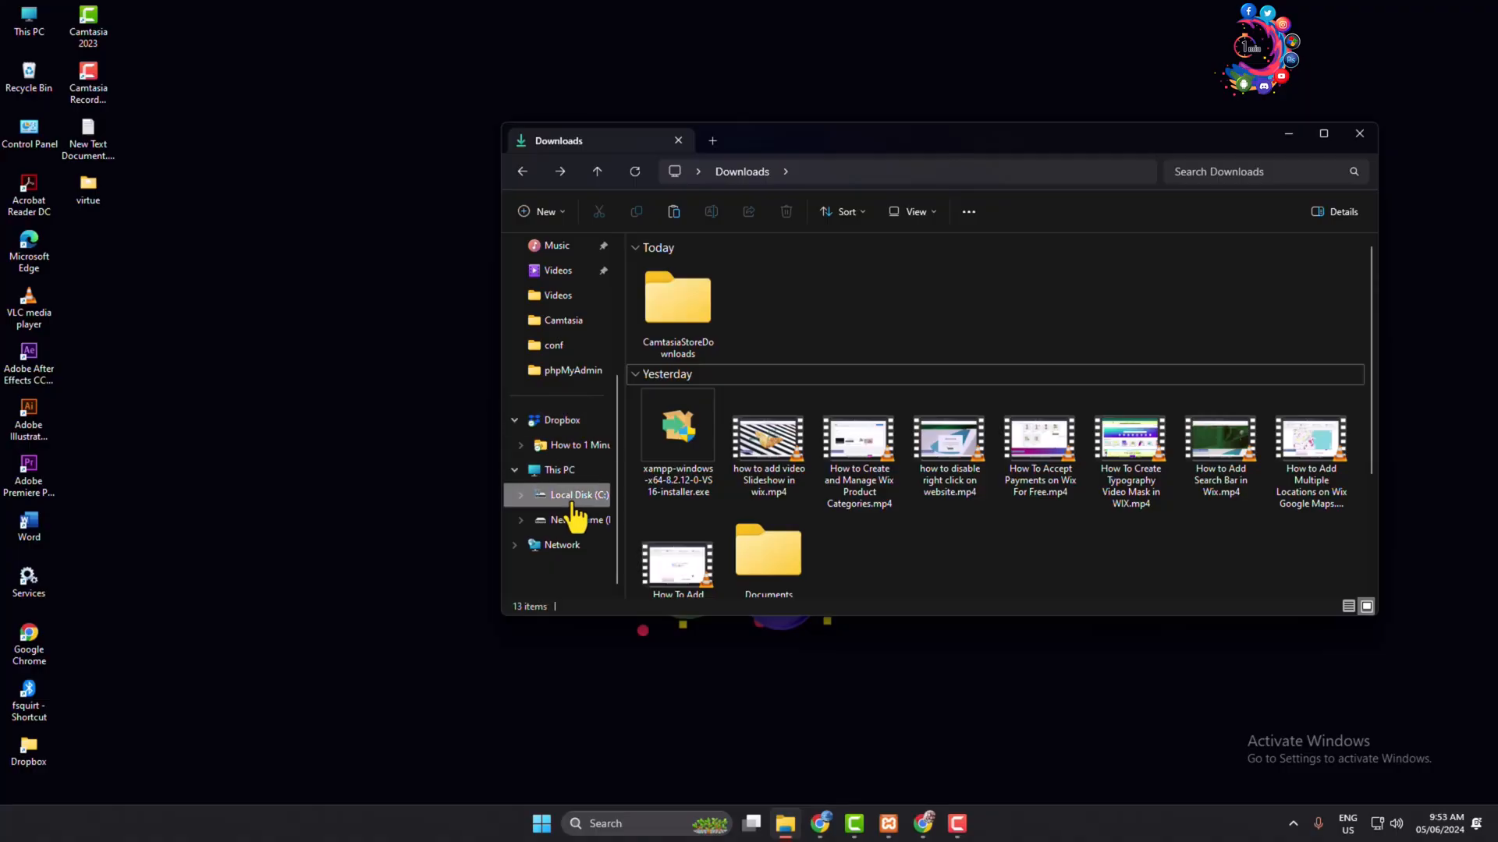
{"action": "left_click", "coordinate": [577, 494]}
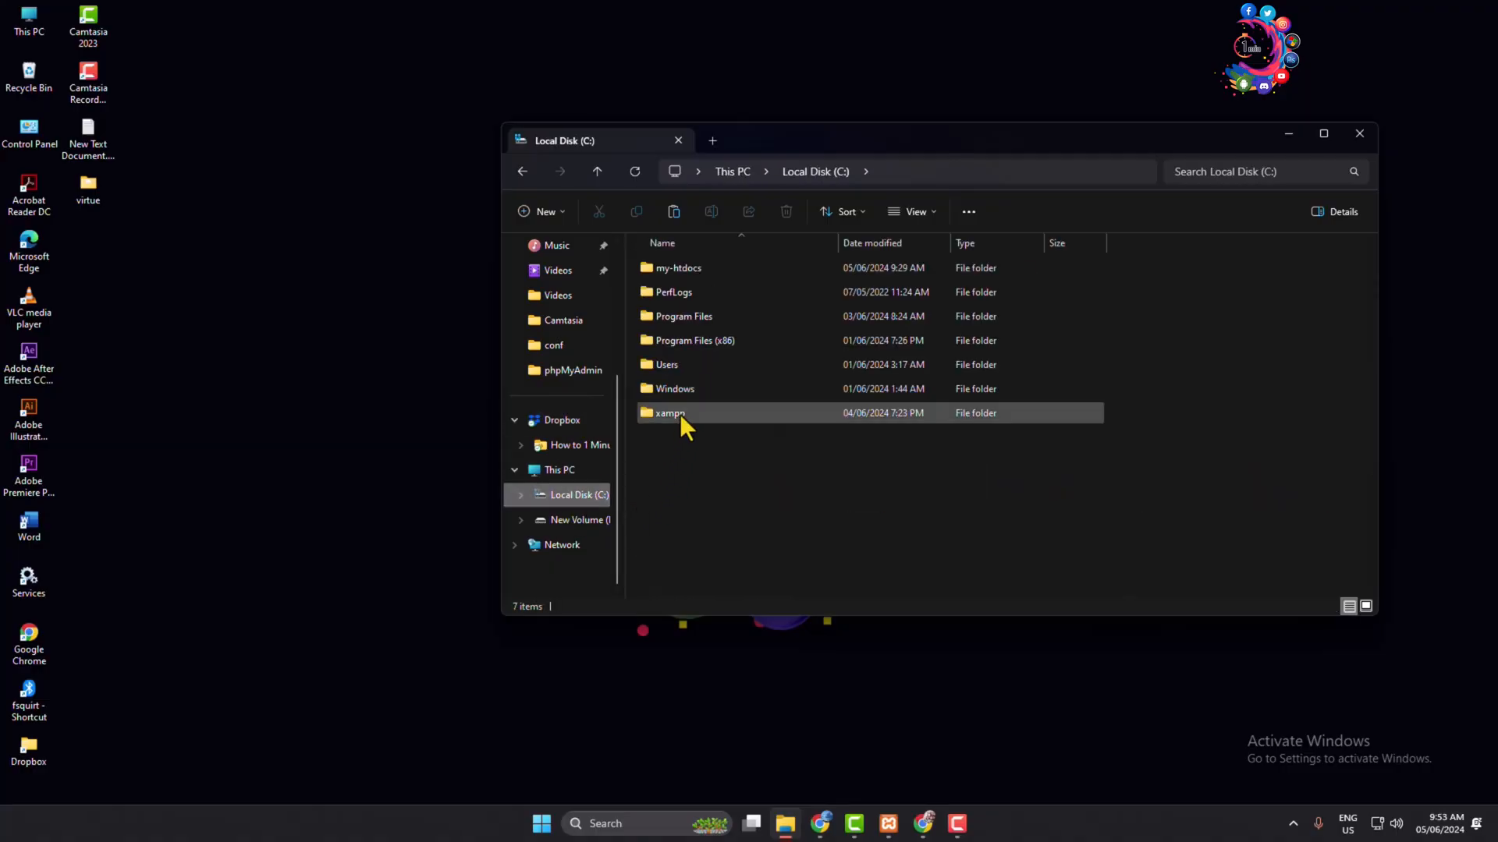
{"action": "double_click", "coordinate": [669, 412]}
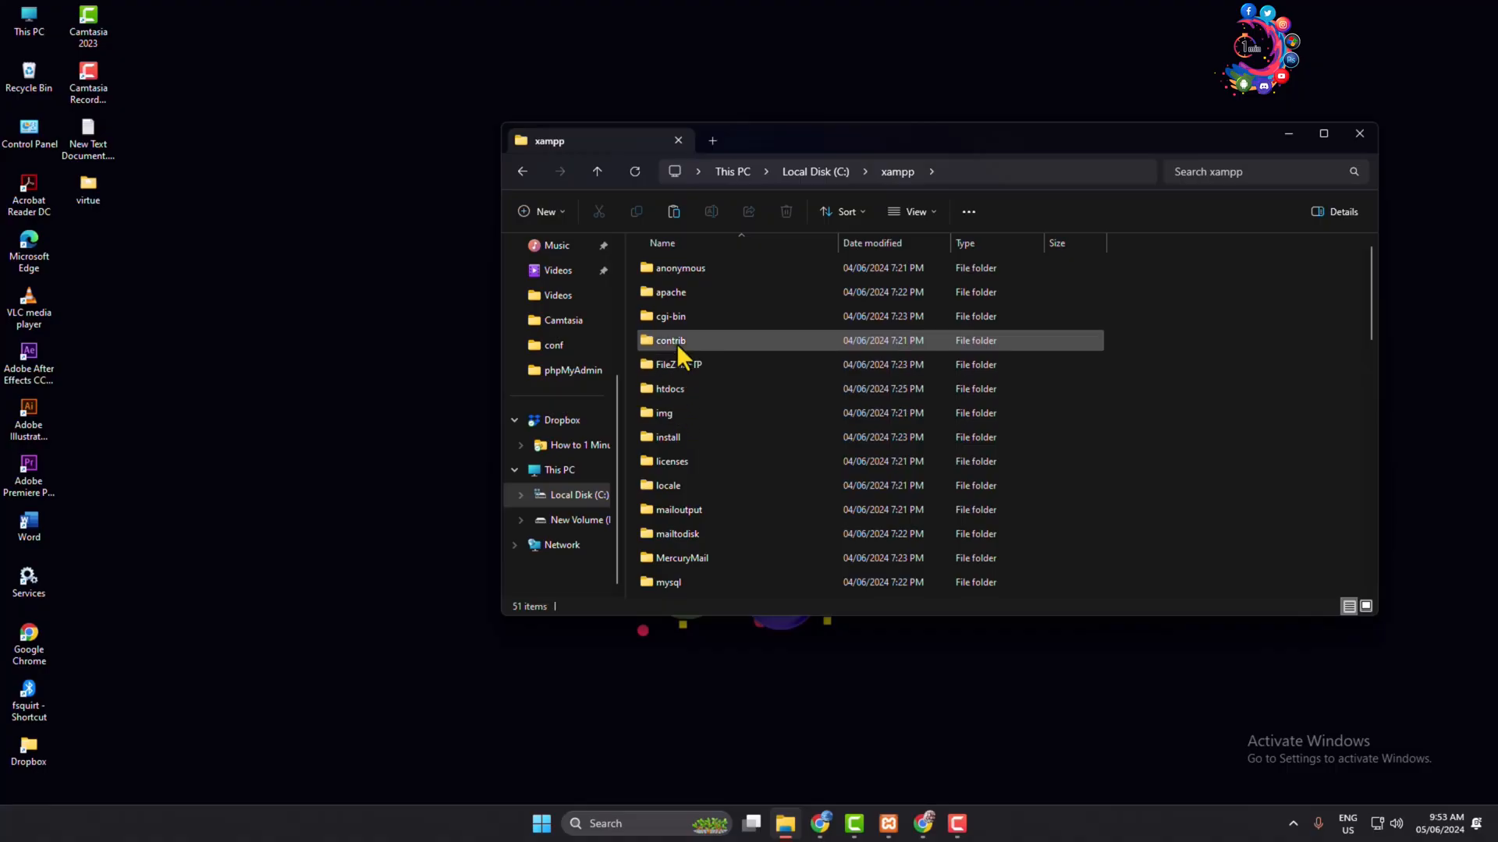
{"action": "mouse_move", "coordinate": [669, 388]}
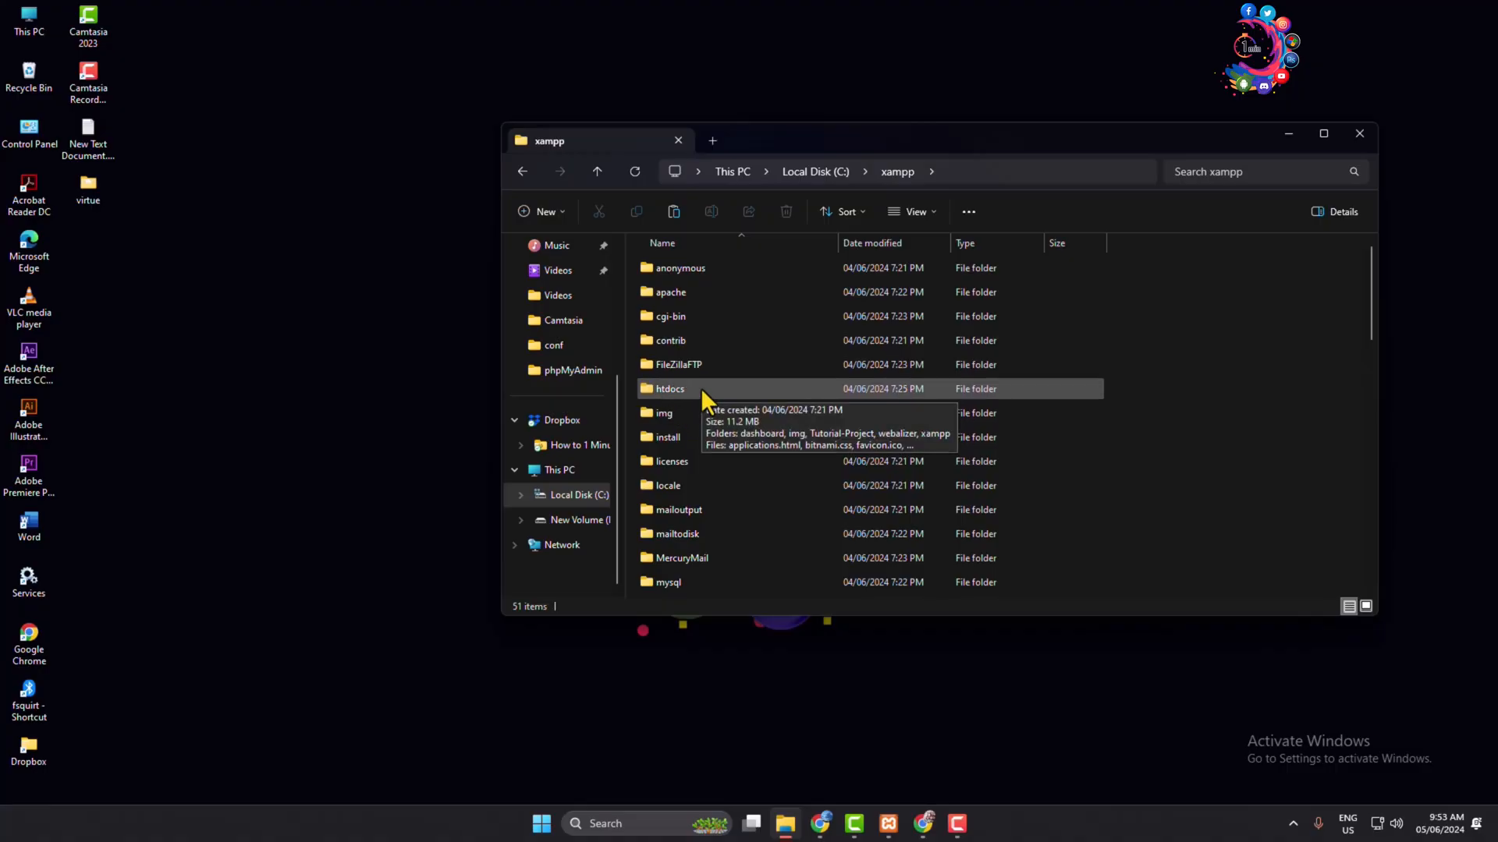
{"action": "double_click", "coordinate": [670, 389]}
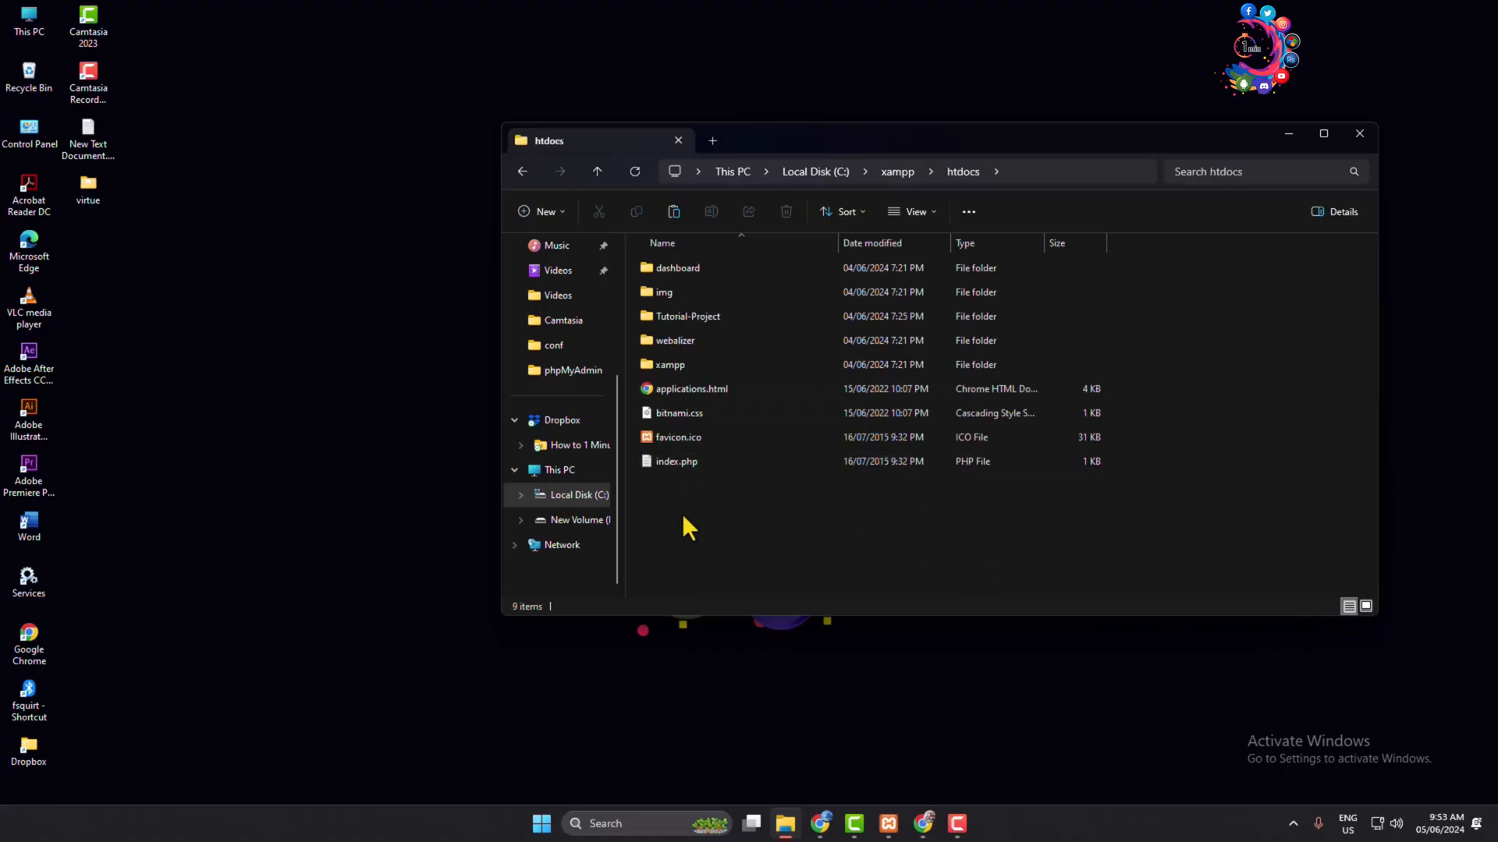
{"action": "right_click", "coordinate": [688, 526]}
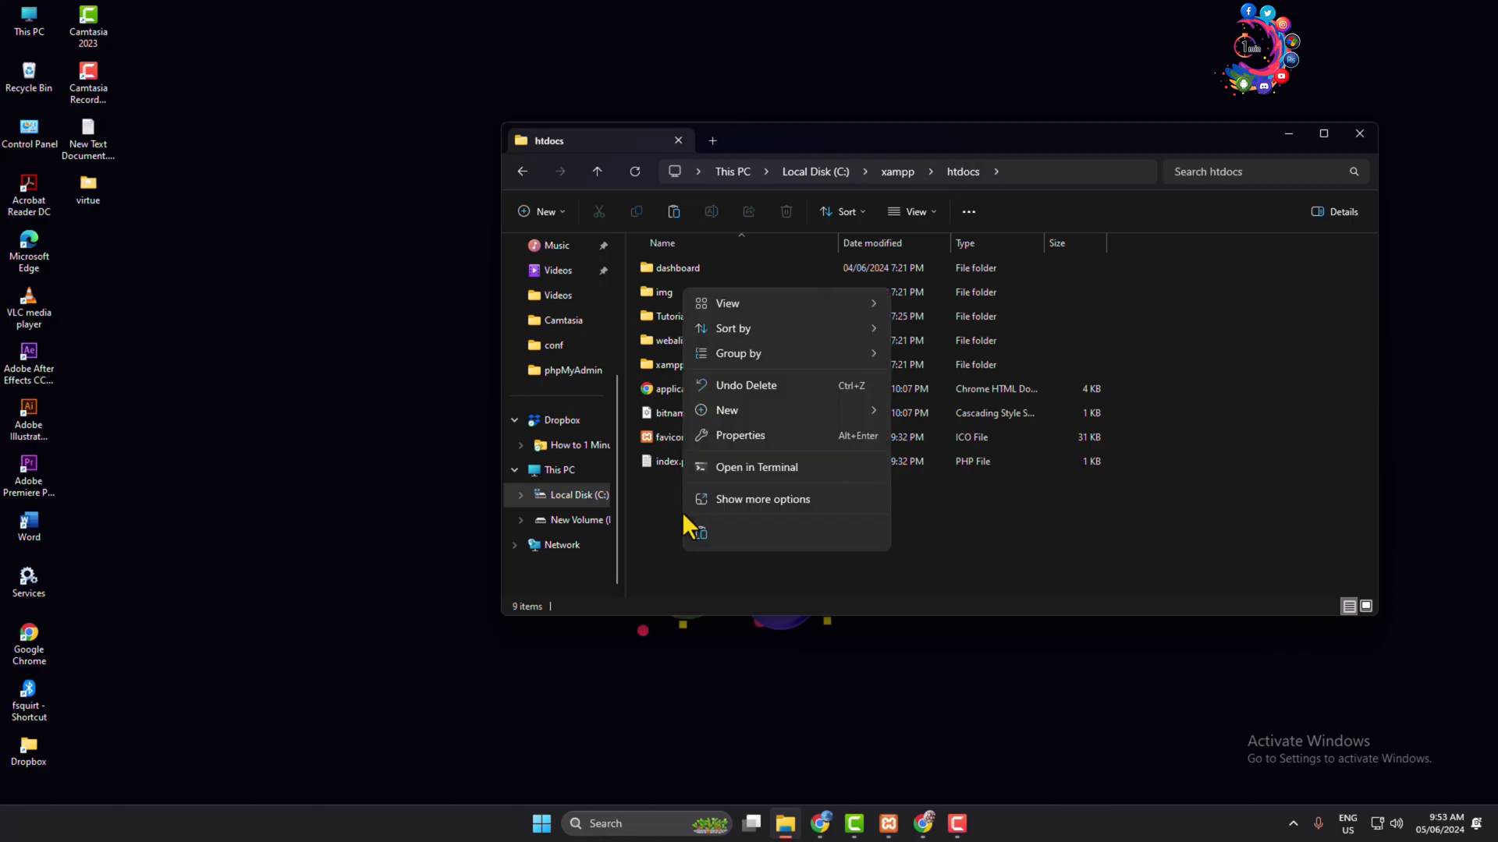
{"action": "mouse_move", "coordinate": [714, 410]}
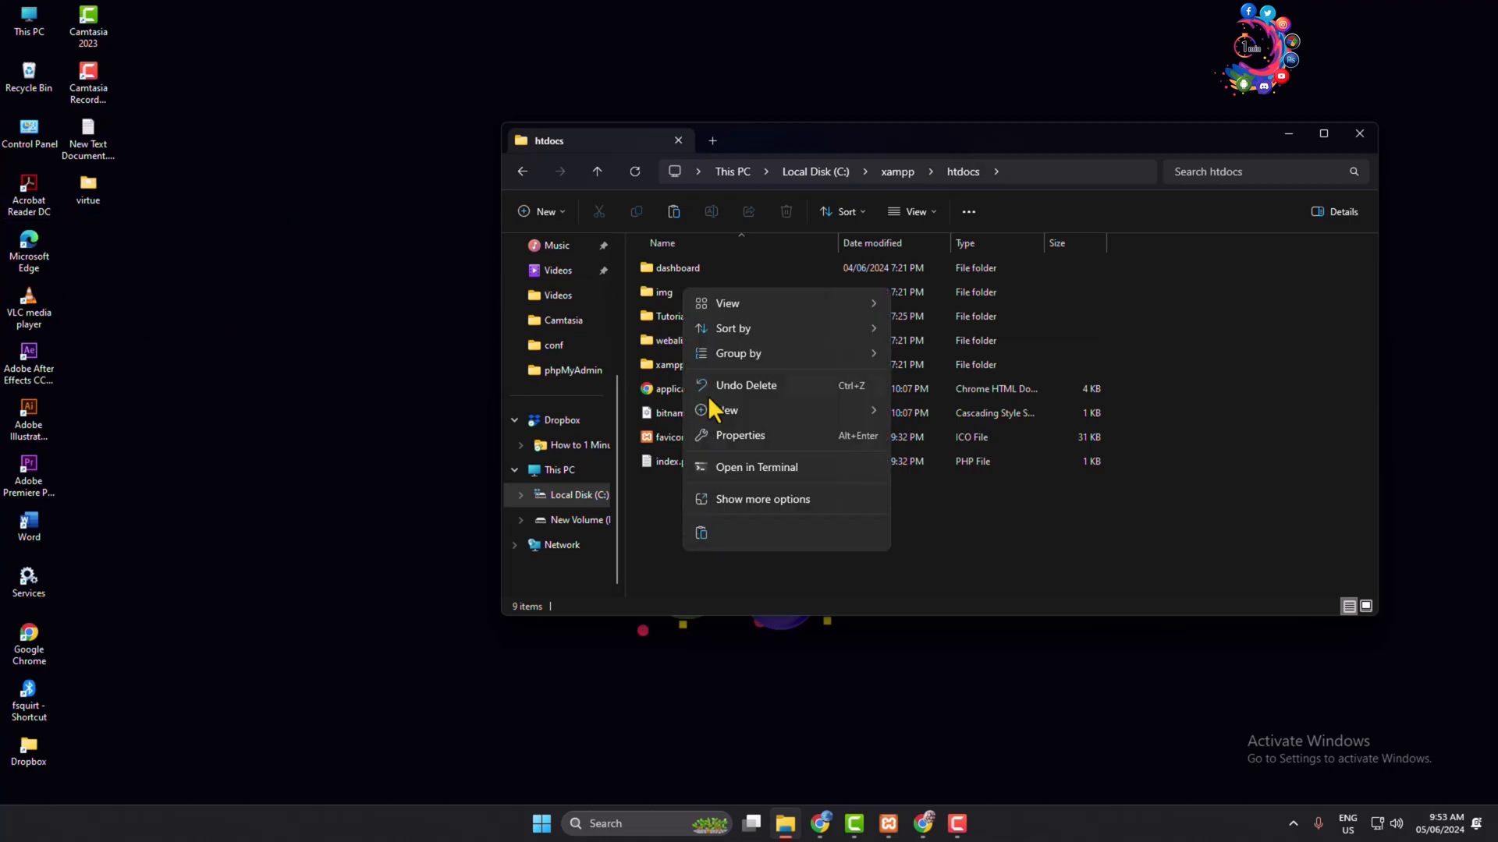
{"action": "left_click", "coordinate": [707, 545]}
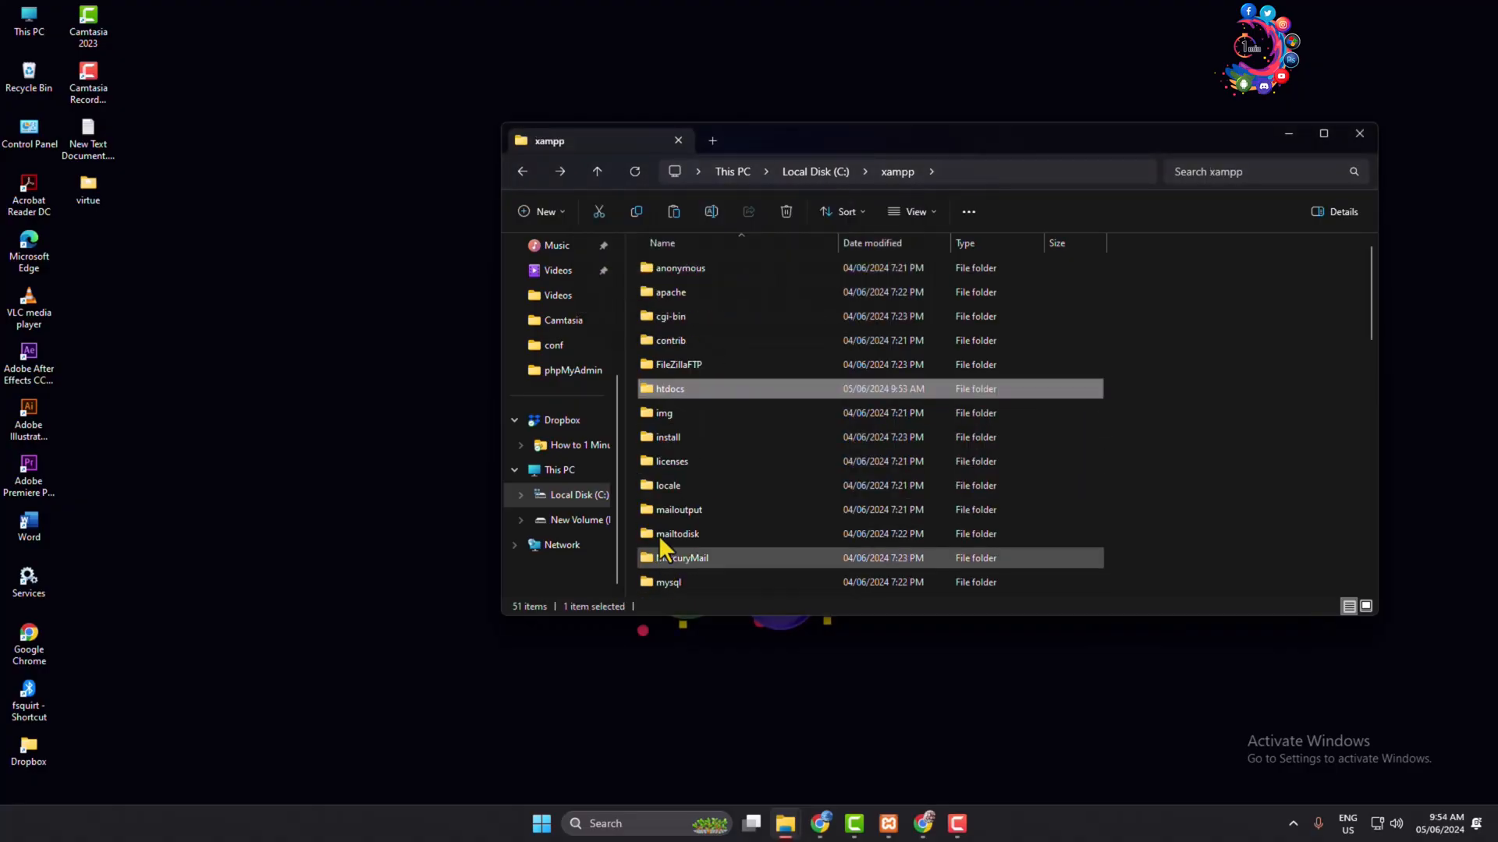
{"action": "mouse_move", "coordinate": [167, 306]}
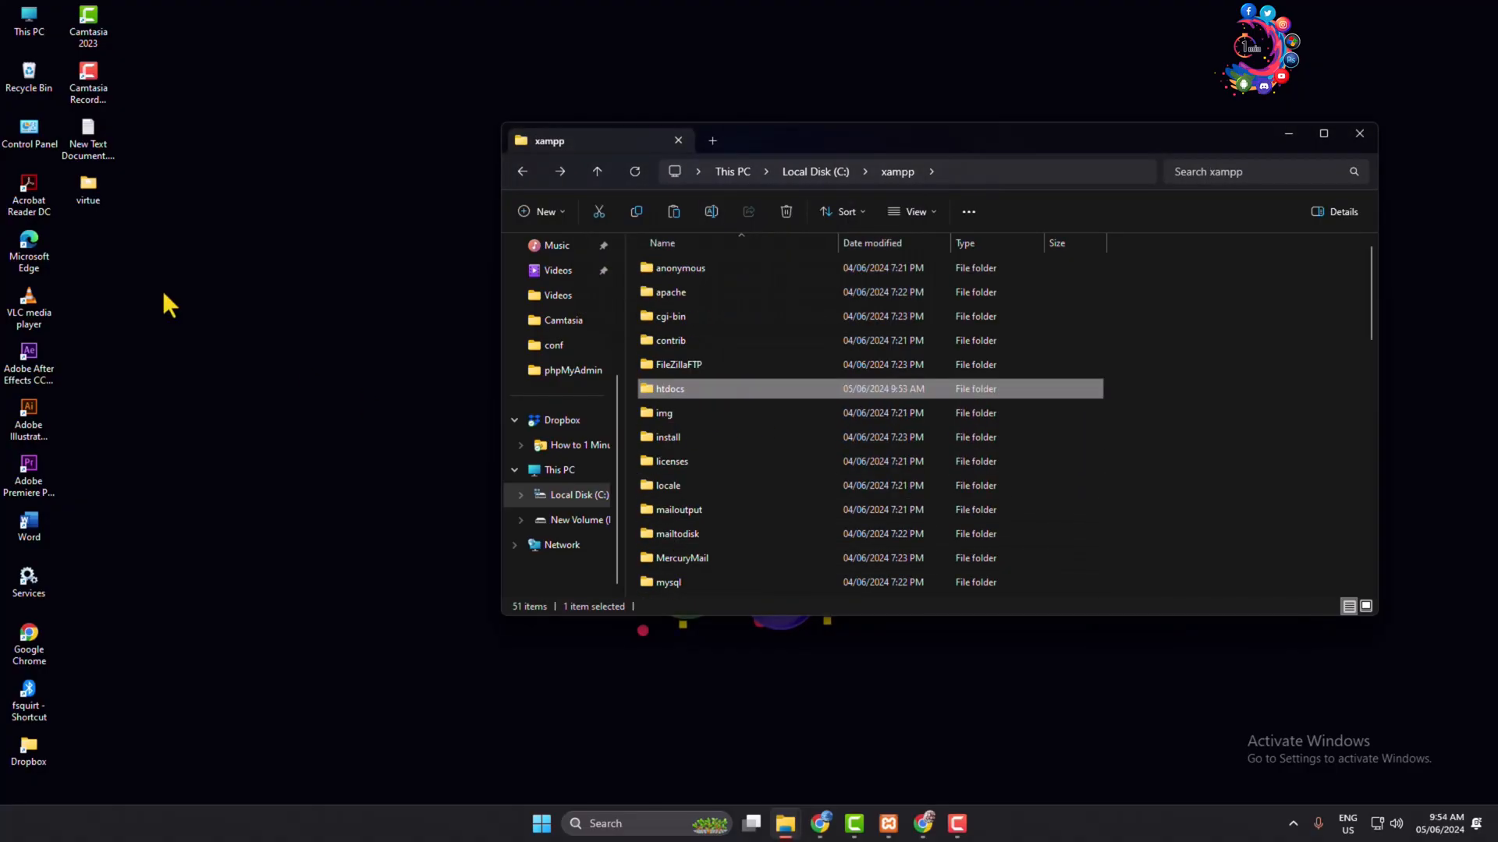
{"action": "mouse_move", "coordinate": [688, 391]}
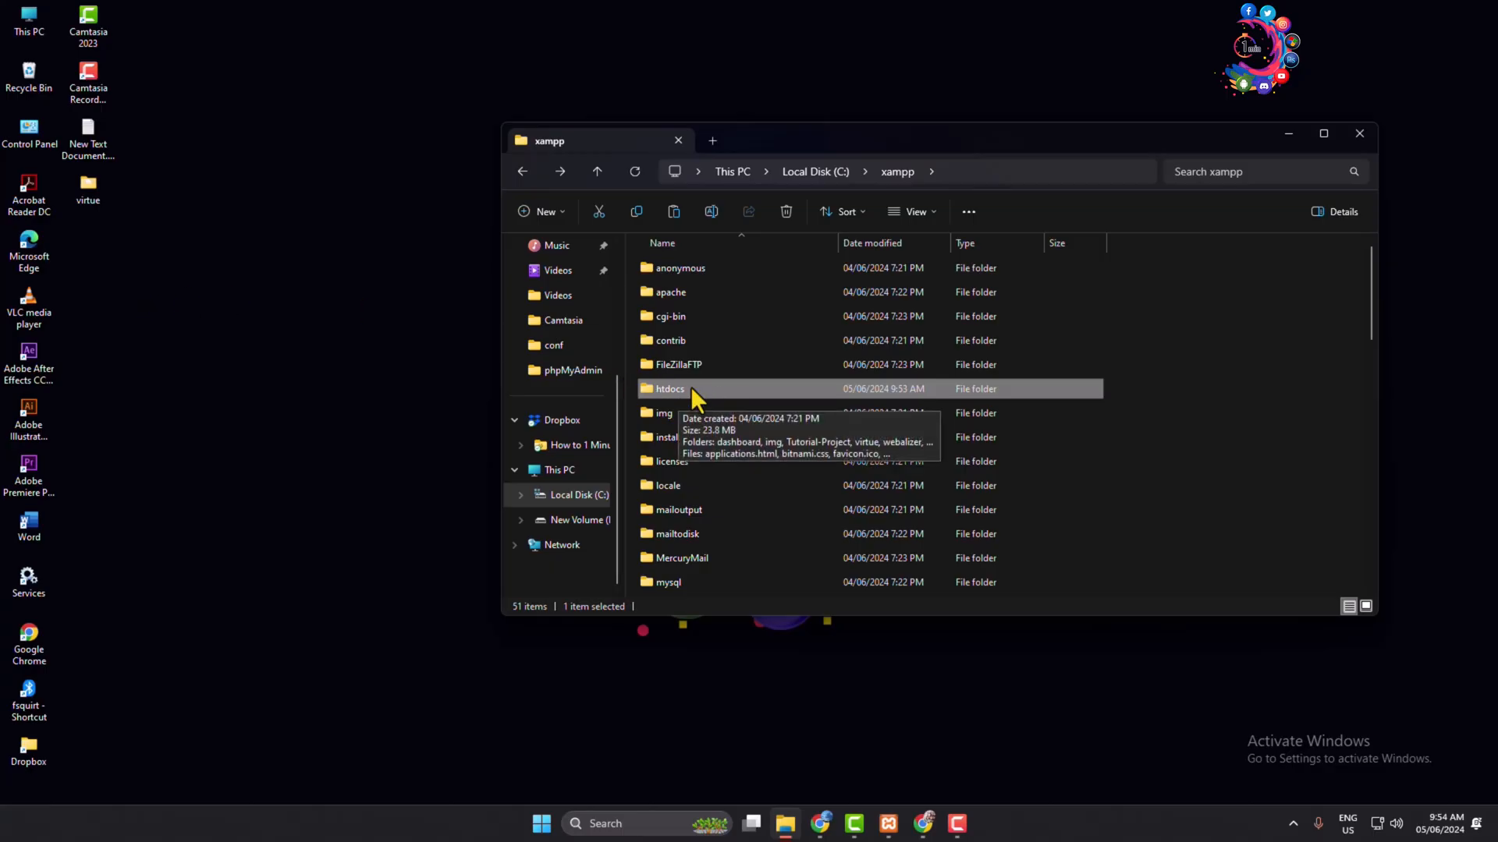
Step: Reopen htdocs and confirm the virtue folder is listed among its projects
{"action": "double_click", "coordinate": [669, 388]}
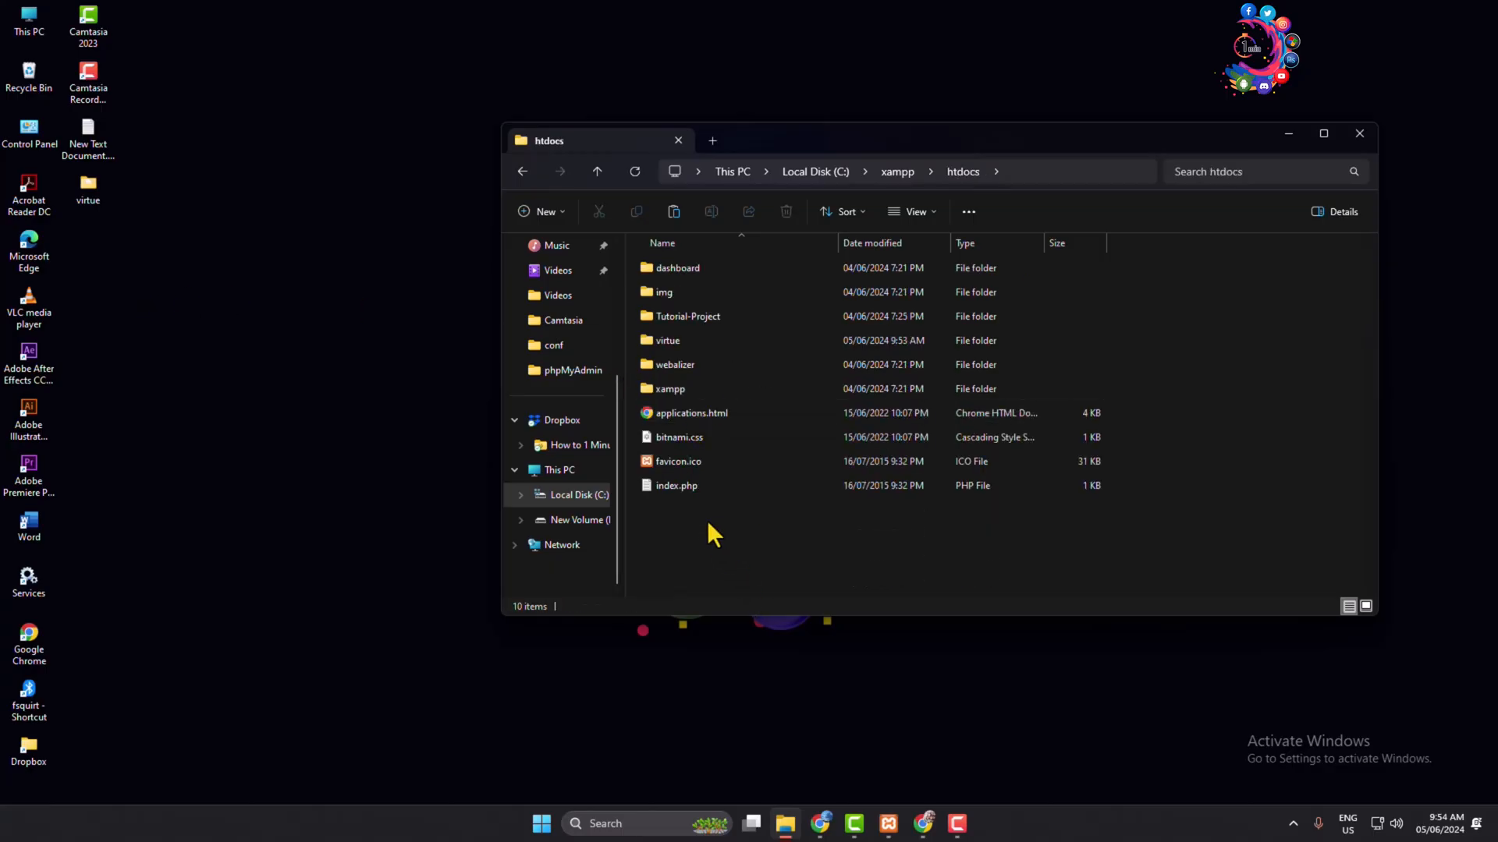
{"action": "left_click", "coordinate": [670, 389]}
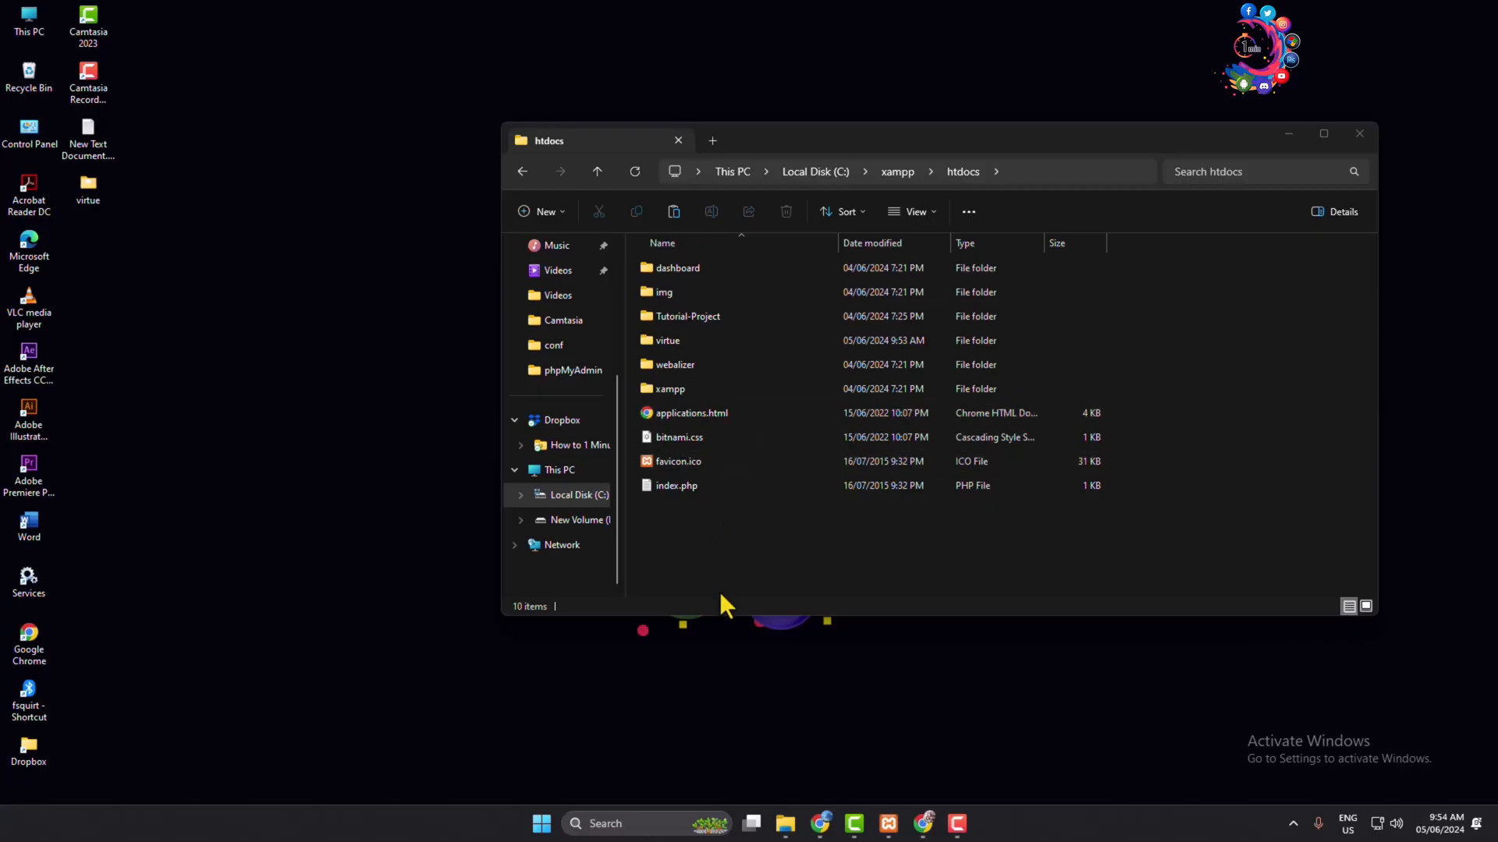
{"action": "mouse_move", "coordinate": [742, 516]}
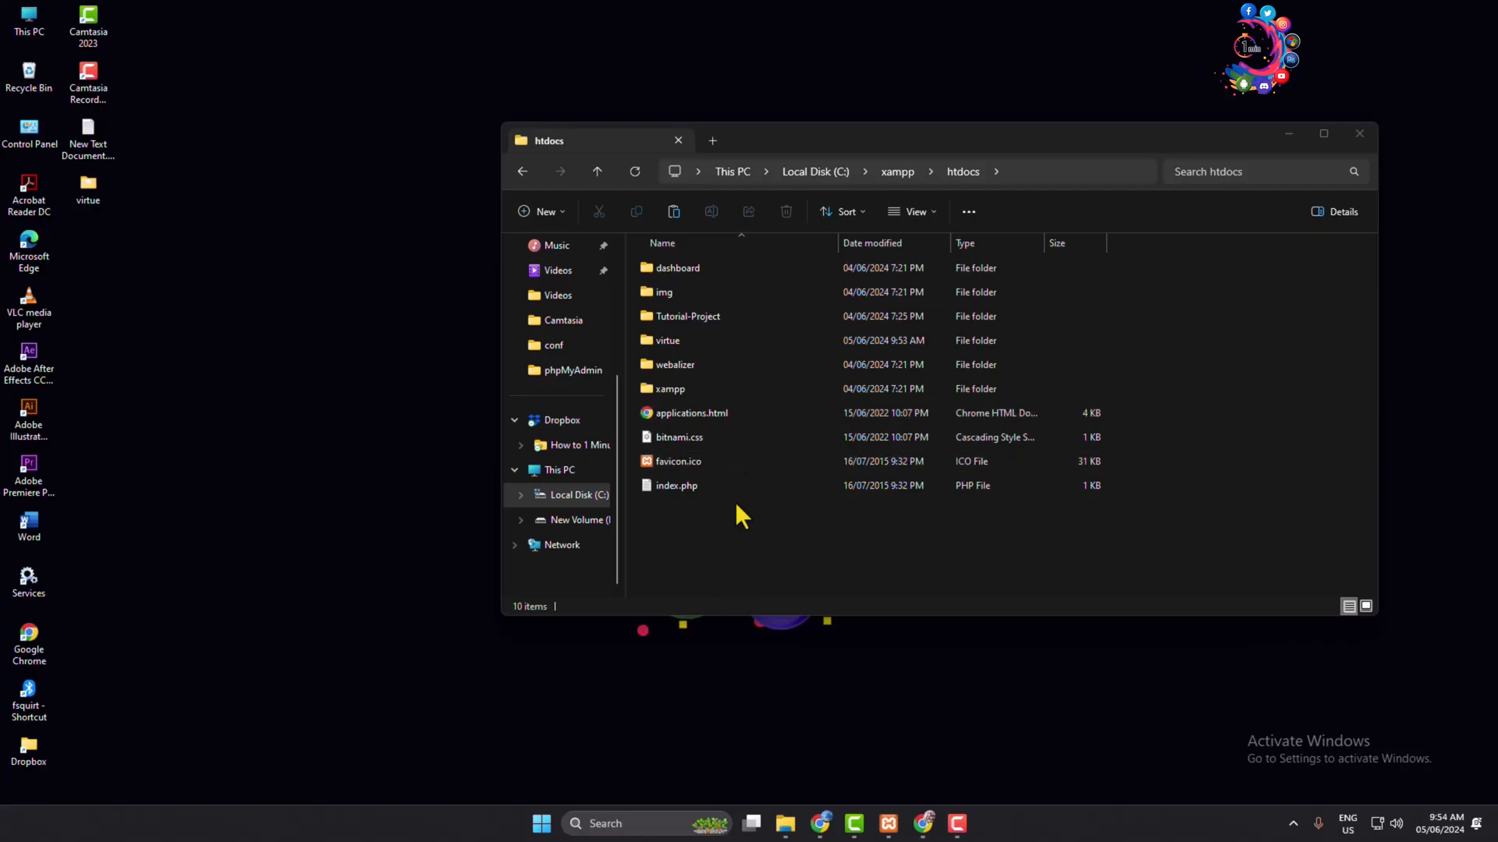
{"action": "left_click", "coordinate": [679, 437]}
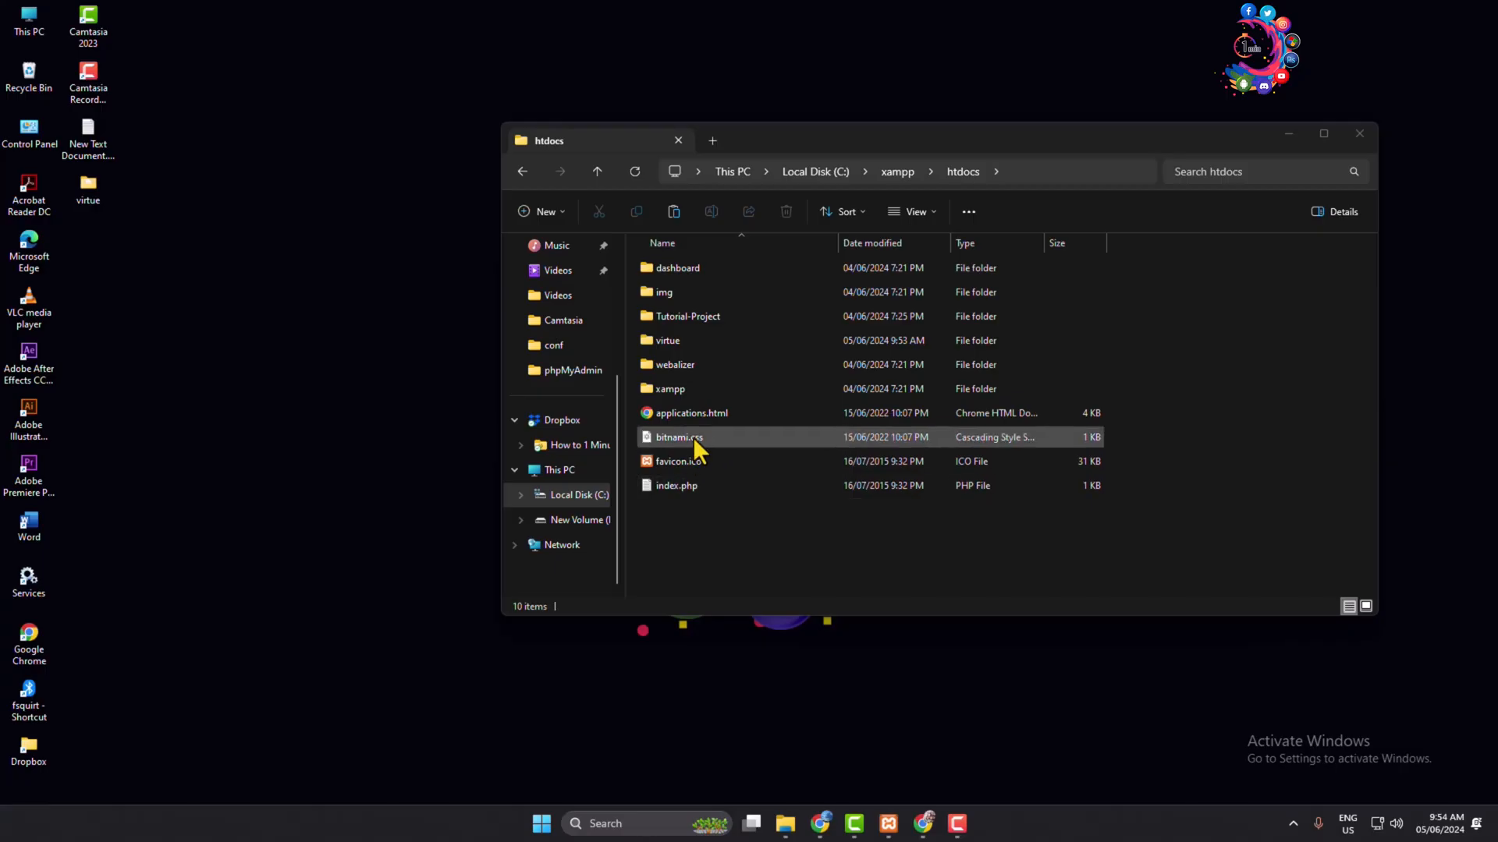
Step: Launch Chrome and go to localhost/phpmyadmin/ from the address bar suggestions
{"action": "left_click", "coordinate": [821, 823]}
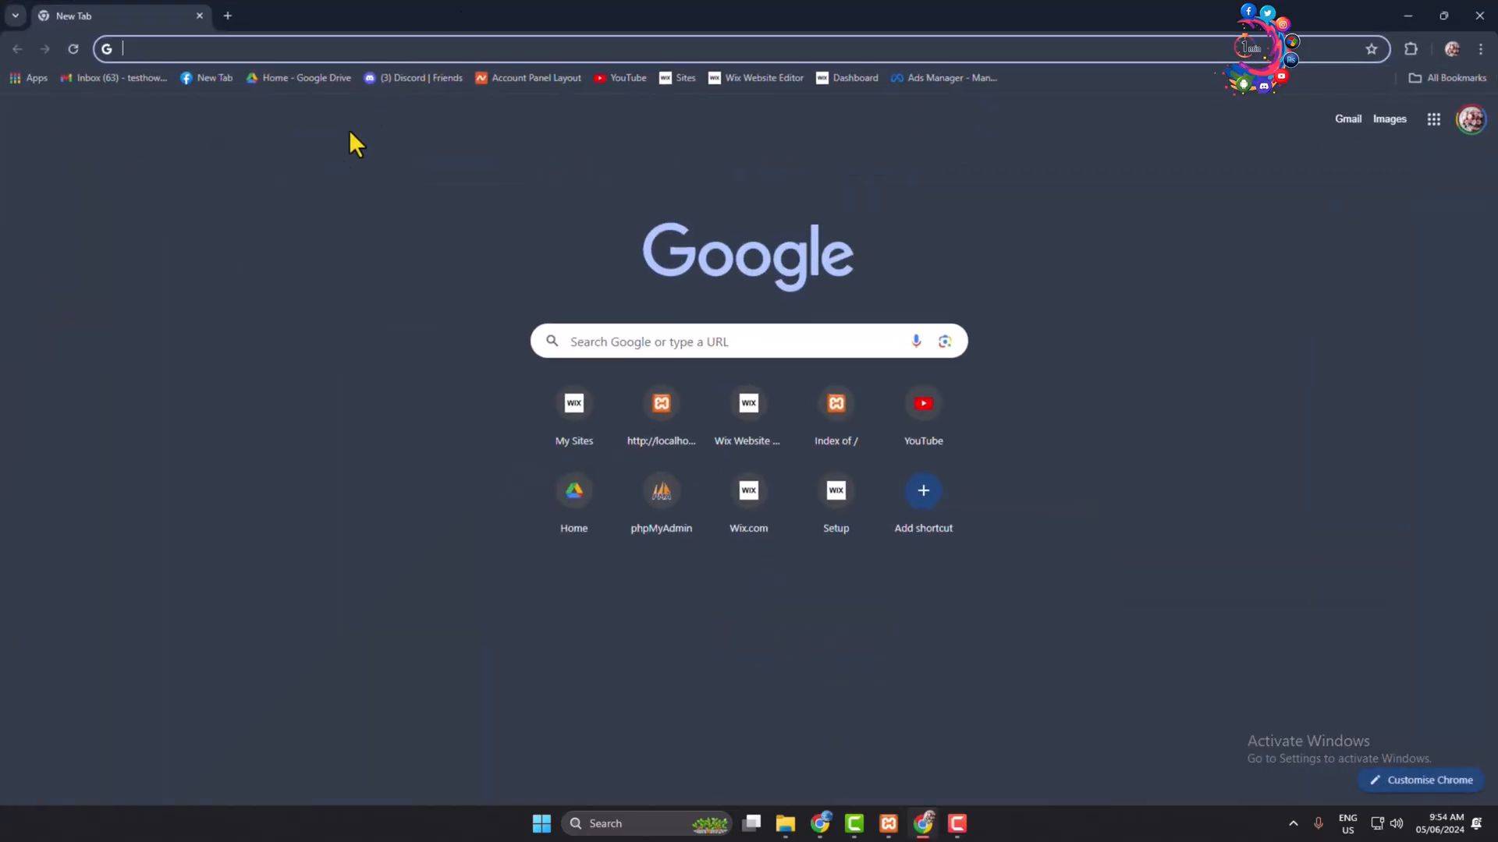
{"action": "mouse_move", "coordinate": [297, 232]}
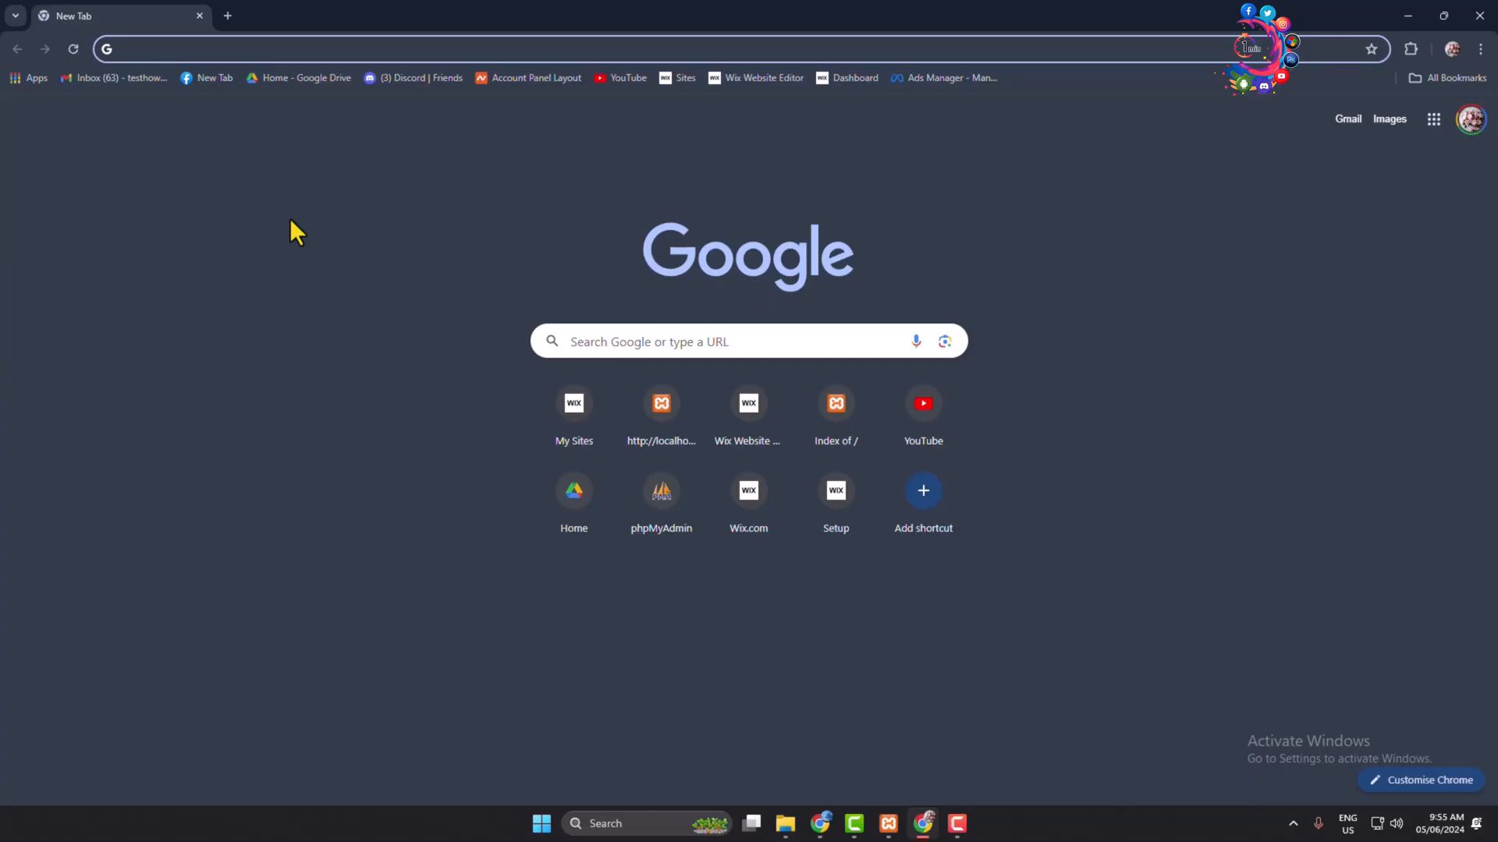
{"action": "type", "text": "localhost/Tutorial-Project"}
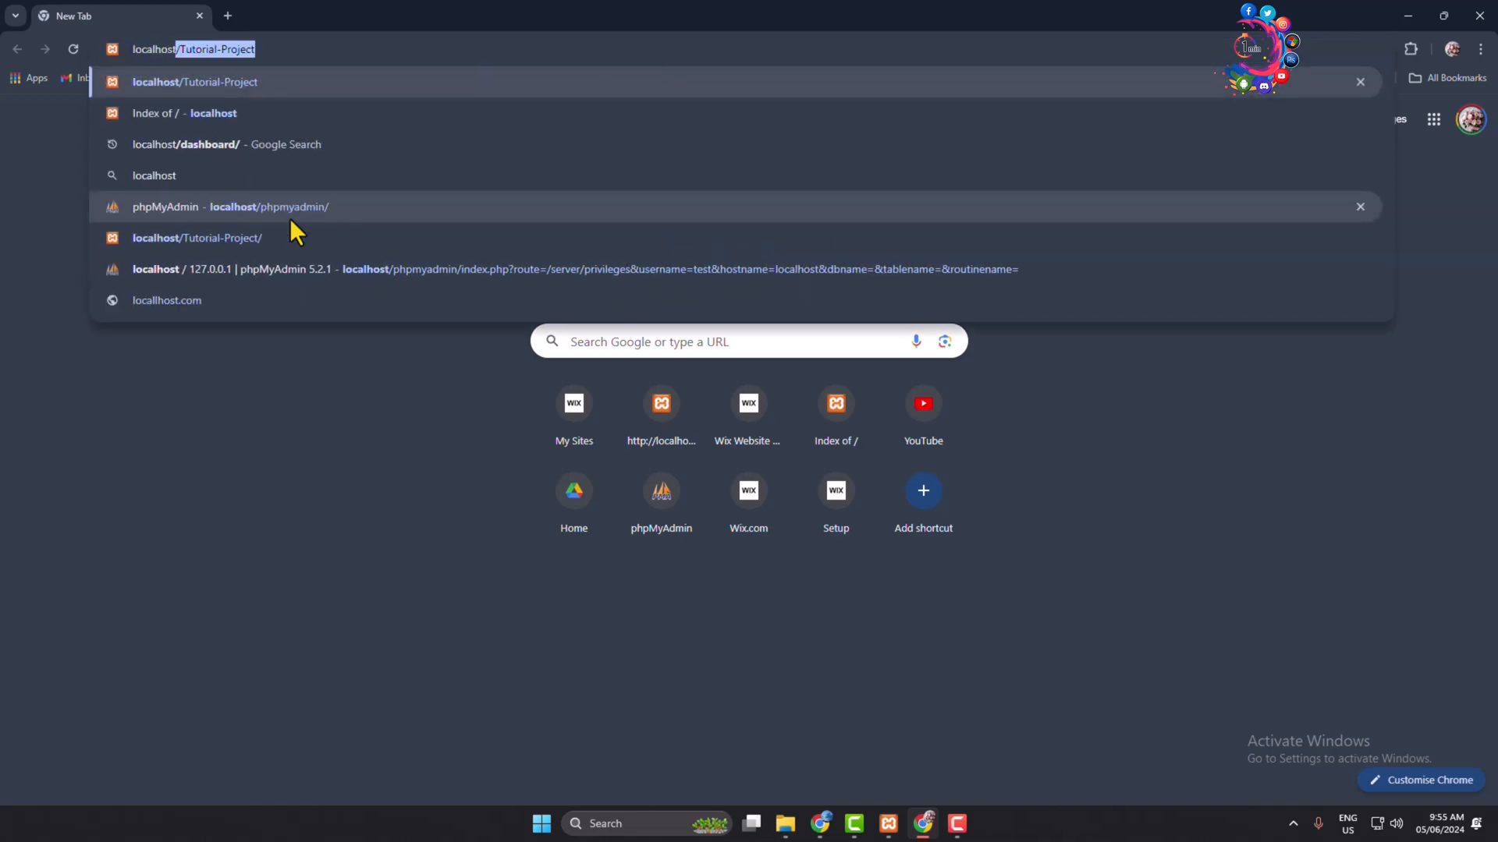
{"action": "left_click", "coordinate": [230, 206]}
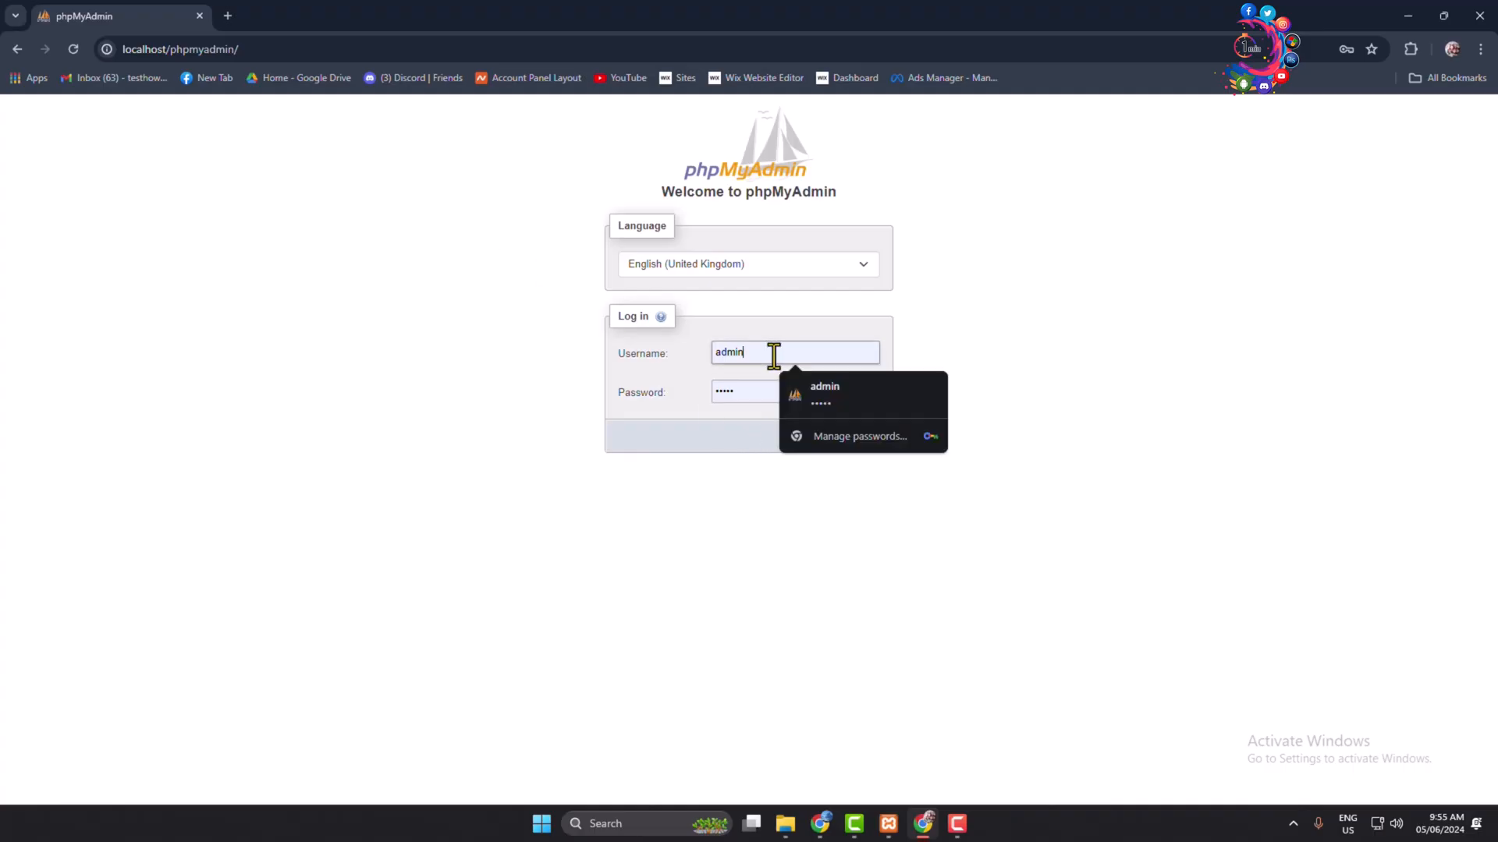
Step: Log into phpMyAdmin as root with an empty password and dismiss Chrome's breach warning
{"action": "type", "text": "root"}
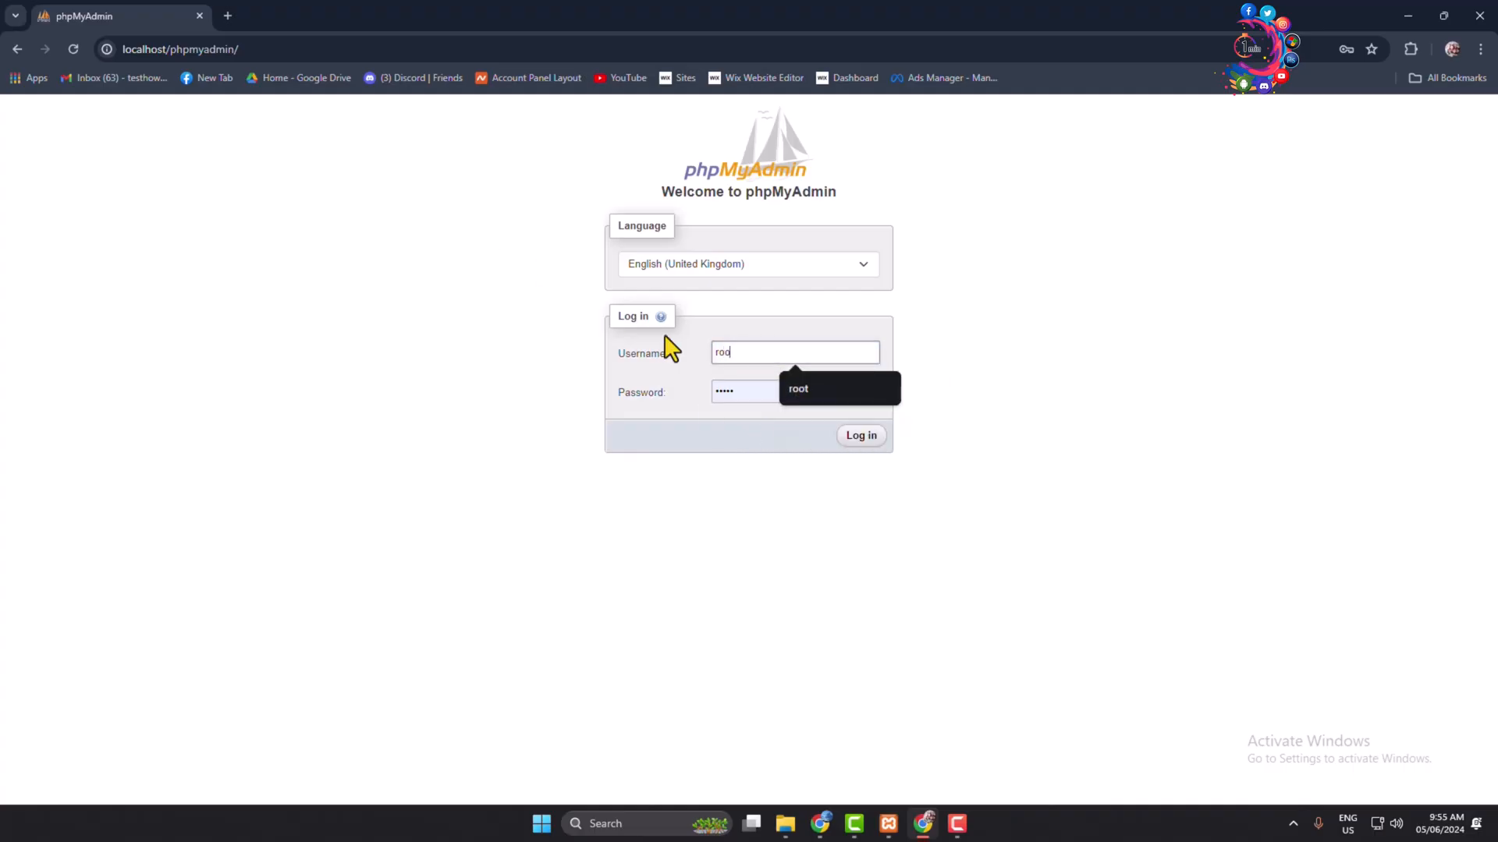
{"action": "left_click", "coordinate": [794, 391]}
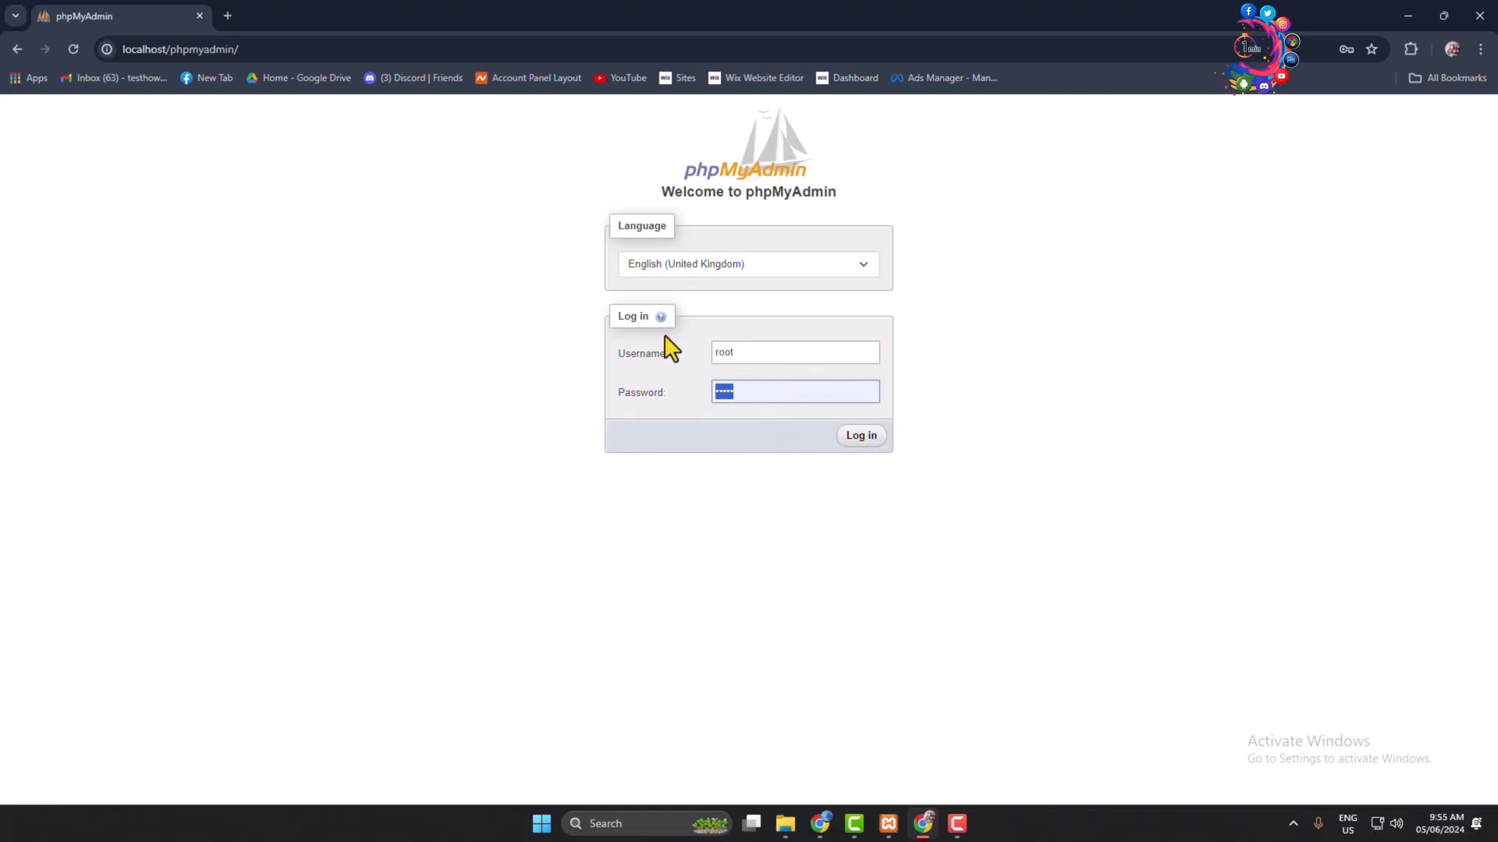
{"action": "left_click", "coordinate": [858, 435]}
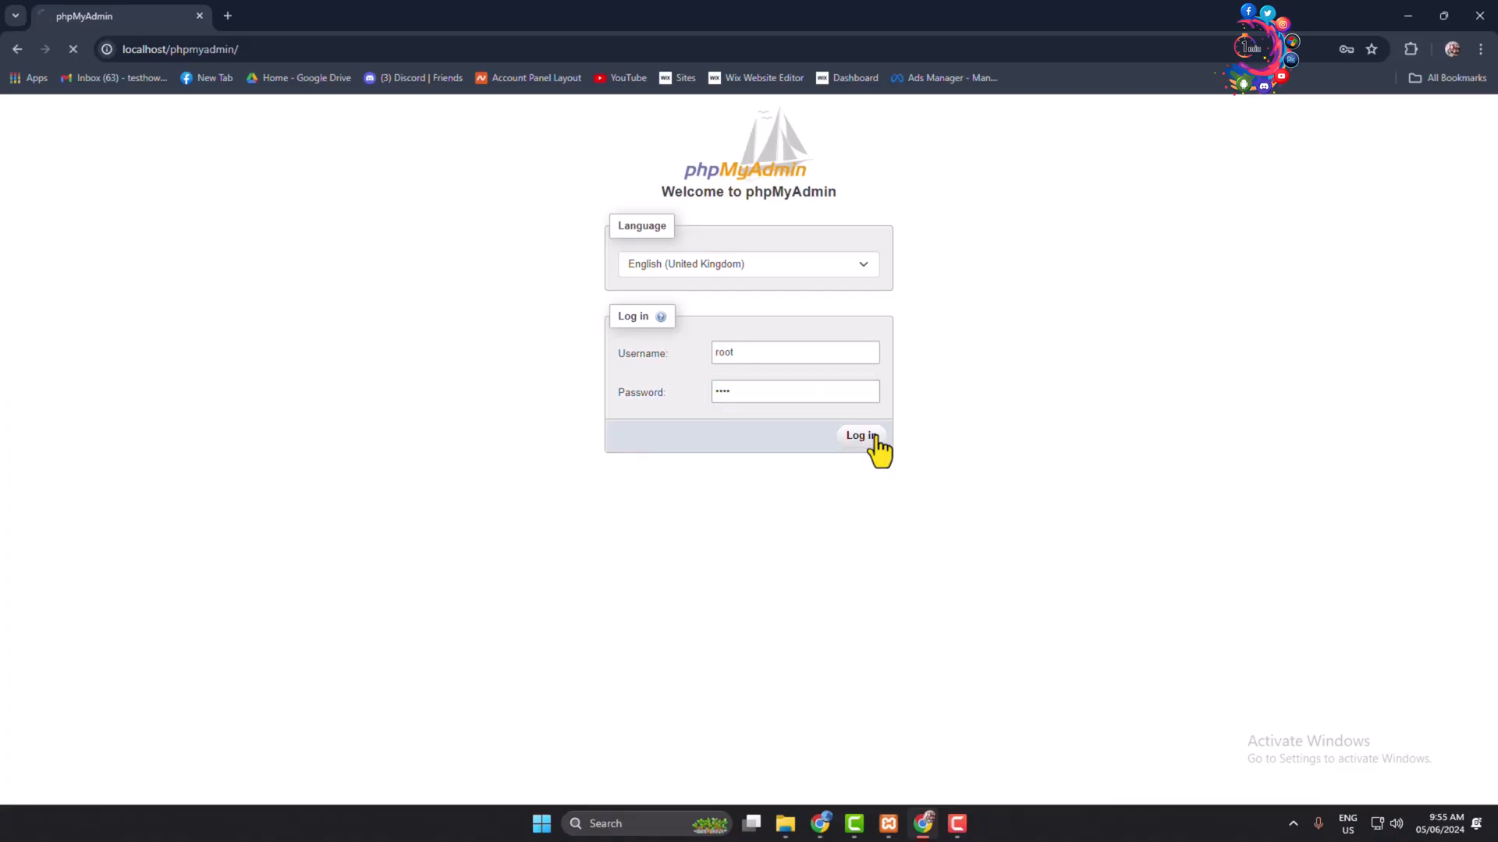
{"action": "left_click", "coordinate": [858, 435]}
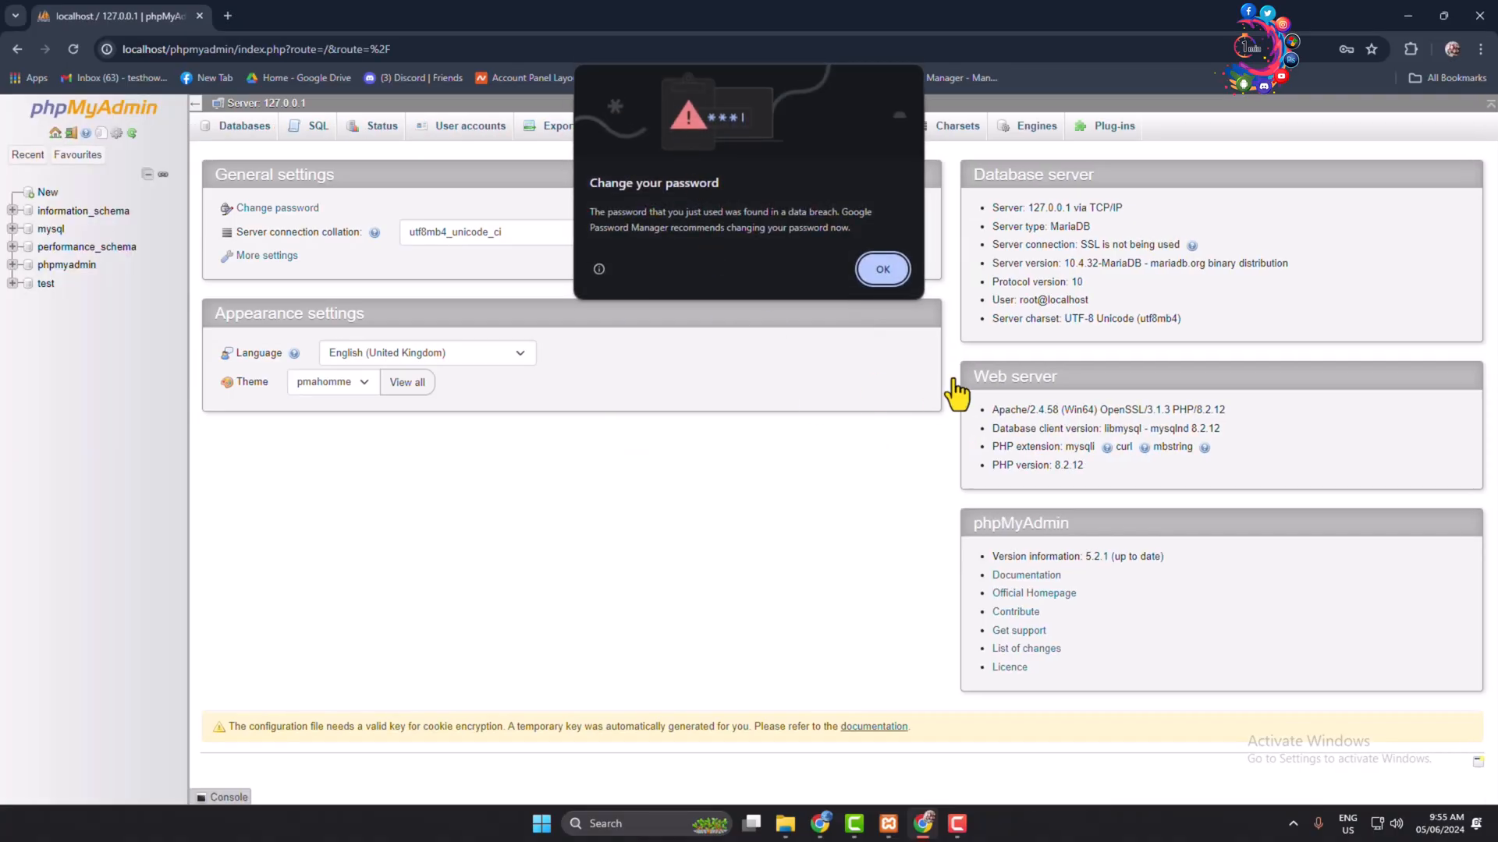
{"action": "left_click", "coordinate": [880, 268]}
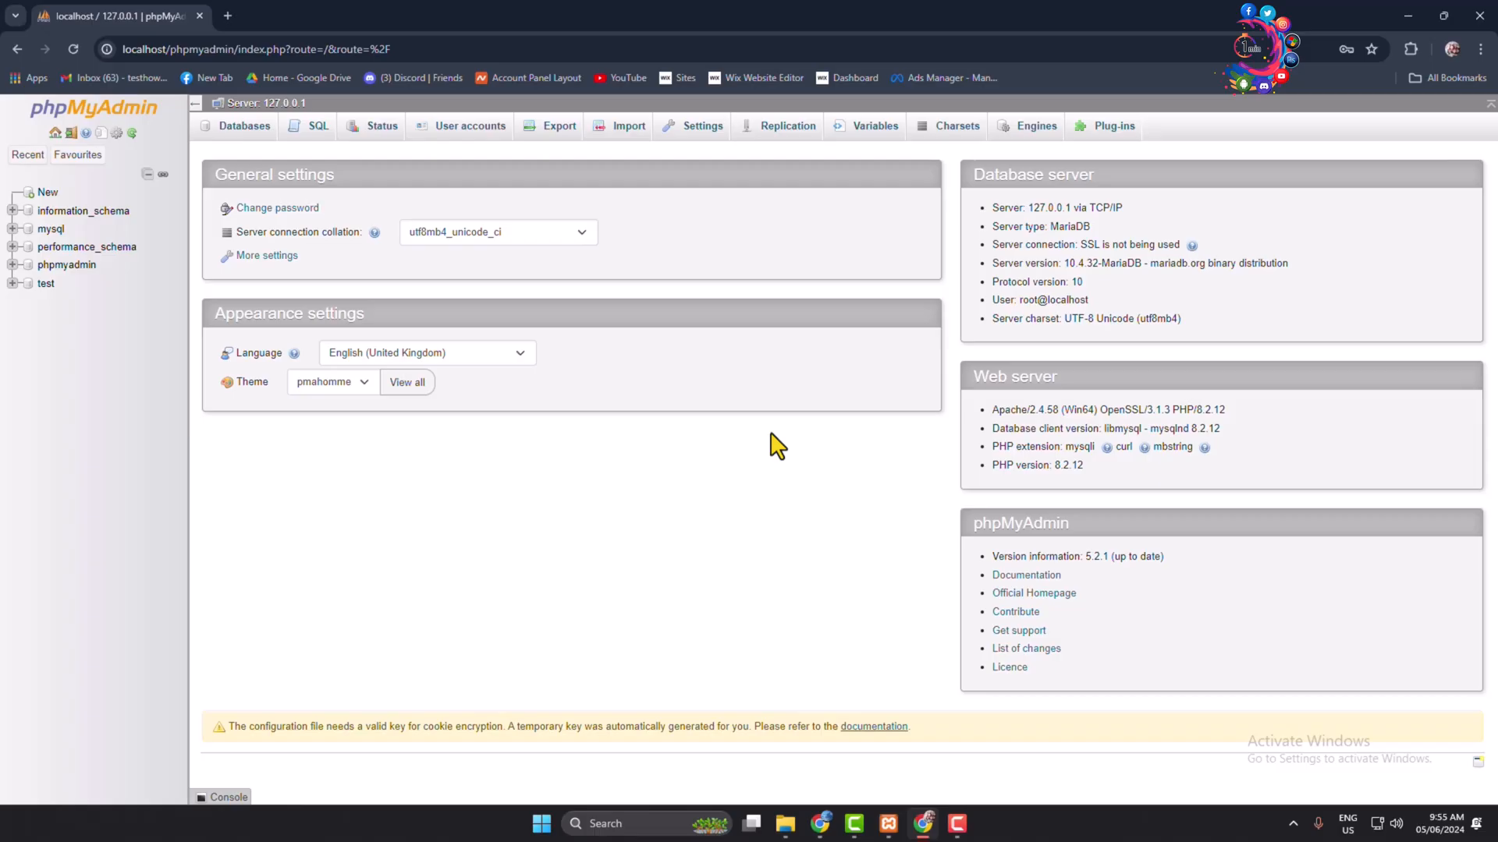
{"action": "mouse_move", "coordinate": [592, 186]}
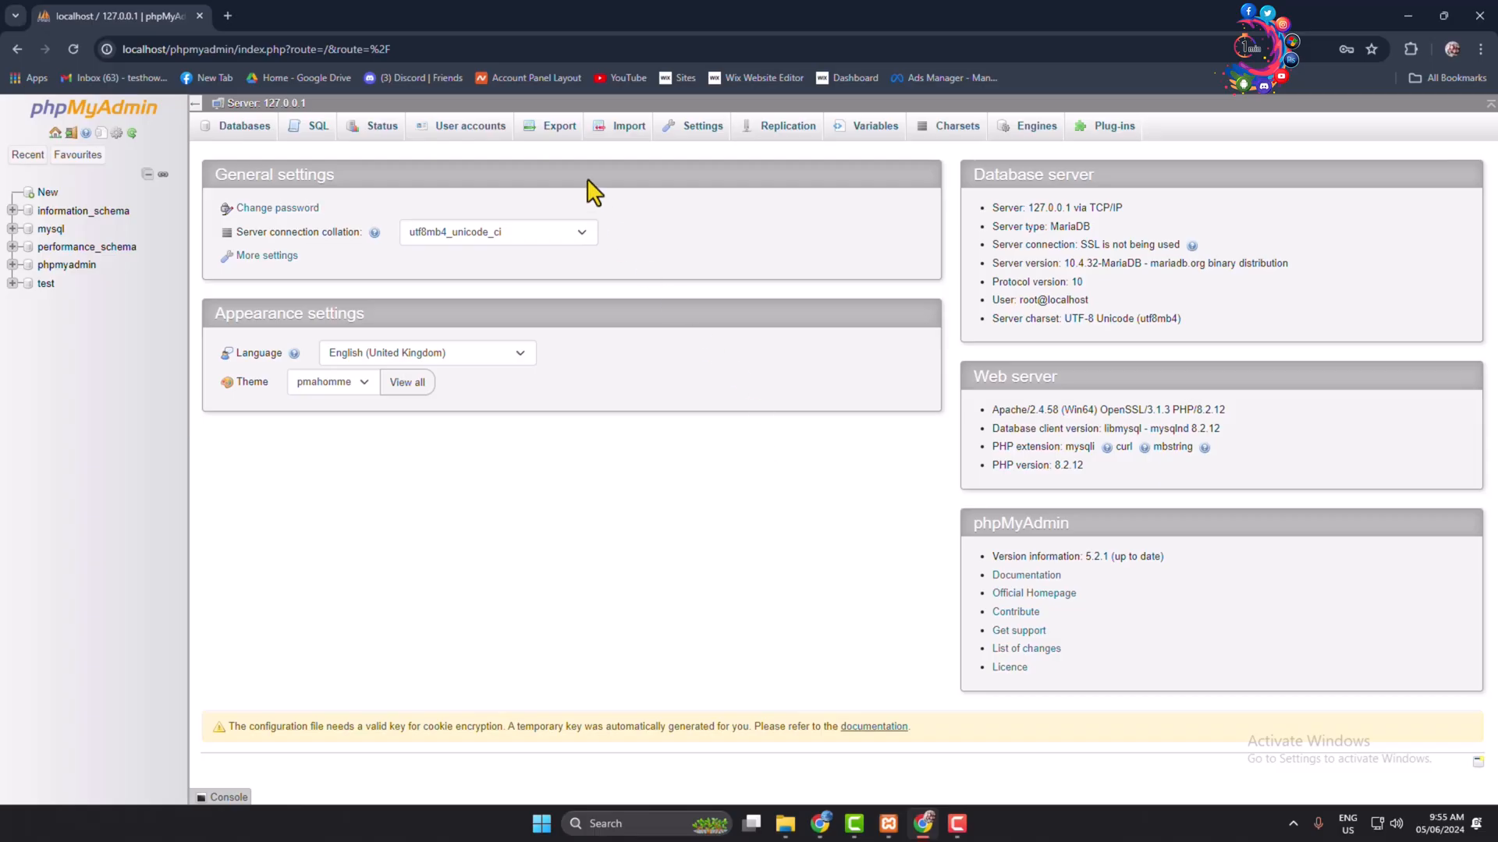
Step: Go to phpMyAdmin's server Import page and start choosing a file to import
{"action": "left_click", "coordinate": [627, 125]}
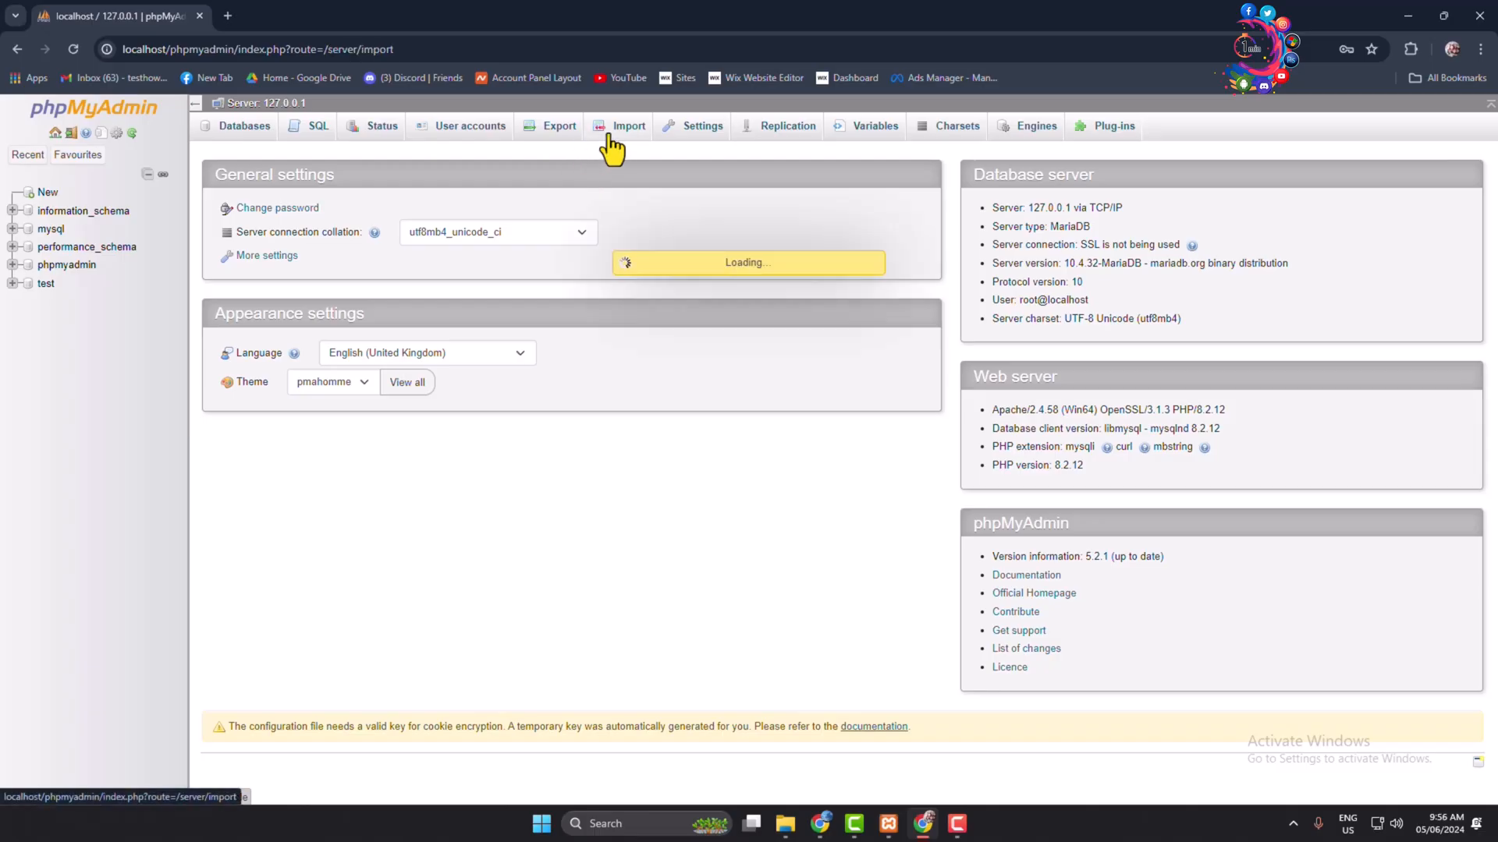
{"action": "left_click", "coordinate": [627, 125]}
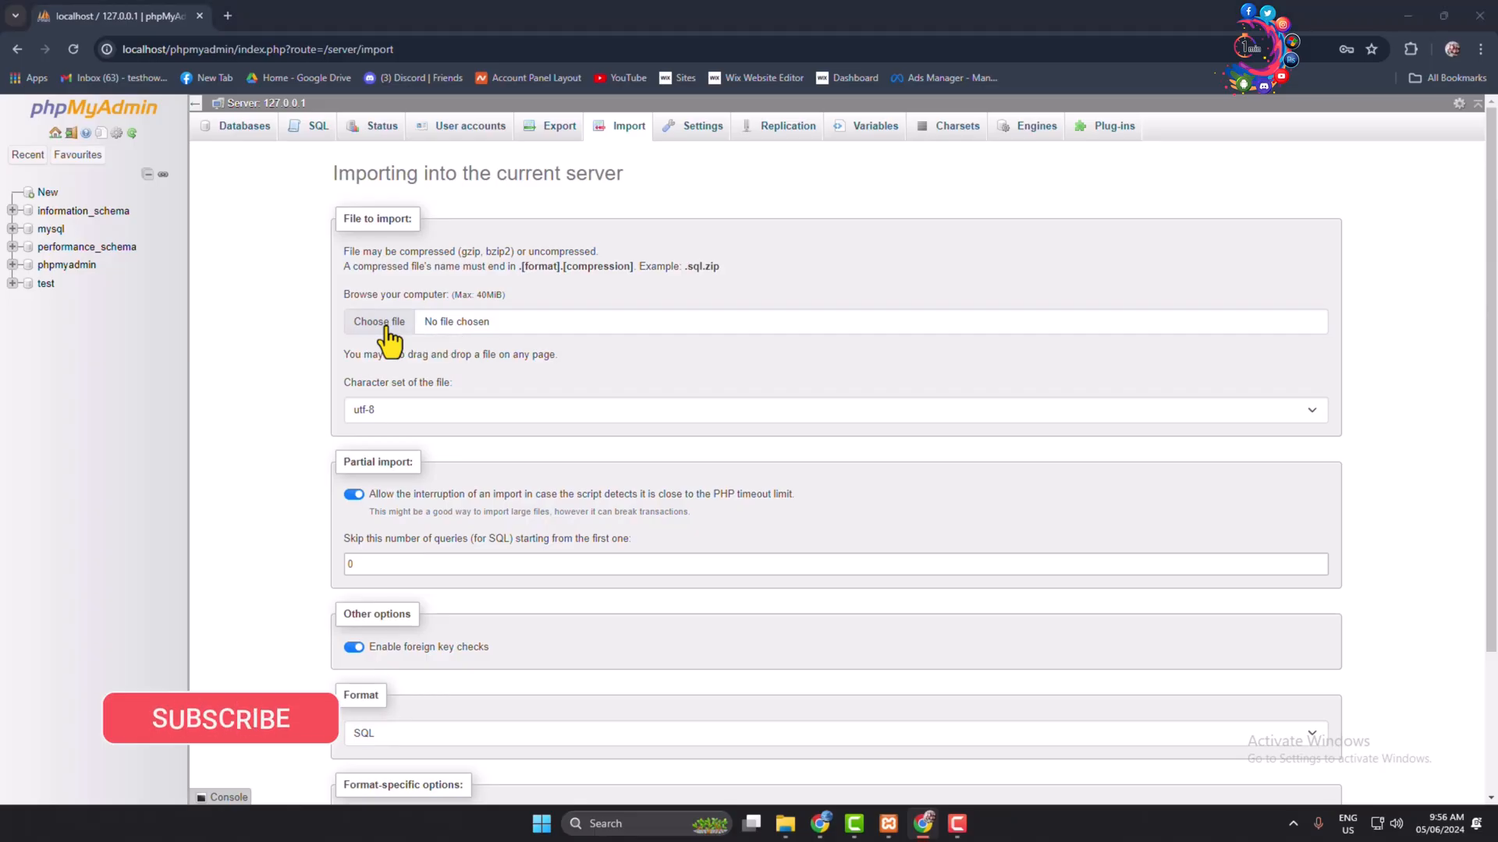
{"action": "left_click", "coordinate": [377, 322]}
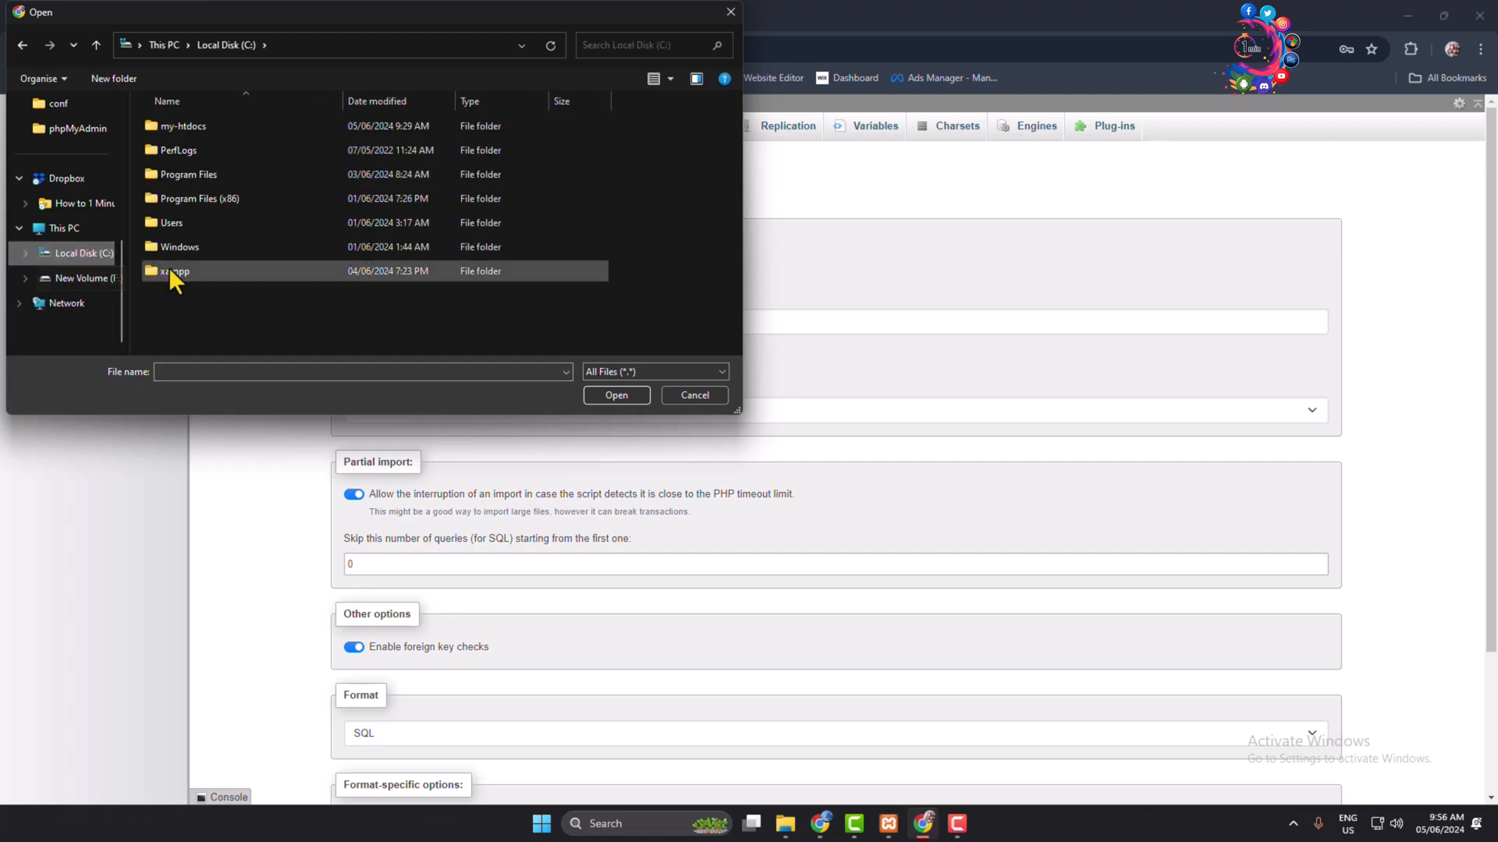
Step: Browse to C:\xampp\htdocs\virtue and select project.SQL as the import file
{"action": "double_click", "coordinate": [177, 270]}
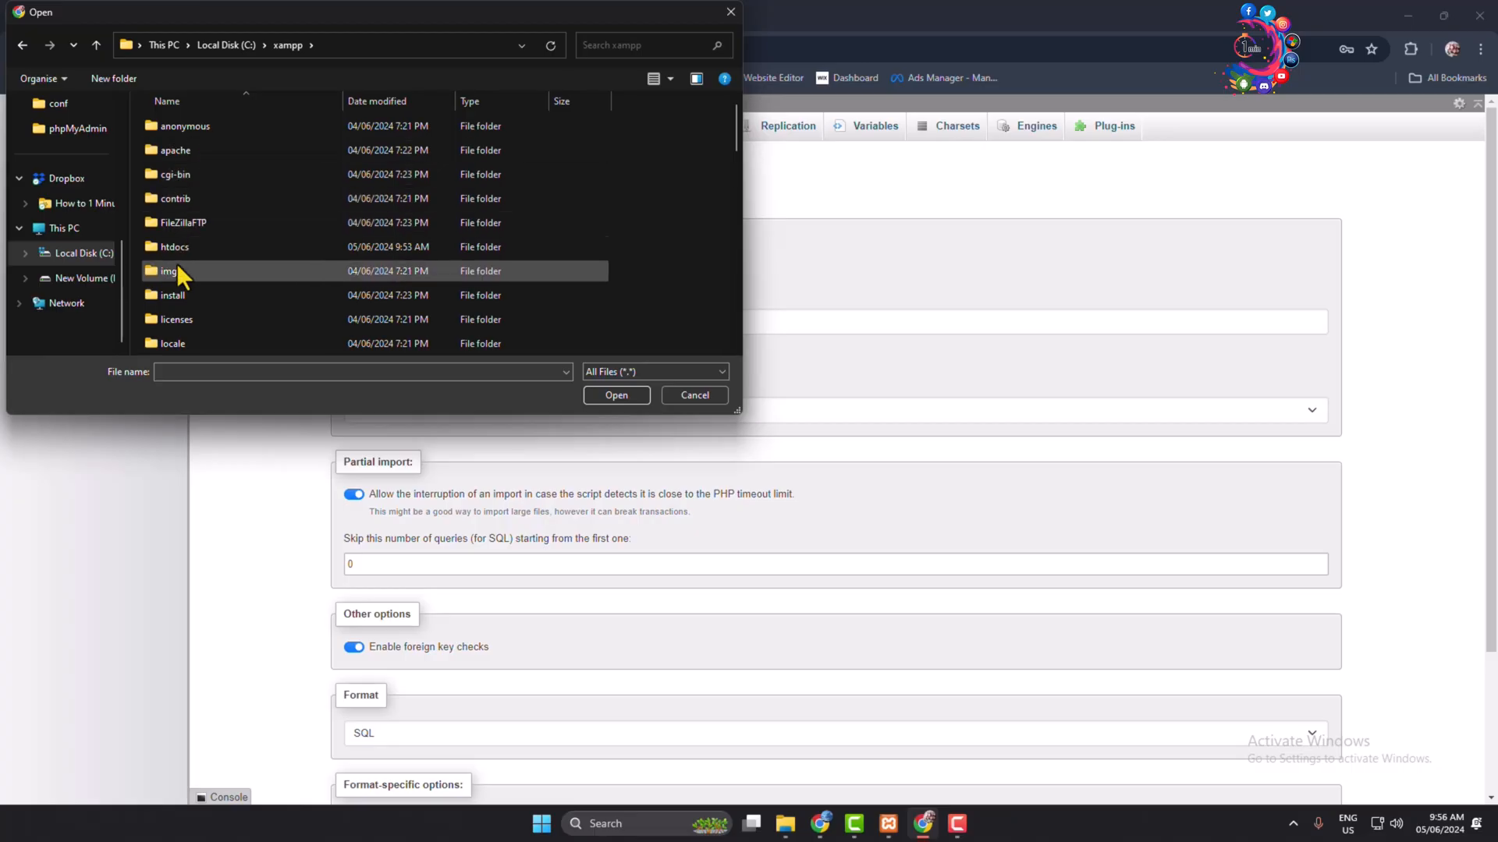
{"action": "double_click", "coordinate": [174, 246]}
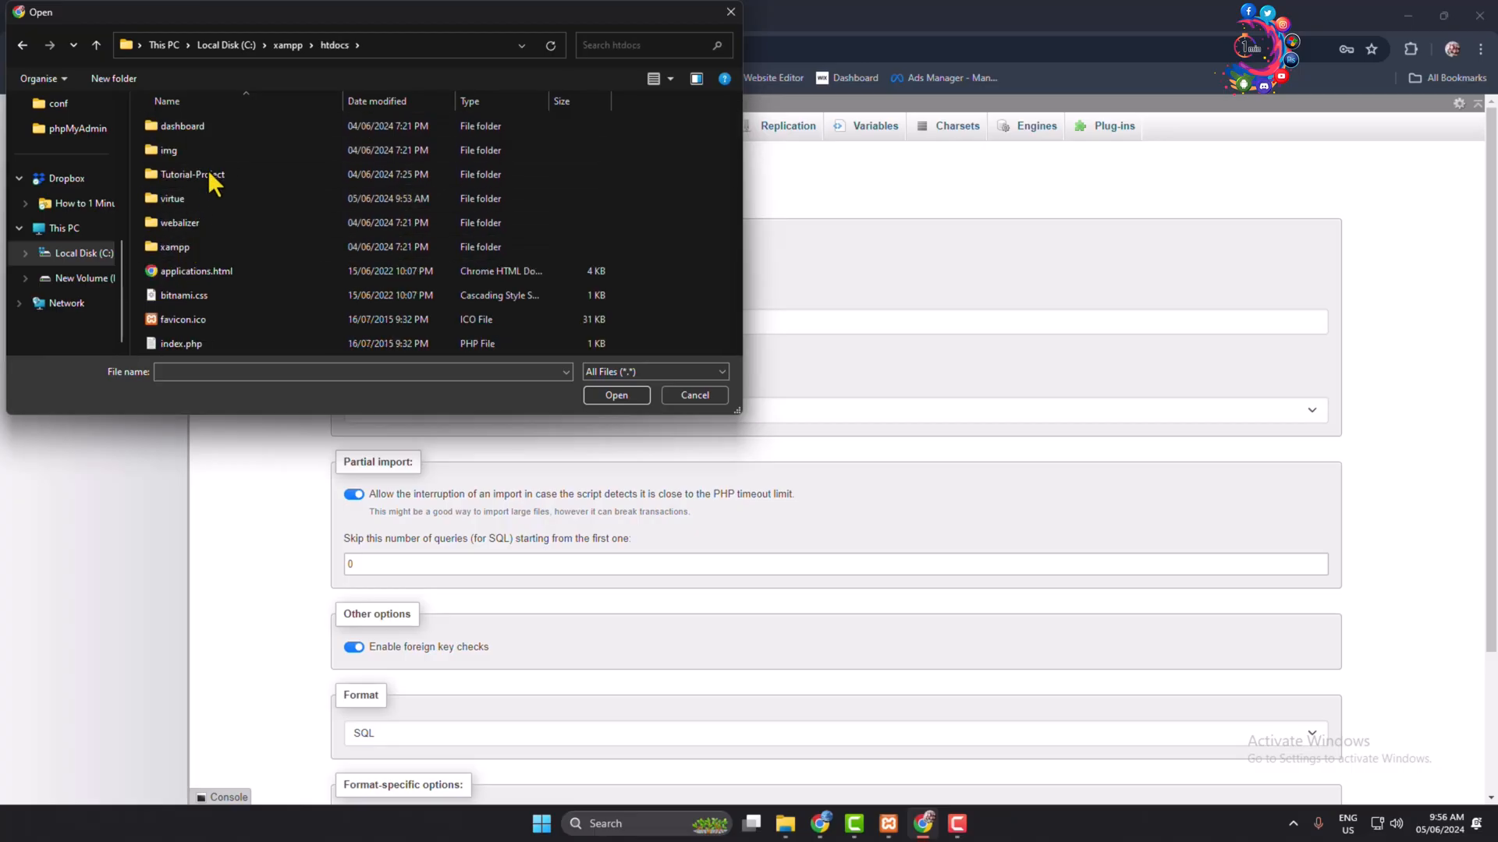
{"action": "double_click", "coordinate": [170, 198]}
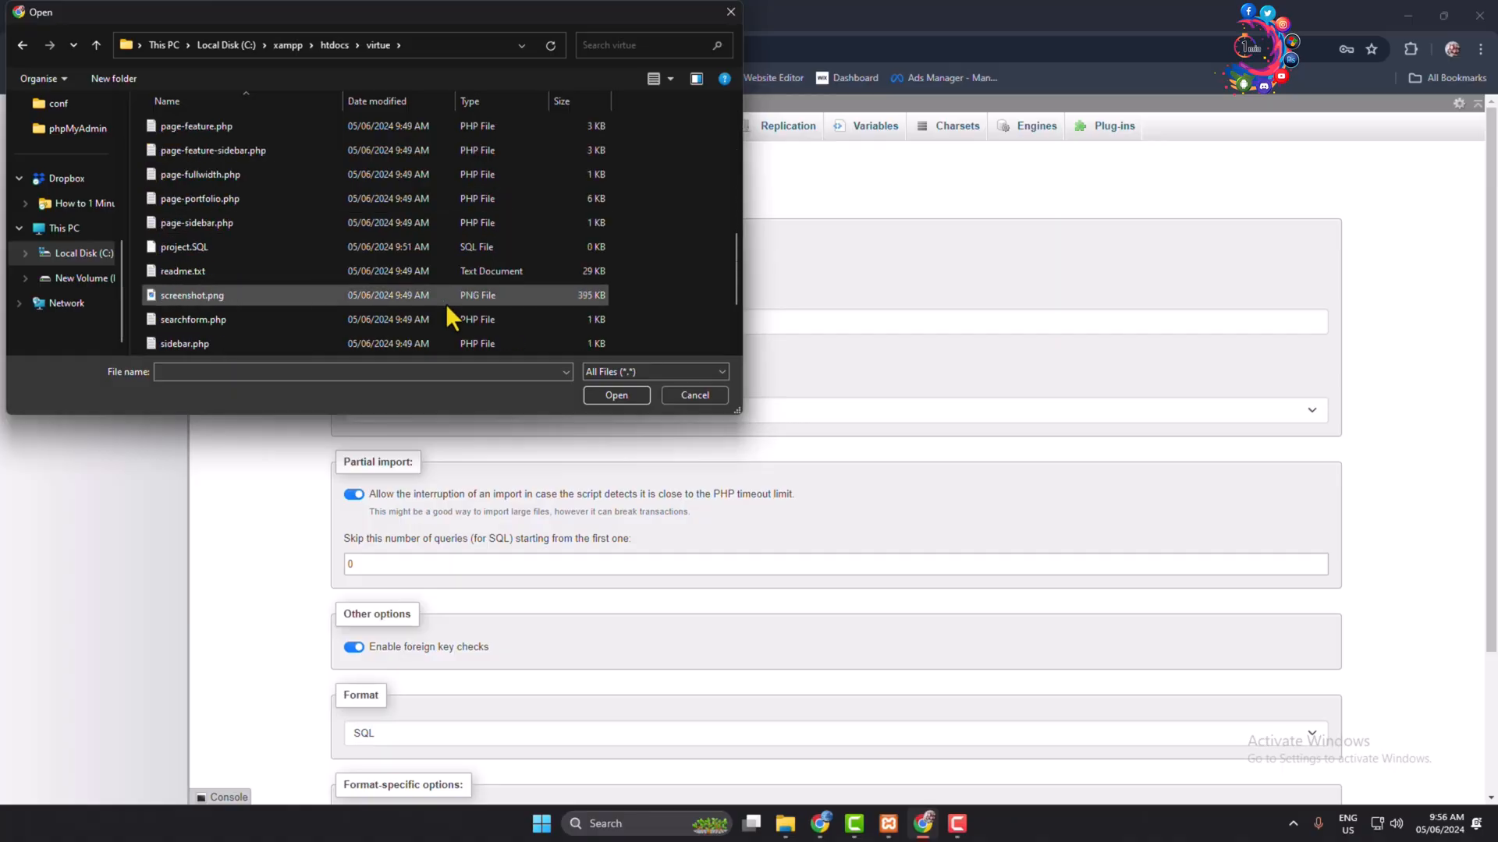
{"action": "left_click", "coordinate": [184, 247]}
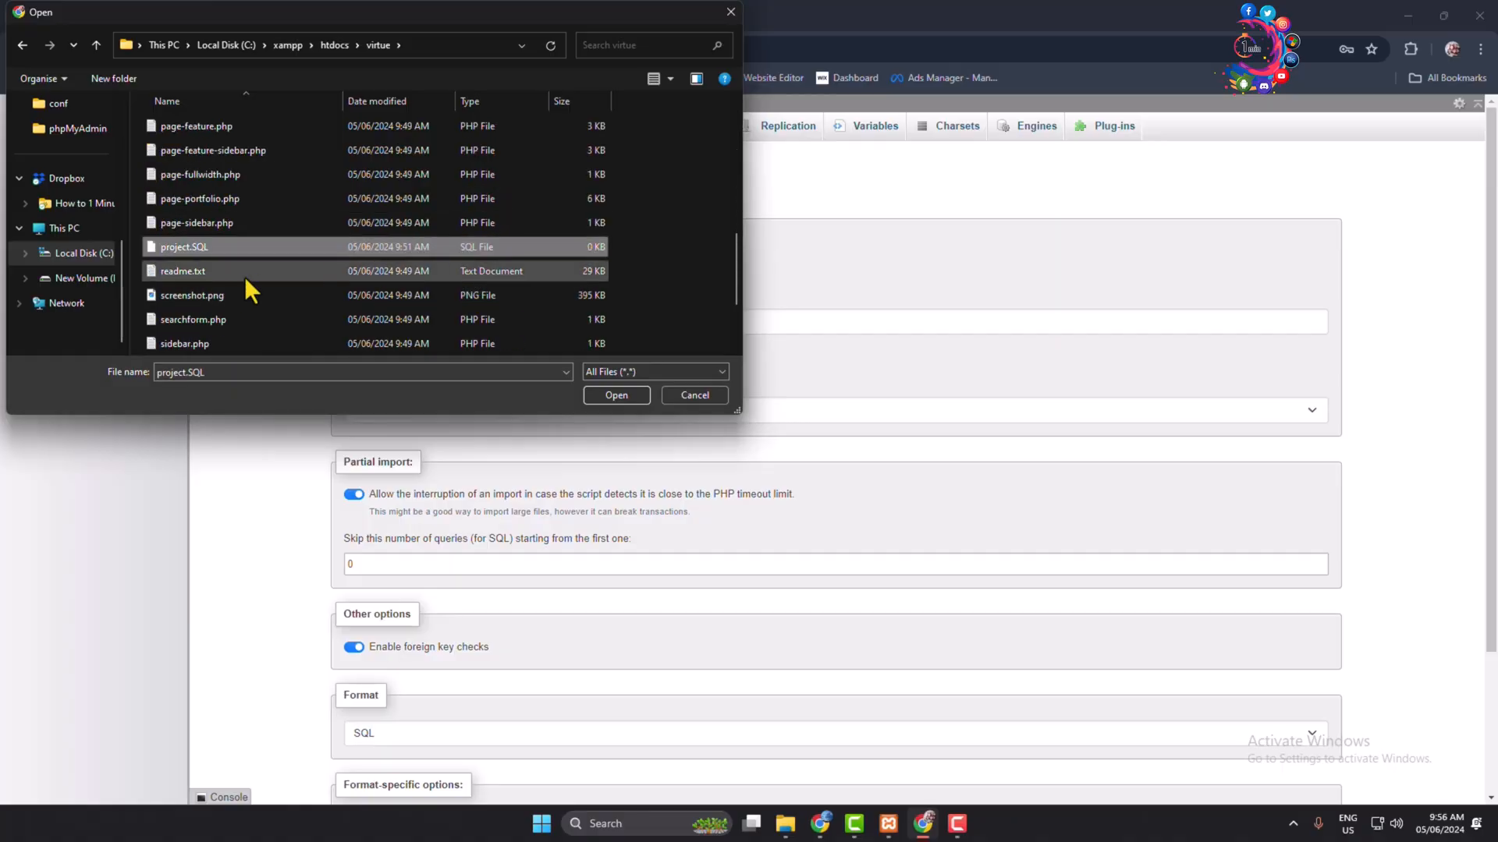
{"action": "mouse_move", "coordinate": [287, 273]}
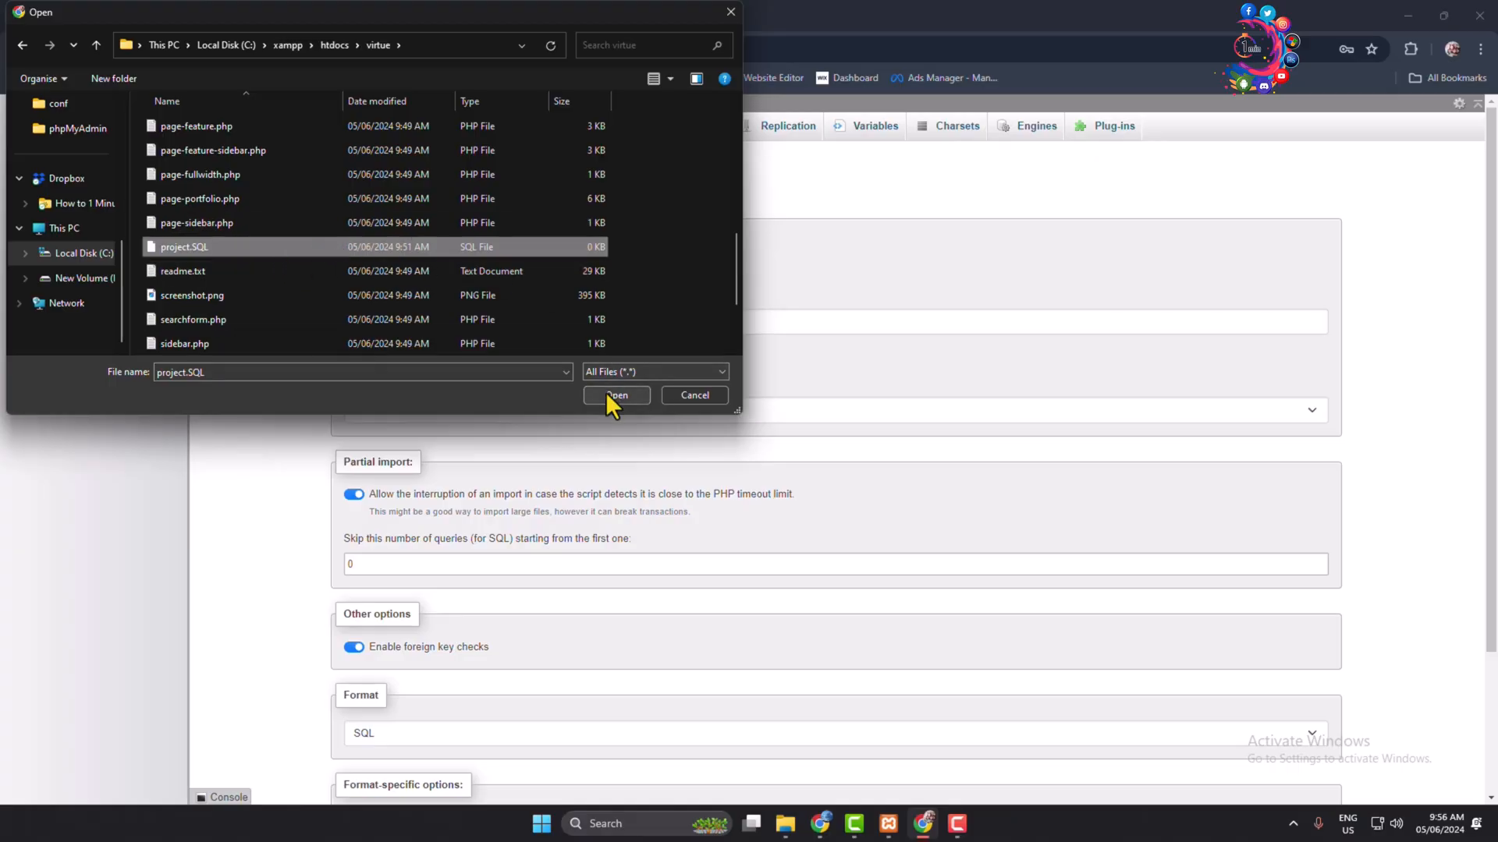
Step: Confirm project.SQL and run the import so phpMyAdmin reports it finished successfully
{"action": "left_click", "coordinate": [616, 394]}
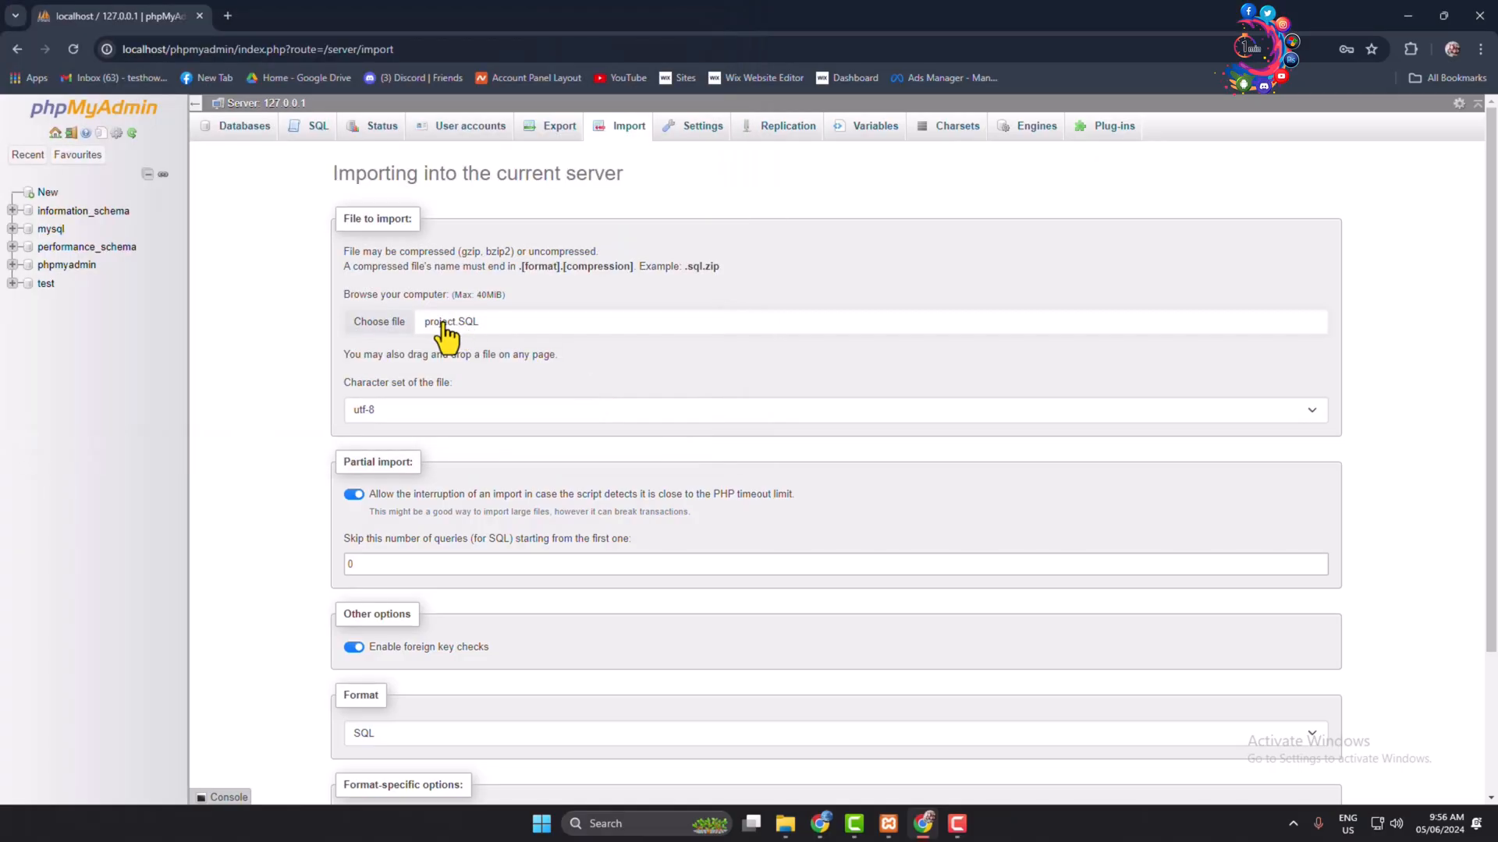
{"action": "scroll", "scroll_direction": "down", "scroll_amount": 3}
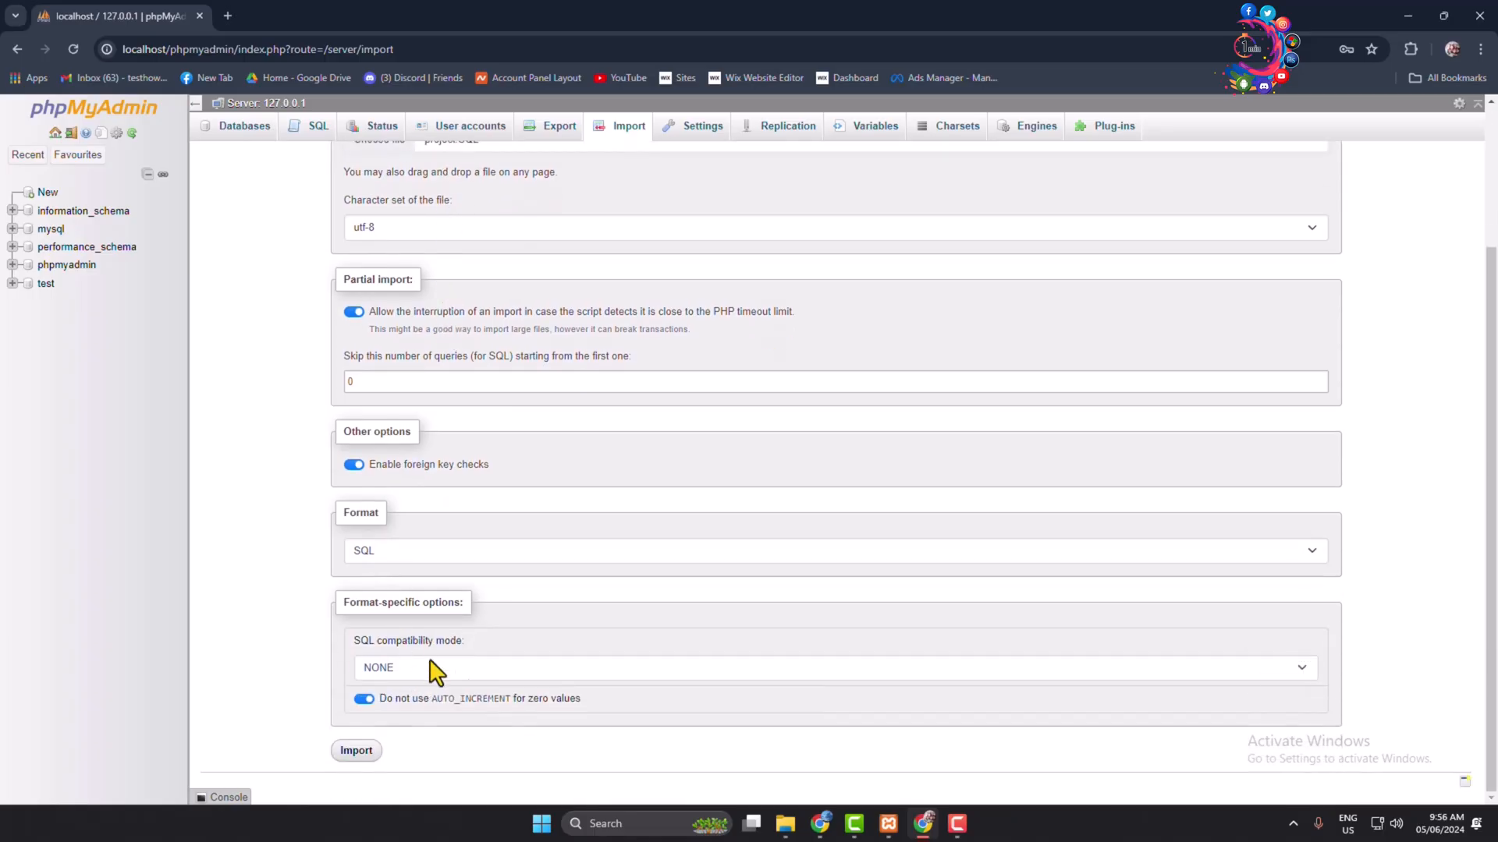
{"action": "left_click", "coordinate": [356, 750]}
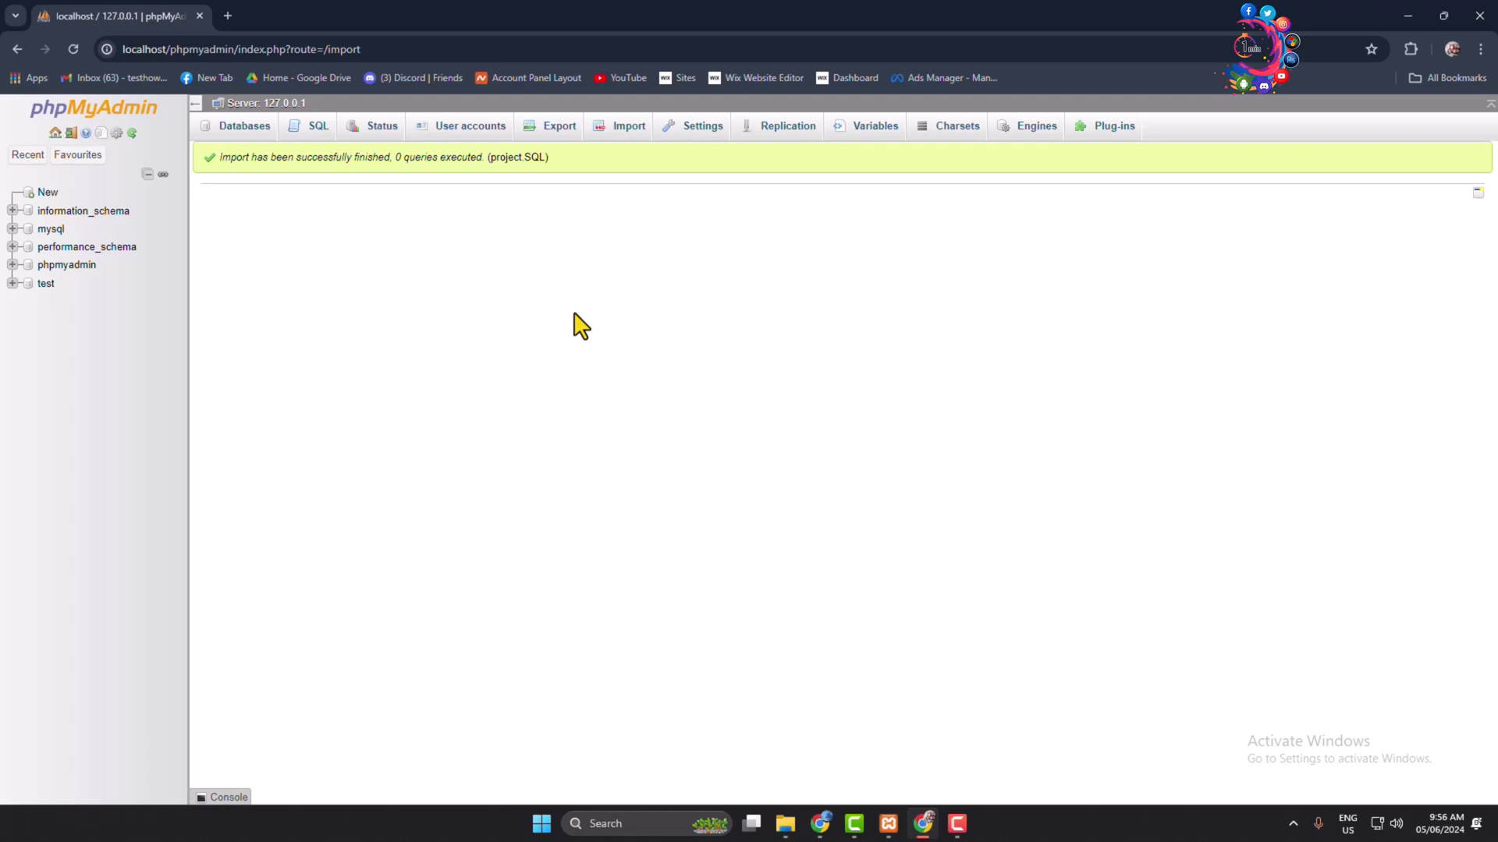
{"action": "mouse_move", "coordinate": [576, 329]}
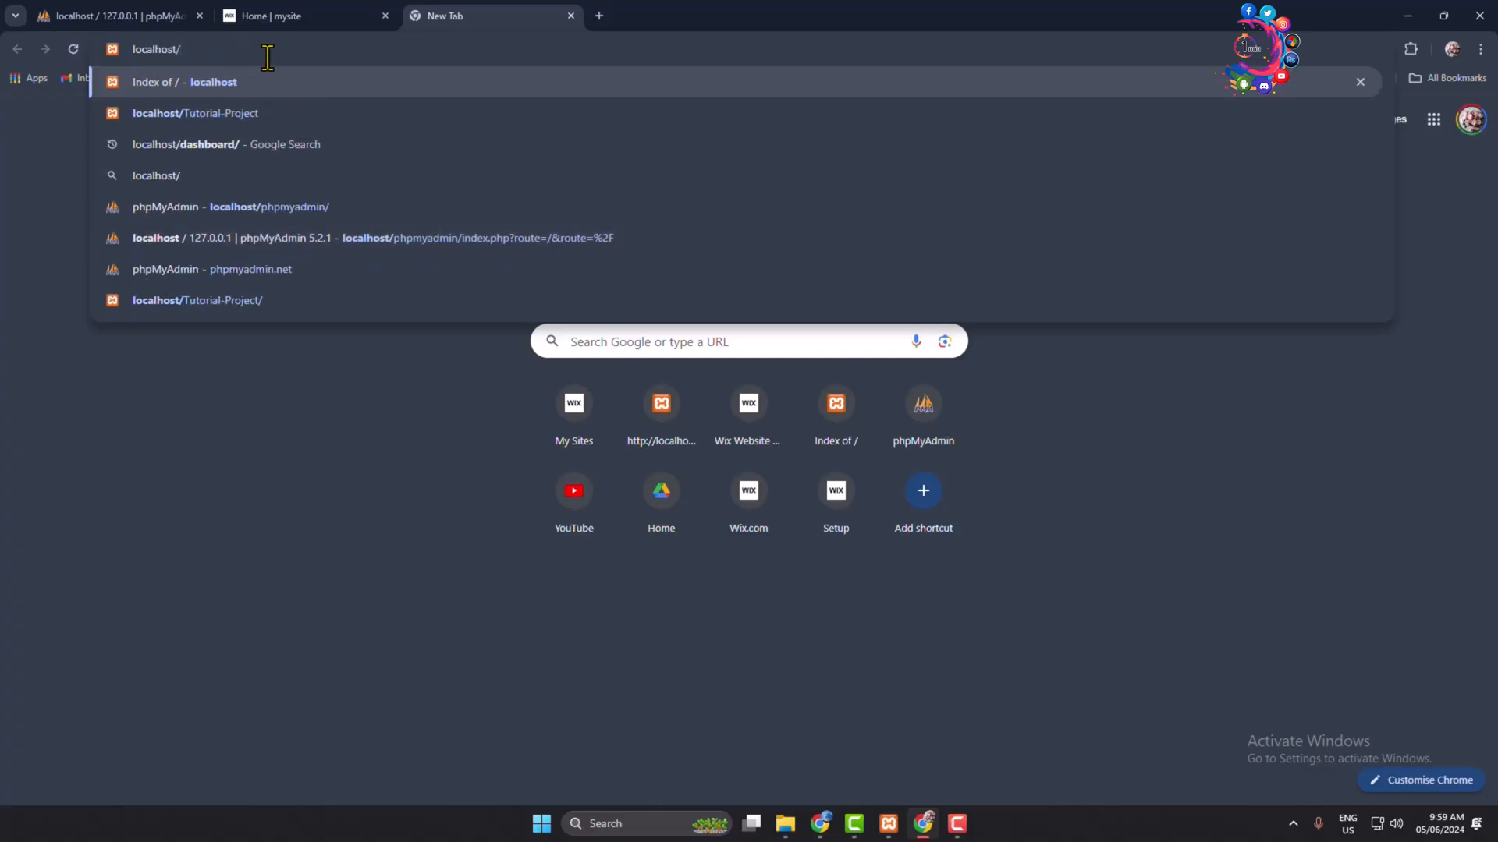
{"action": "mouse_move", "coordinate": [297, 81]}
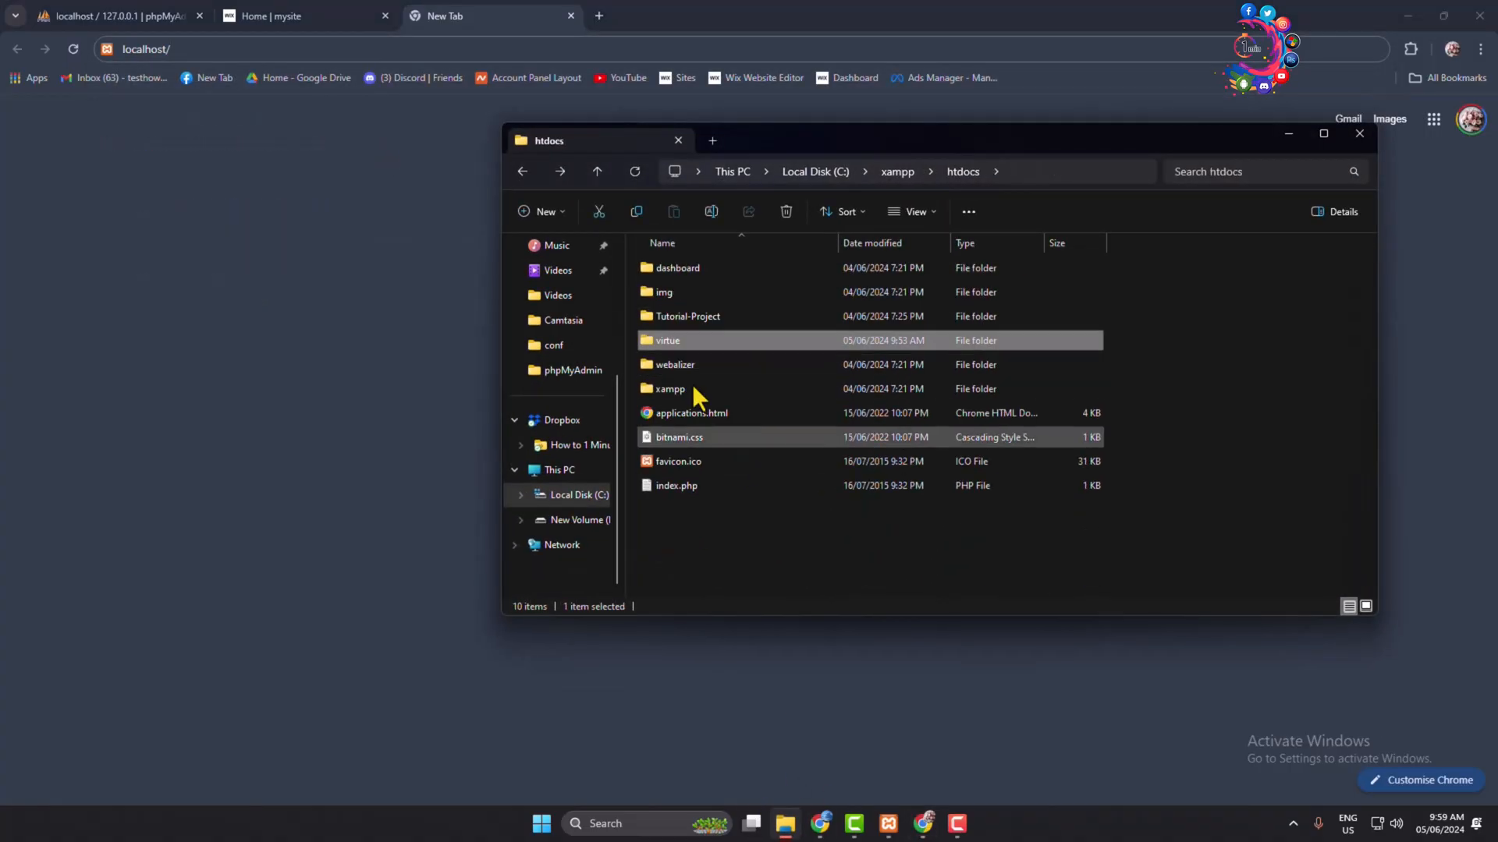
Step: Load localhost/virtue in a new tab, which returns a 404 Not Found page
{"action": "left_click", "coordinate": [666, 340]}
{"action": "type", "text": "virtue"}
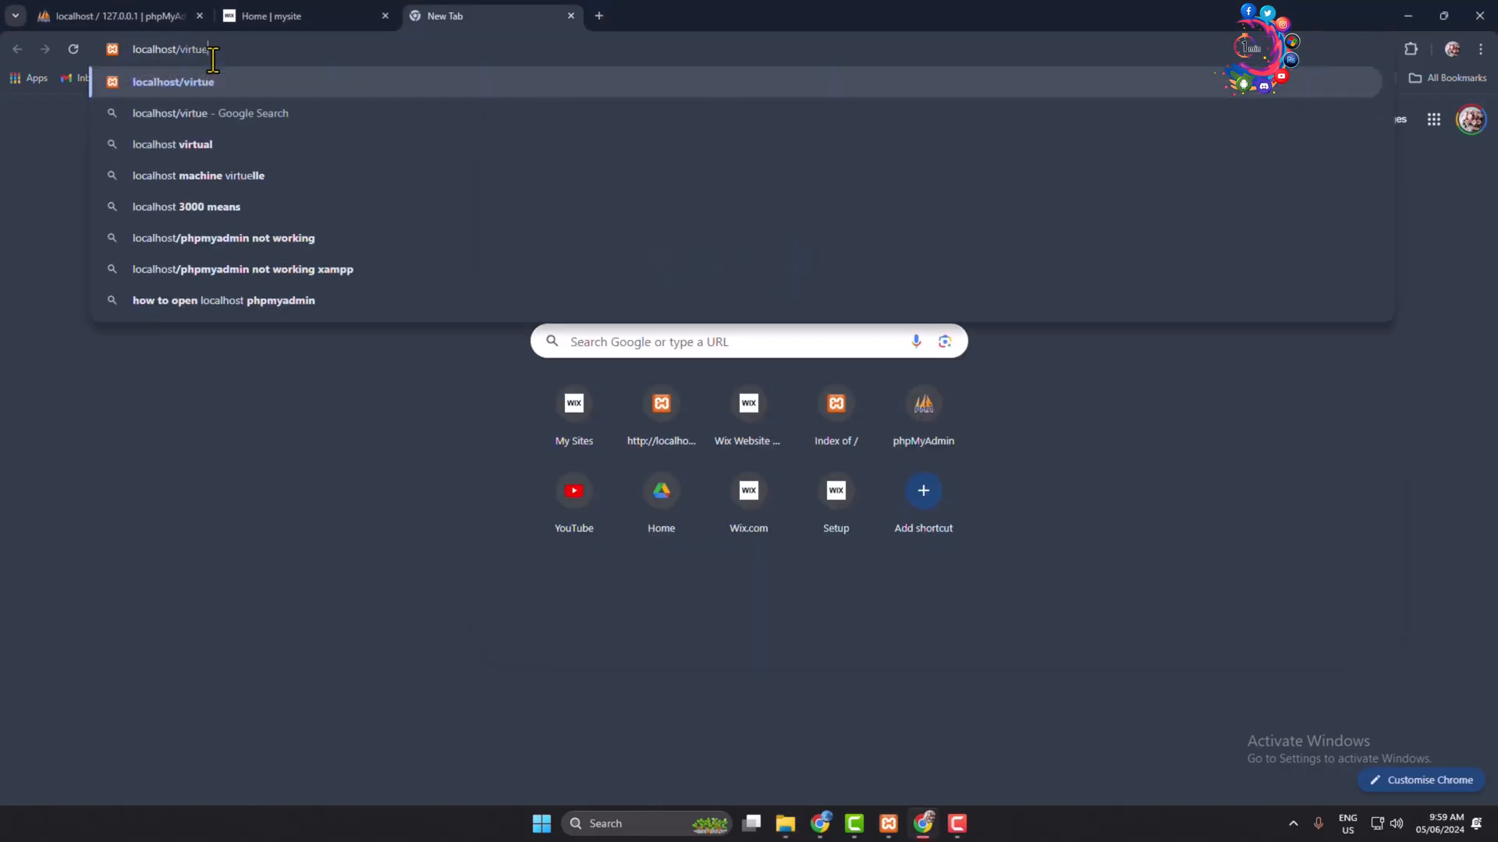
{"action": "key", "text": "Return"}
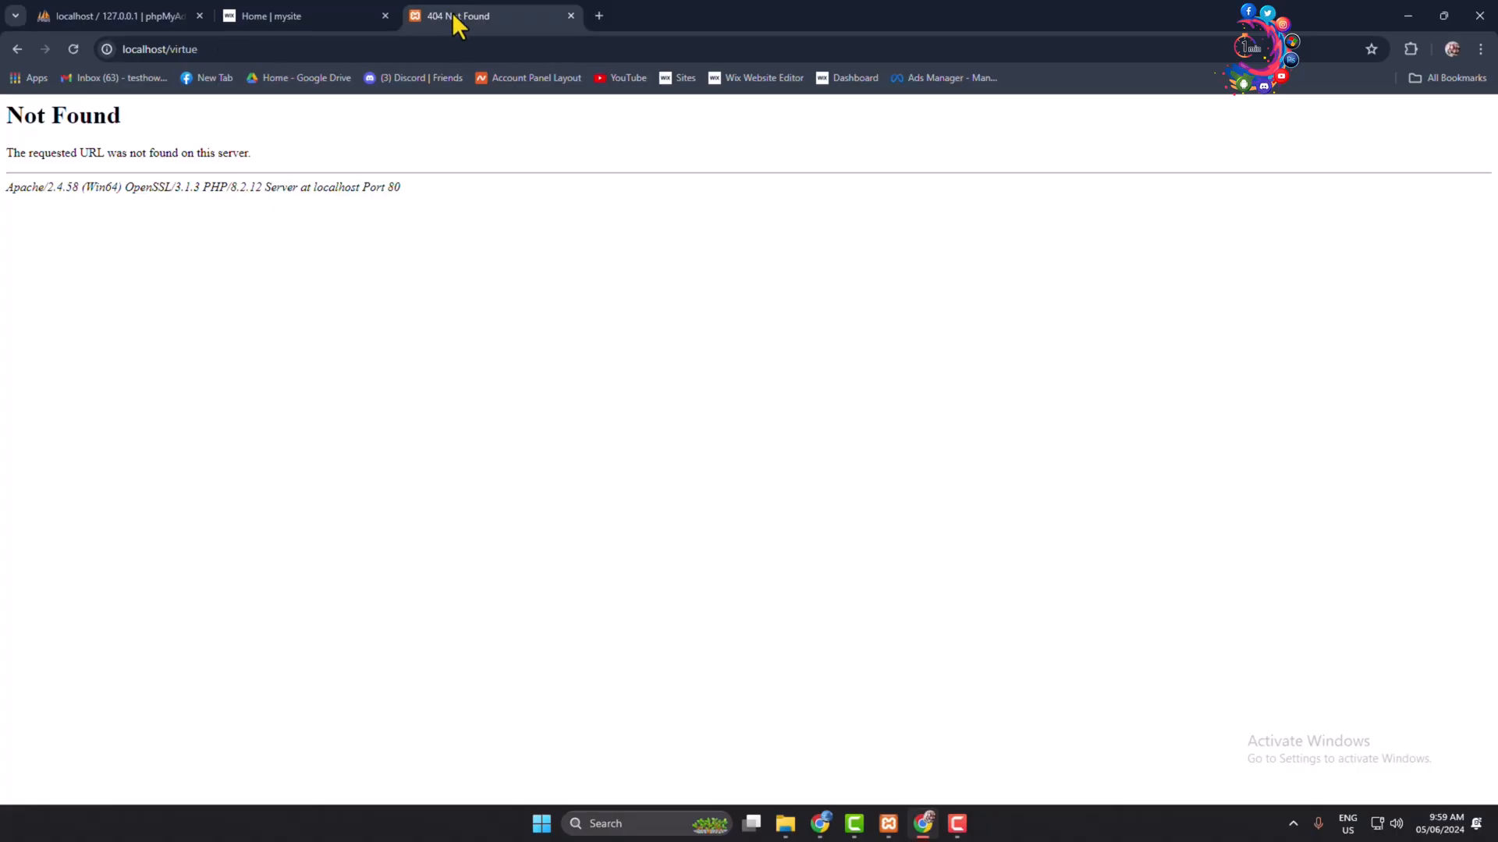
Step: Close the 404 tab and scroll through the Glitter and Gold site at localhost/virtue
{"action": "left_click", "coordinate": [571, 16]}
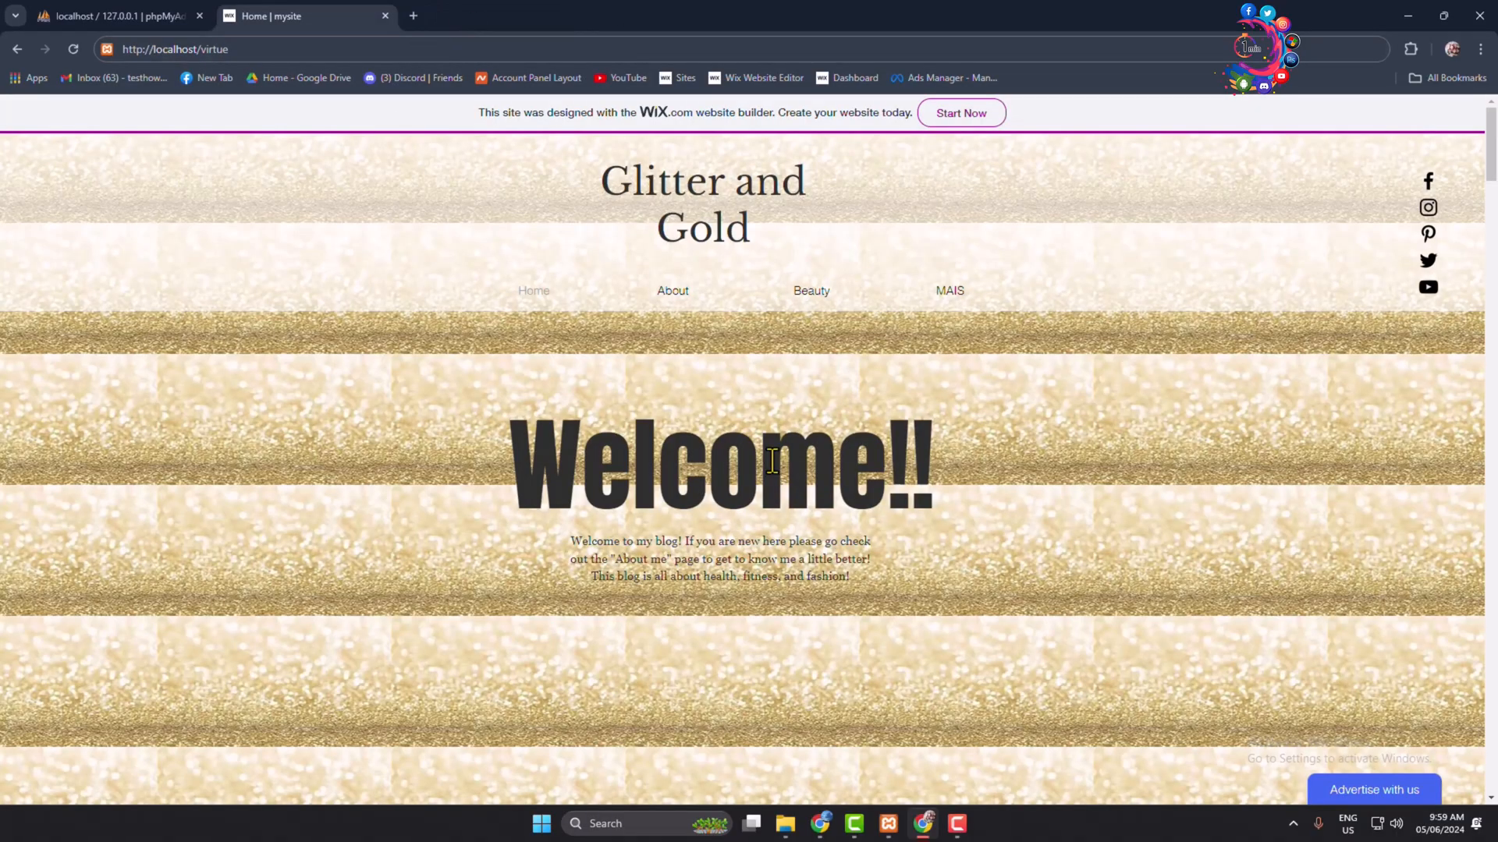
{"action": "scroll", "scroll_direction": "down", "scroll_amount": 3}
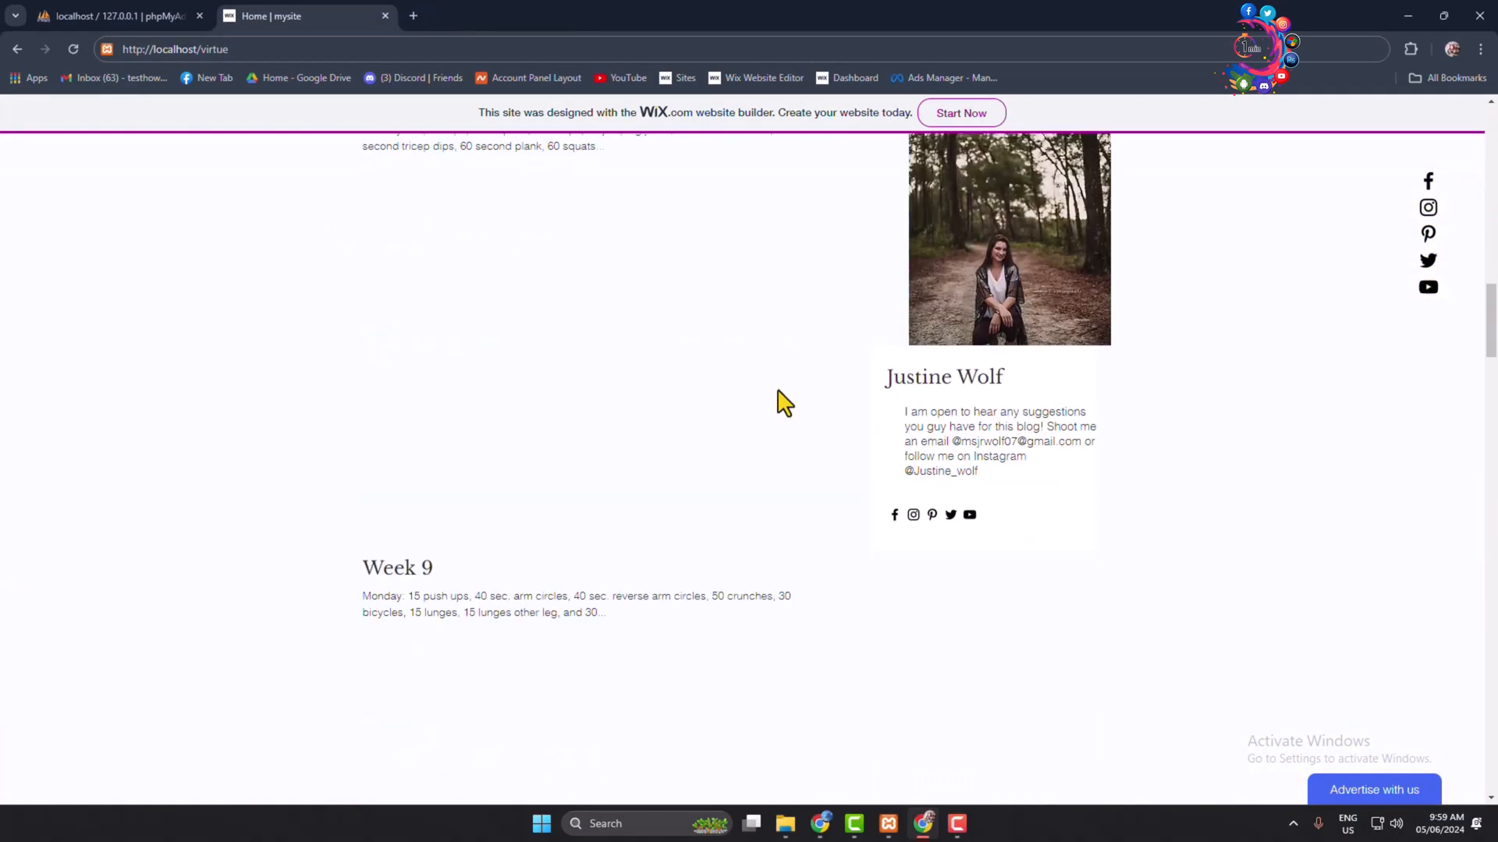
{"action": "scroll", "scroll_direction": "down", "scroll_amount": 3}
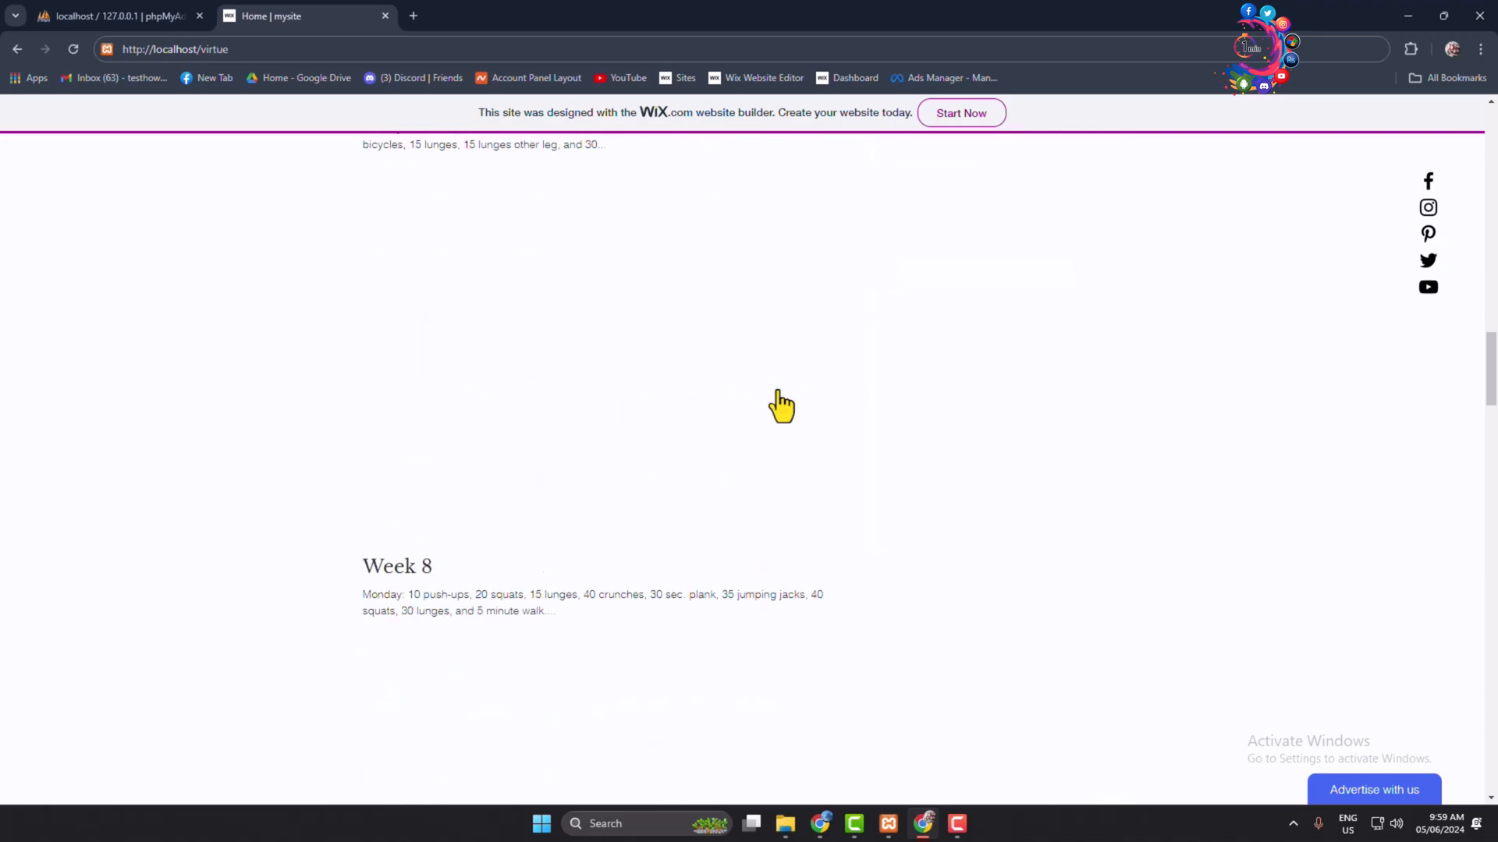
{"action": "scroll", "scroll_direction": "up", "scroll_amount": 3}
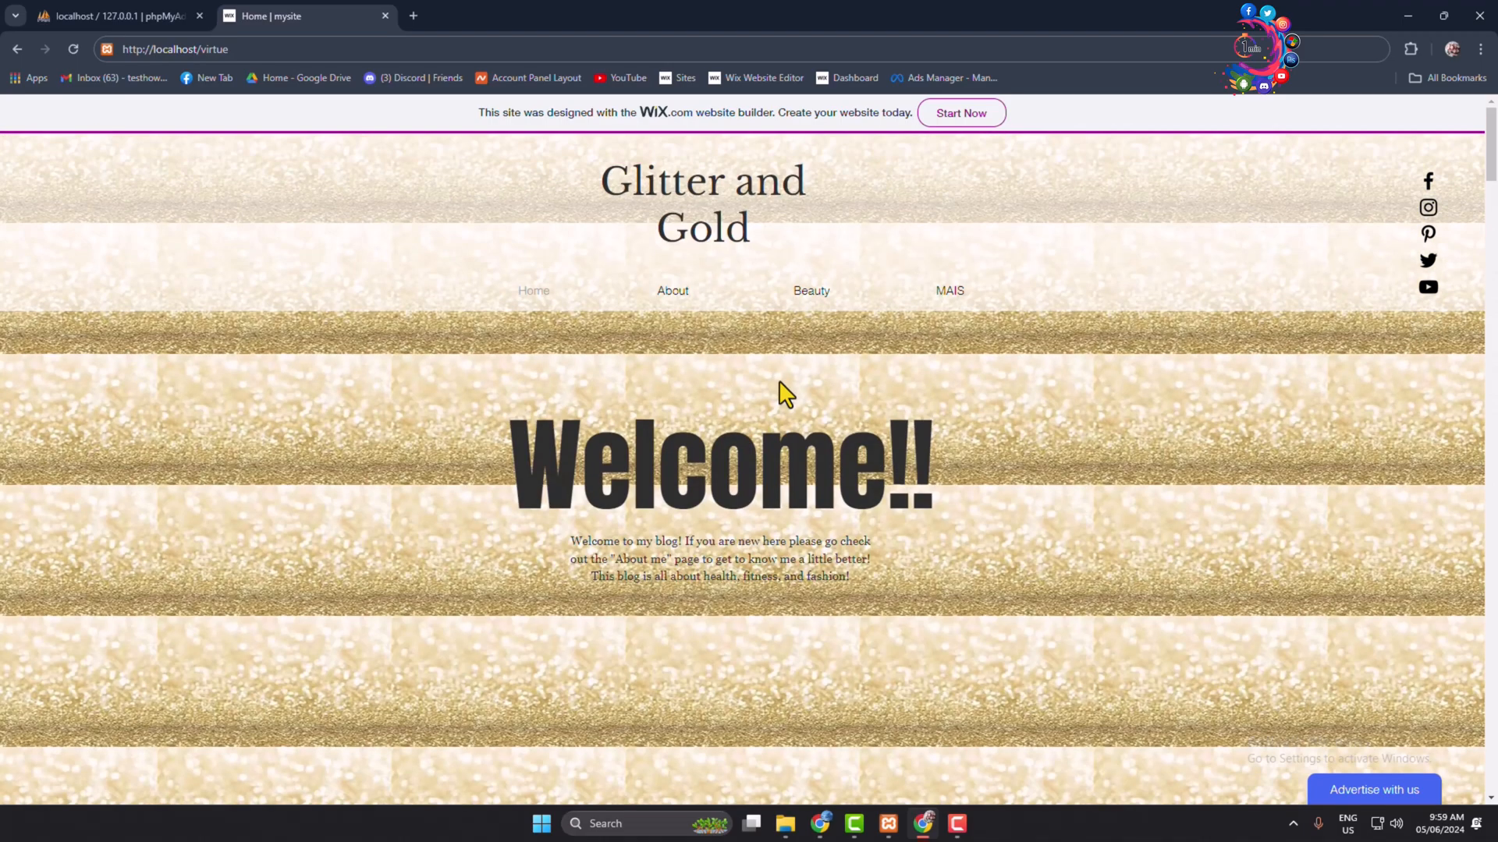
{"action": "mouse_move", "coordinate": [1416, 14]}
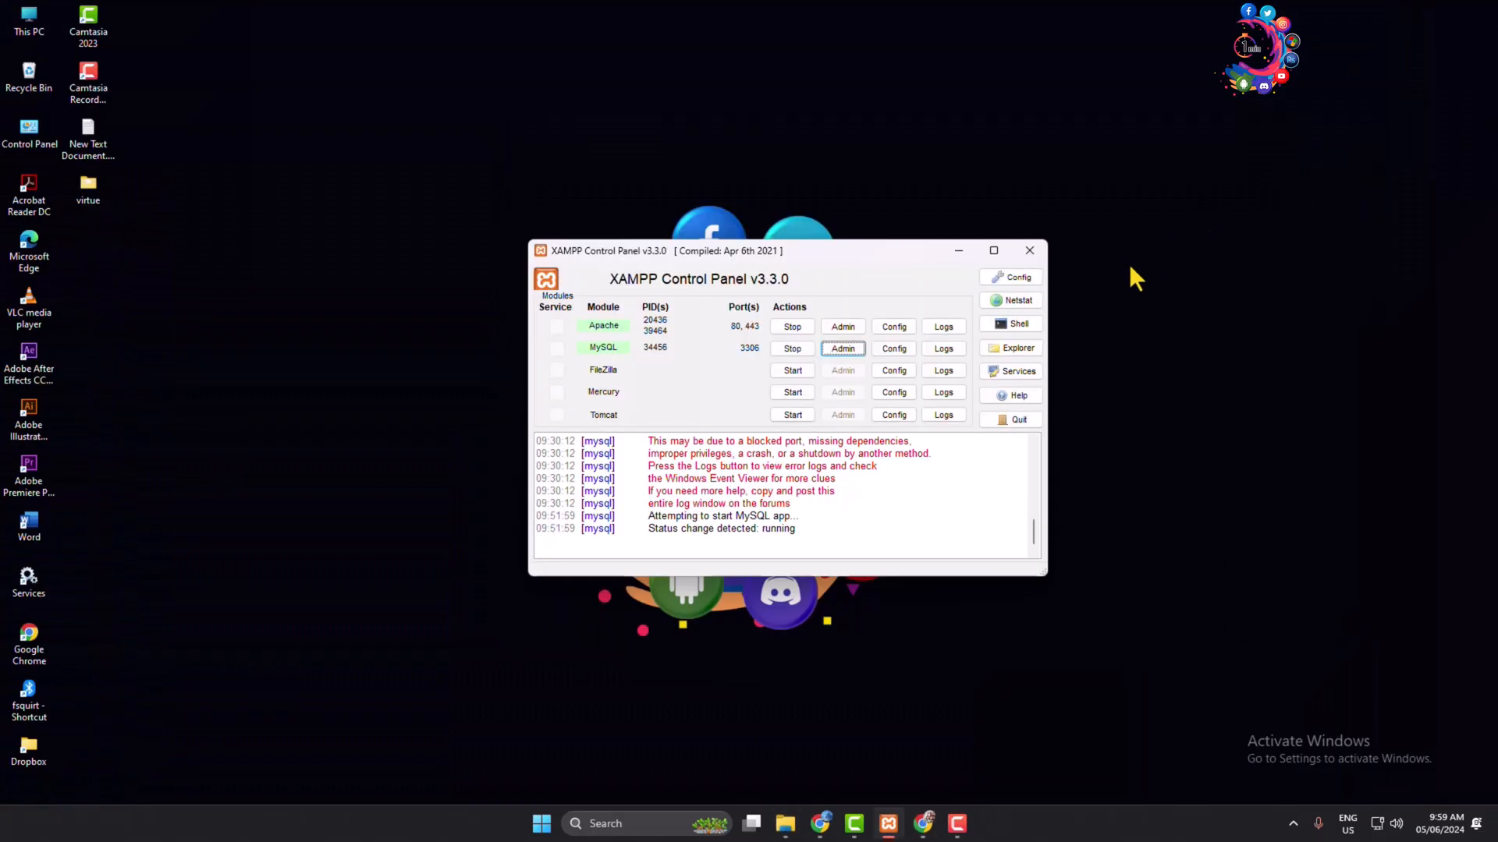
{"action": "mouse_move", "coordinate": [1223, 304]}
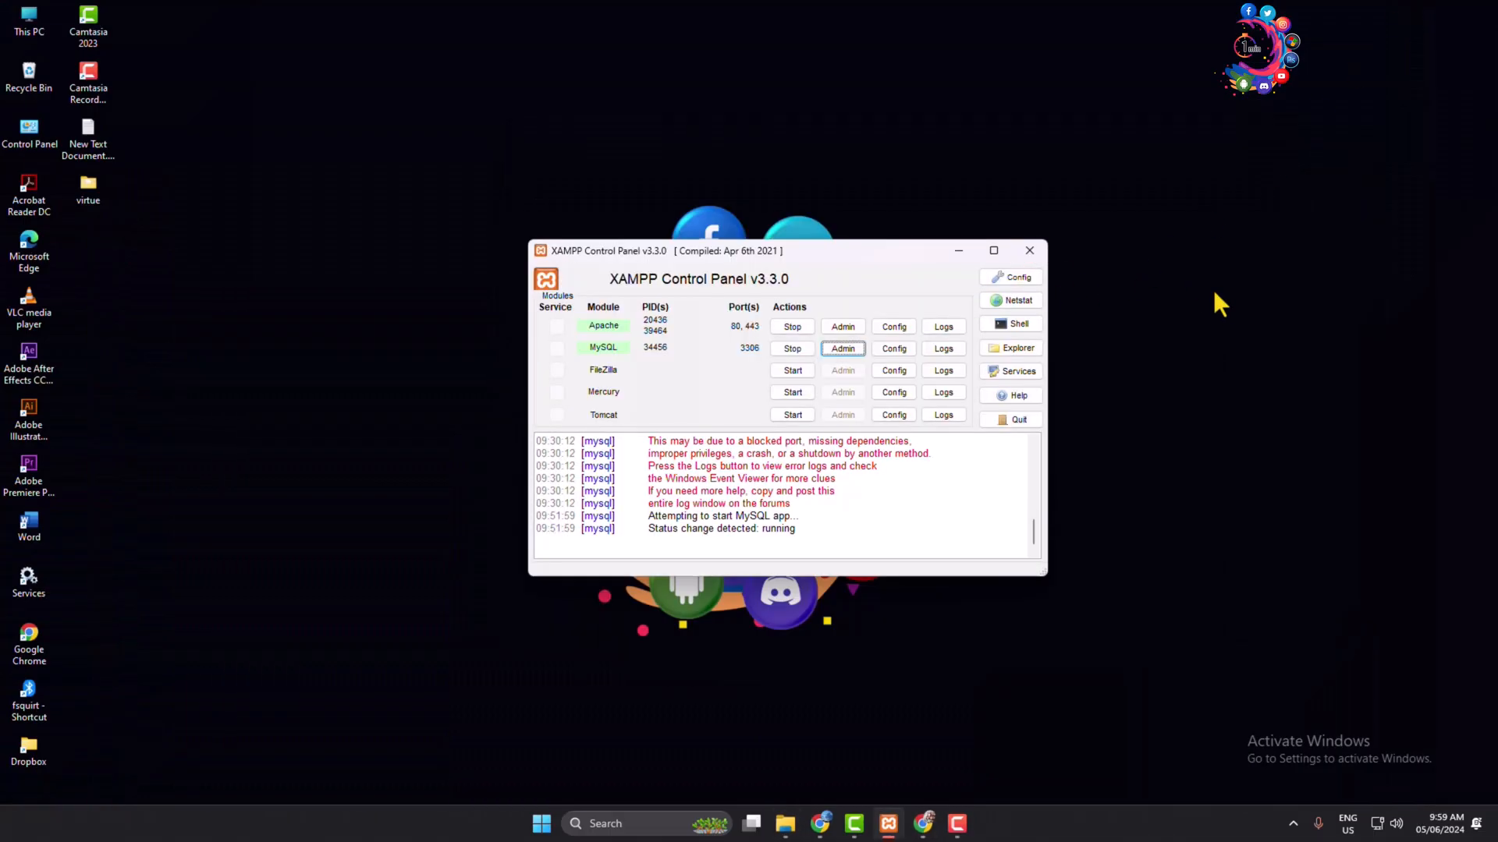